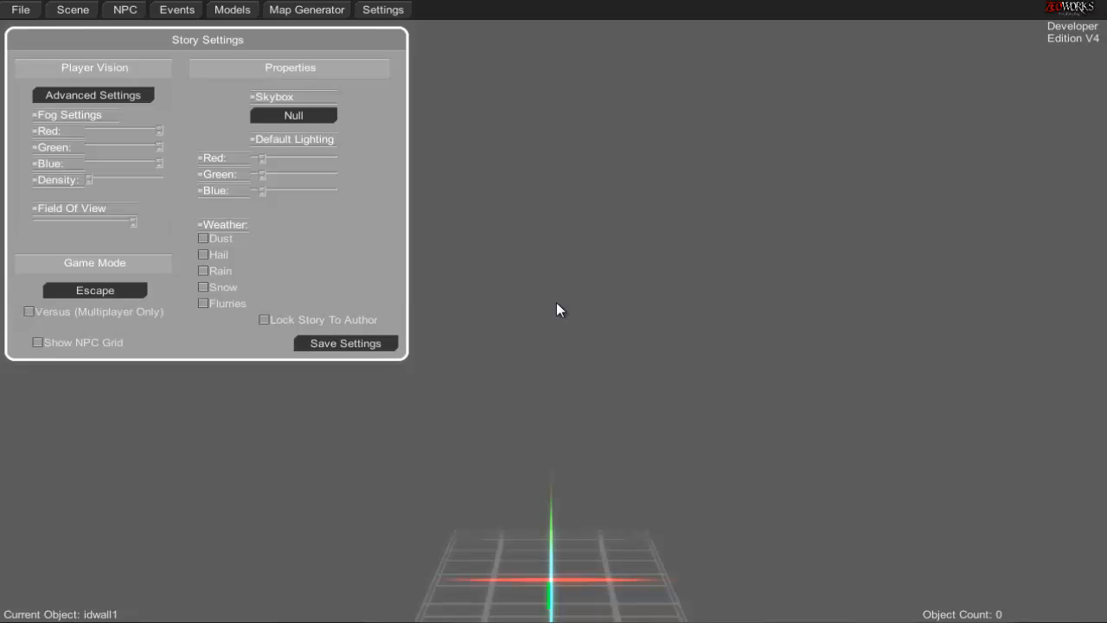
{"action": "mouse_move", "coordinate": [666, 288]}
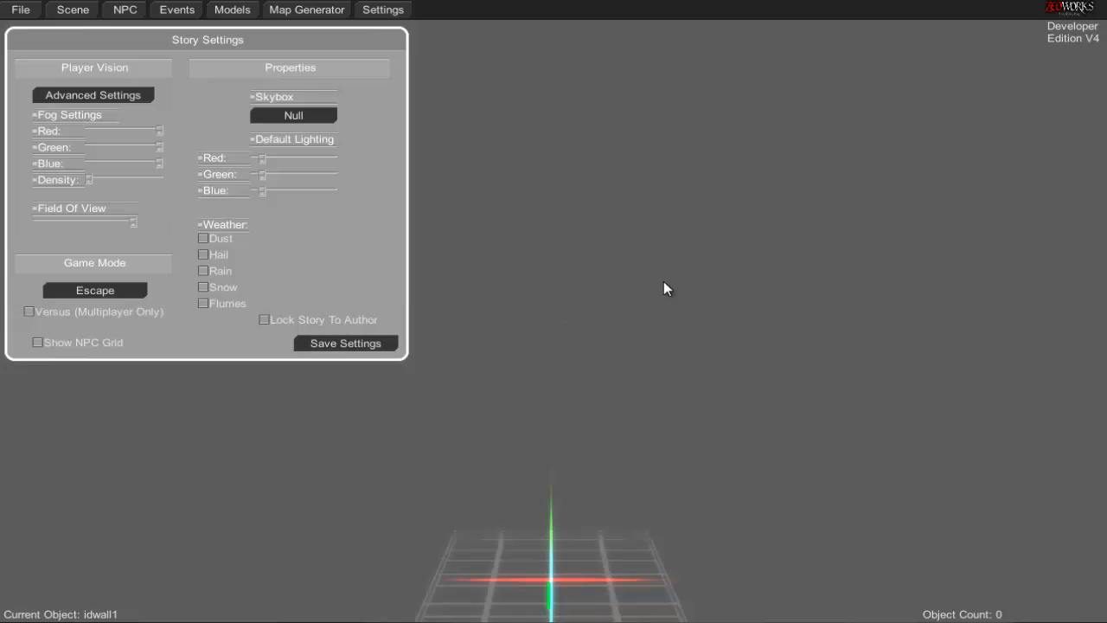
{"action": "mouse_move", "coordinate": [629, 225]}
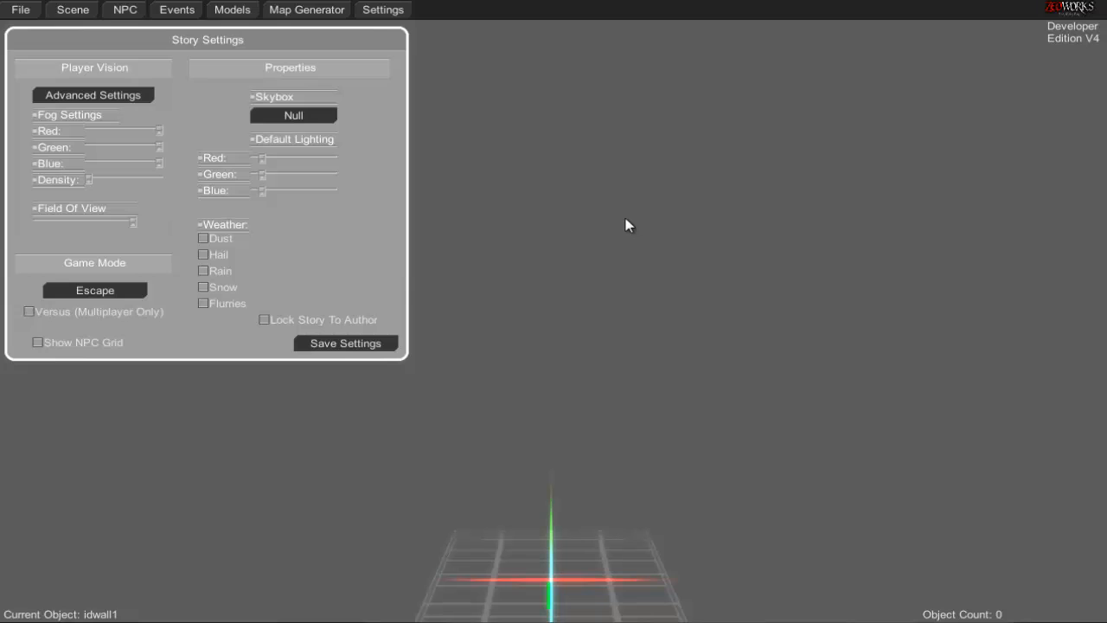
{"action": "mouse_move", "coordinate": [675, 278]}
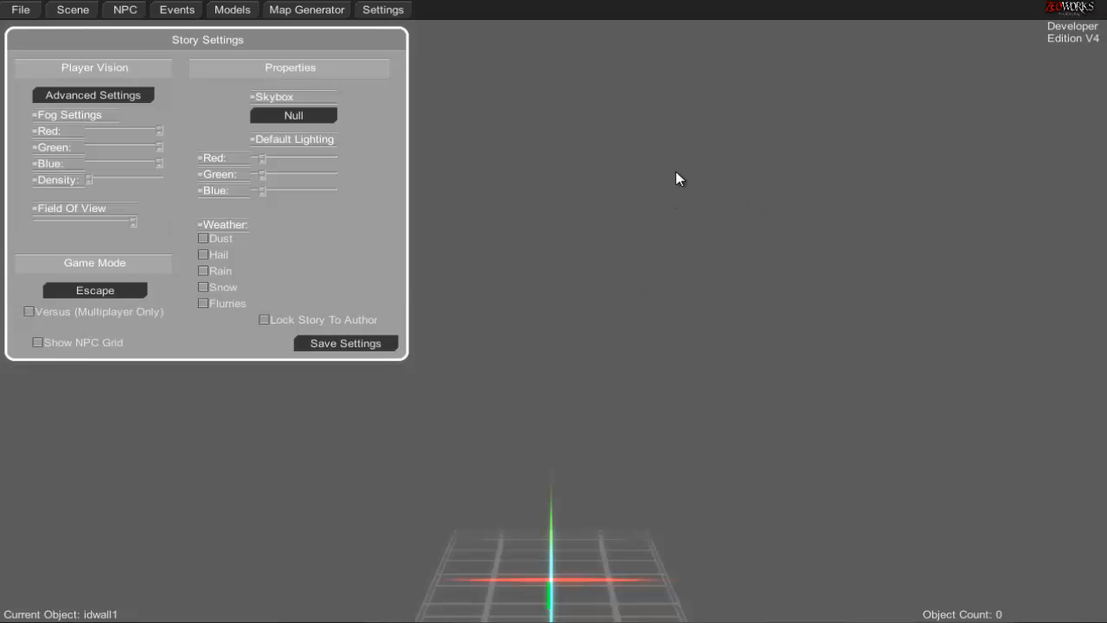
{"action": "mouse_move", "coordinate": [787, 257]}
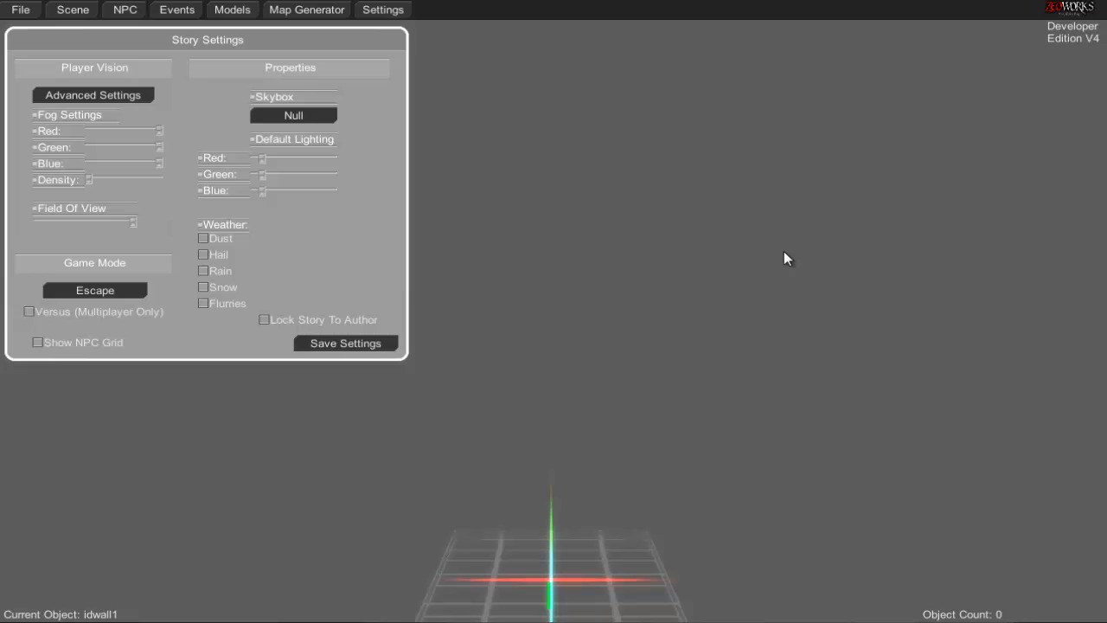
{"action": "mouse_move", "coordinate": [828, 265]}
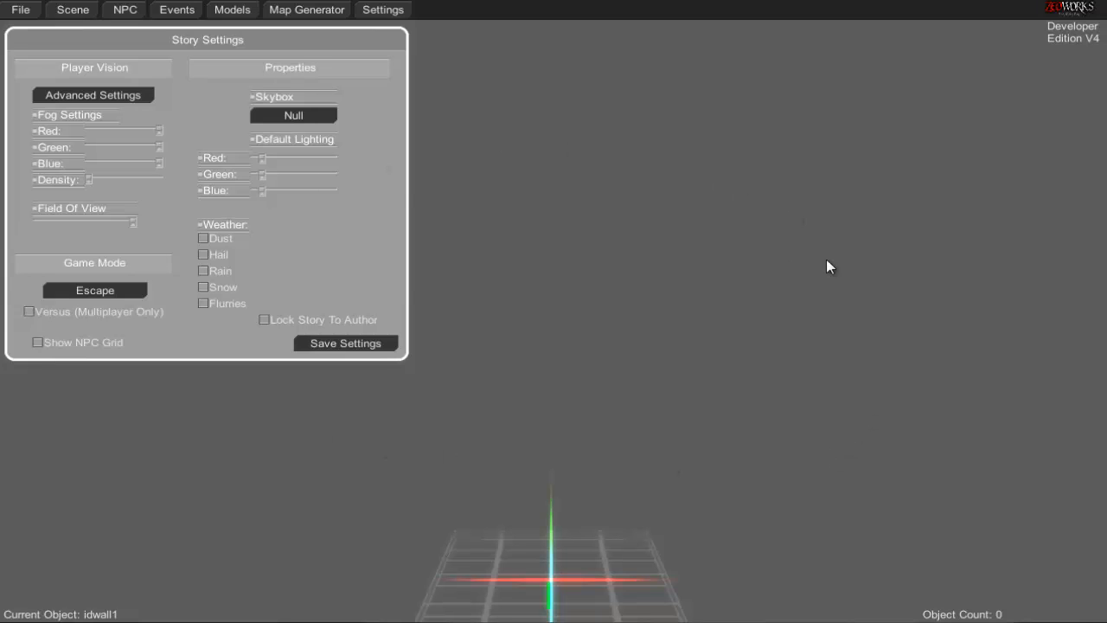
{"action": "mouse_move", "coordinate": [406, 112]}
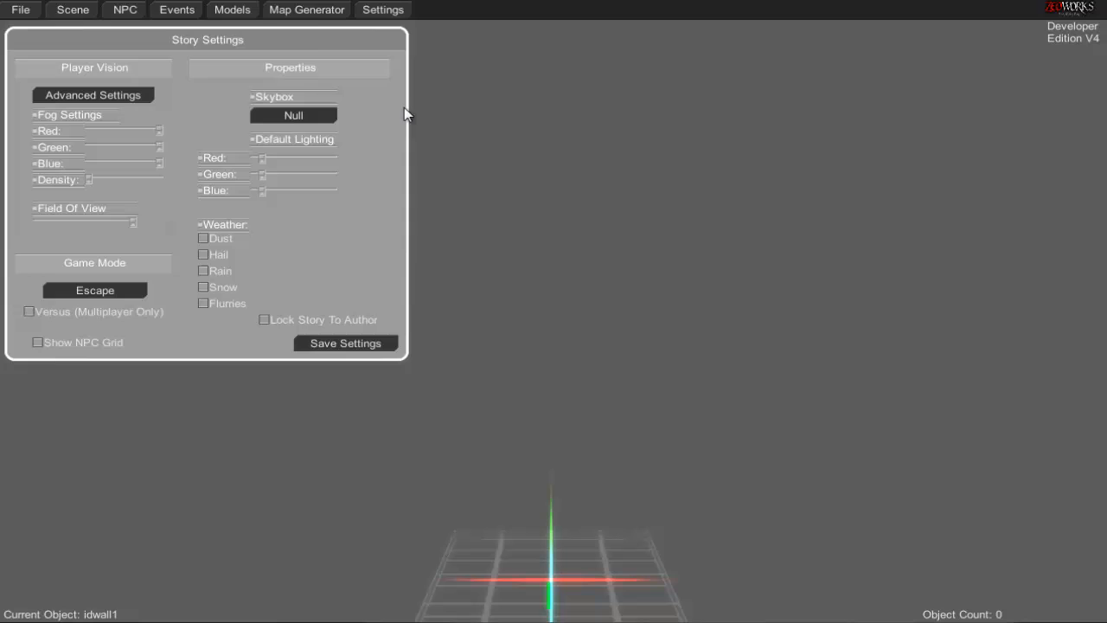
{"action": "mouse_move", "coordinate": [541, 259]}
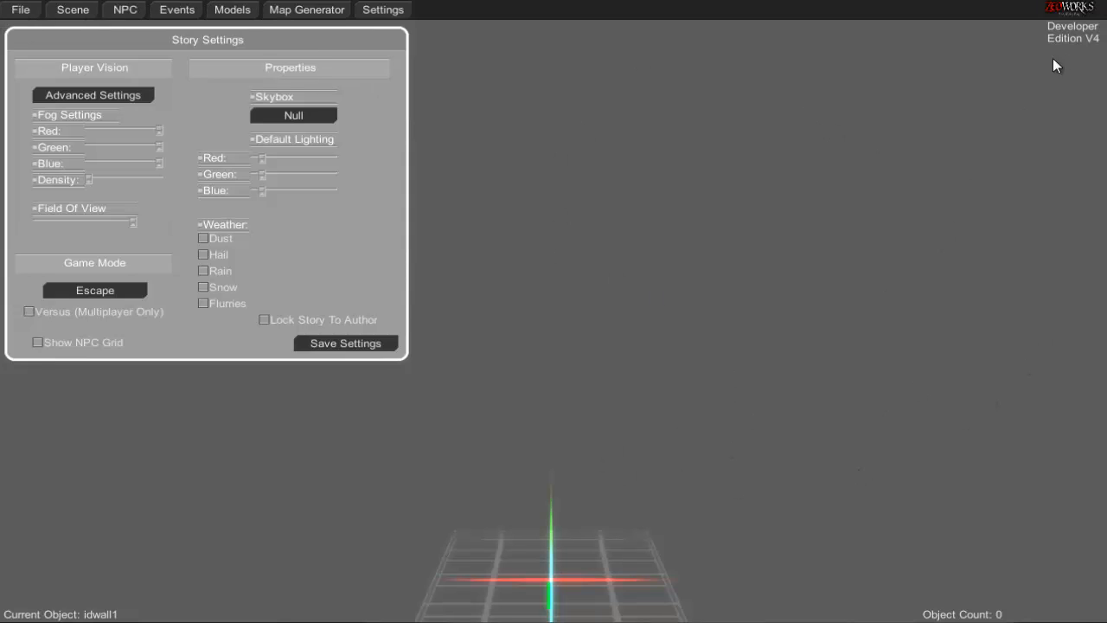
{"action": "mouse_move", "coordinate": [614, 455]}
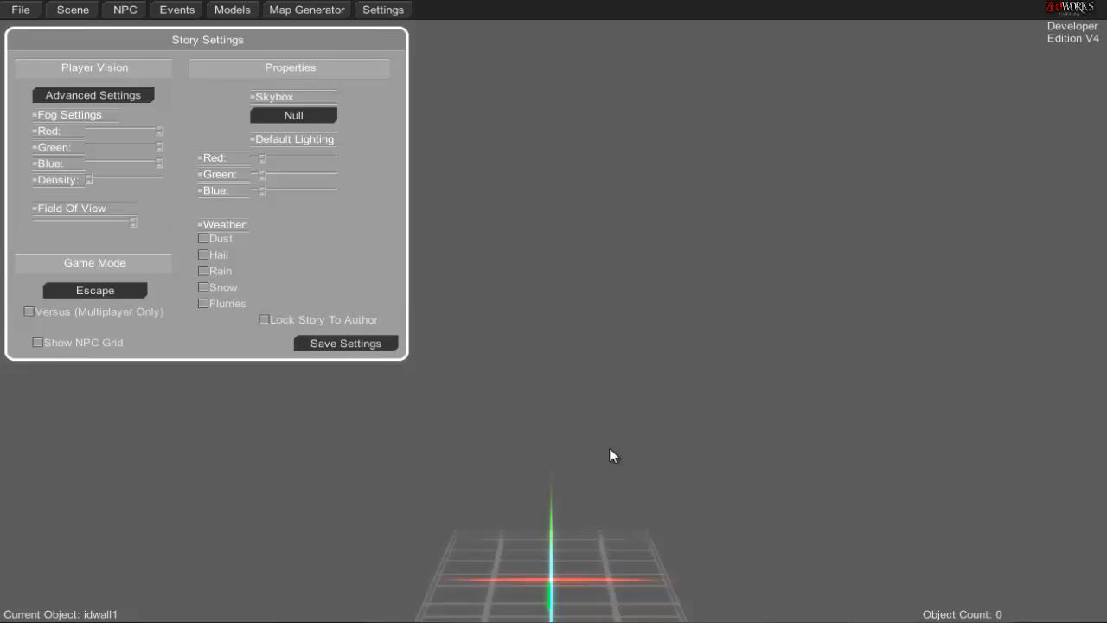
{"action": "mouse_move", "coordinate": [586, 199]}
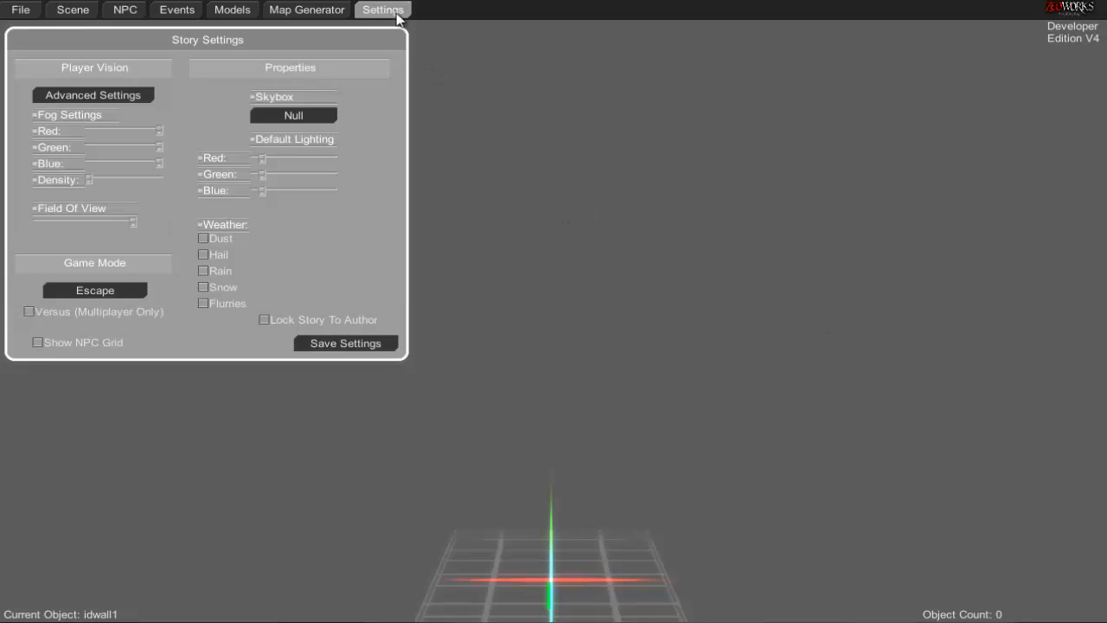
{"action": "mouse_move", "coordinate": [132, 113]}
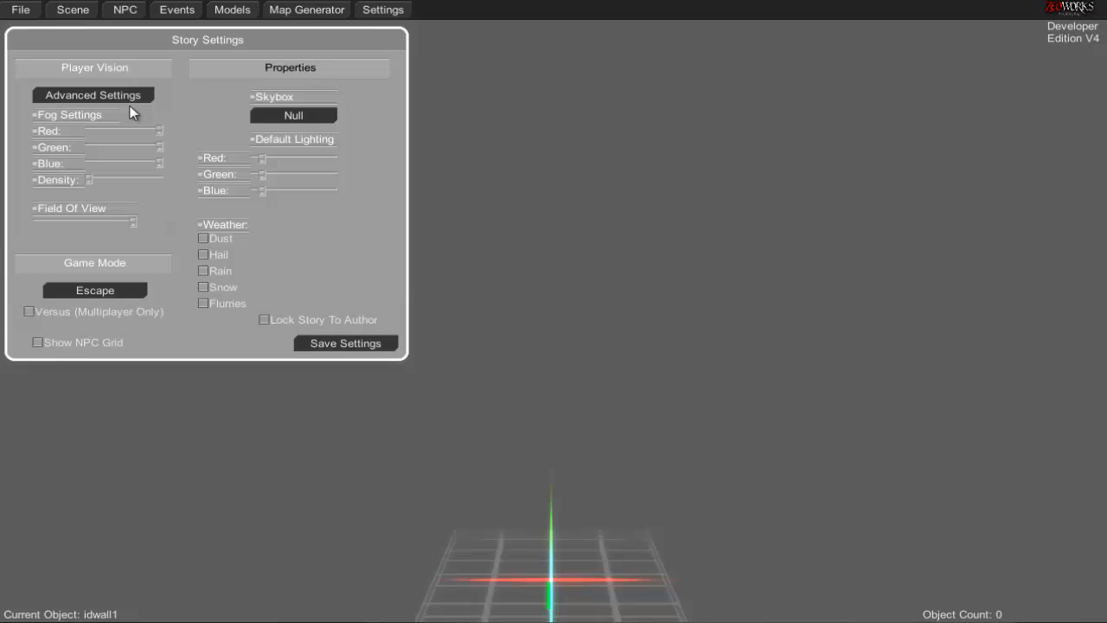
{"action": "mouse_move", "coordinate": [163, 149]}
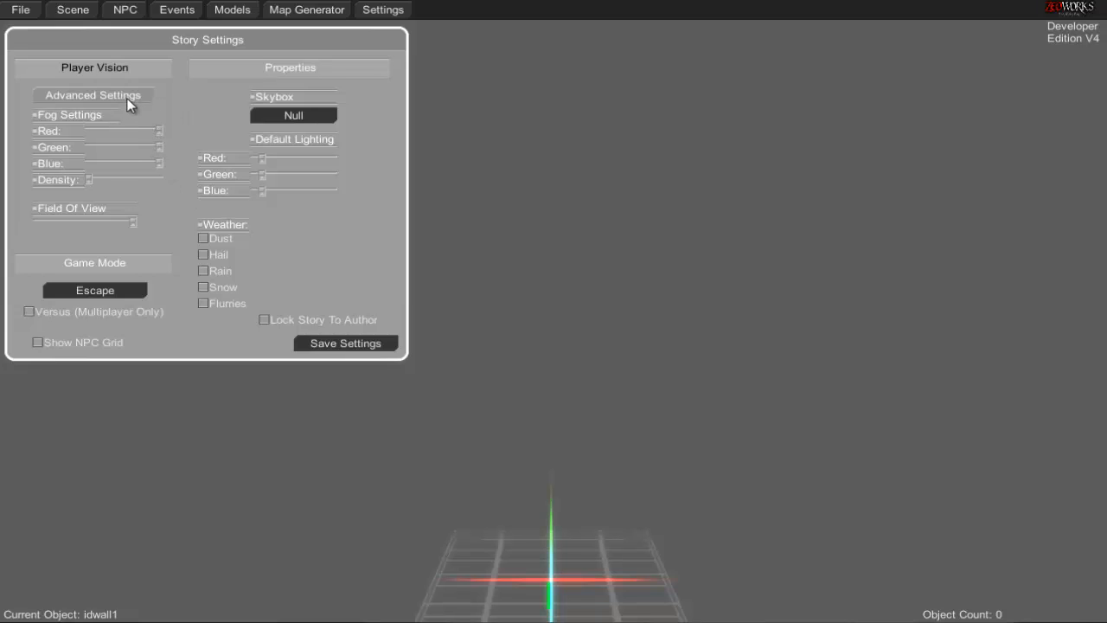
Step: Enable Show NPC Grid in Story Settings to cover the floor with a 1000x1000 yellow grid
{"action": "left_click", "coordinate": [93, 96]}
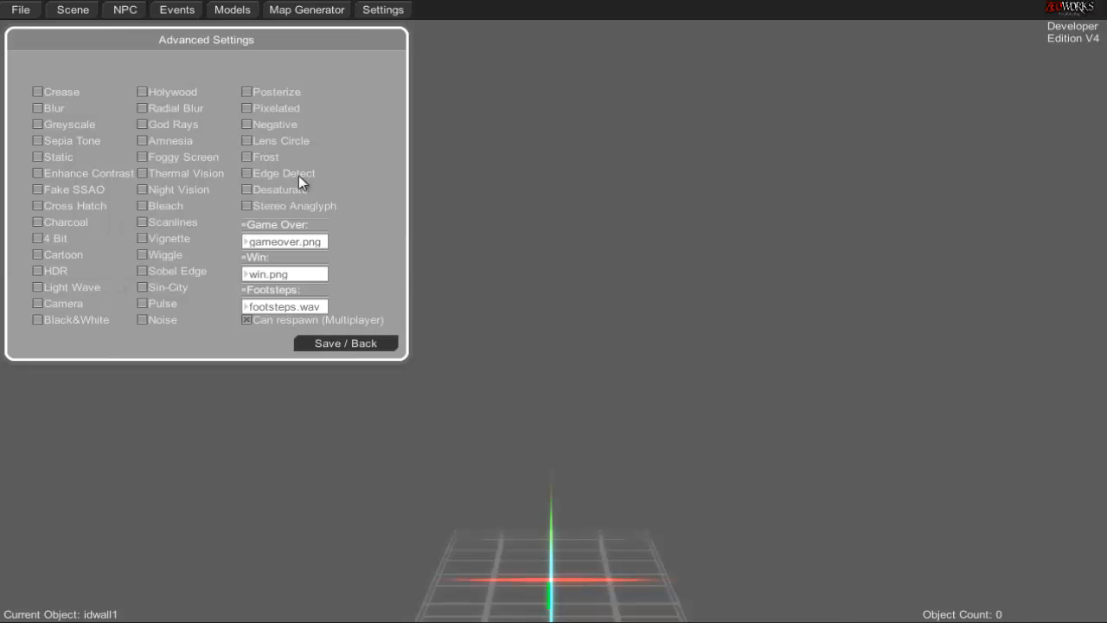
{"action": "left_click", "coordinate": [246, 124]}
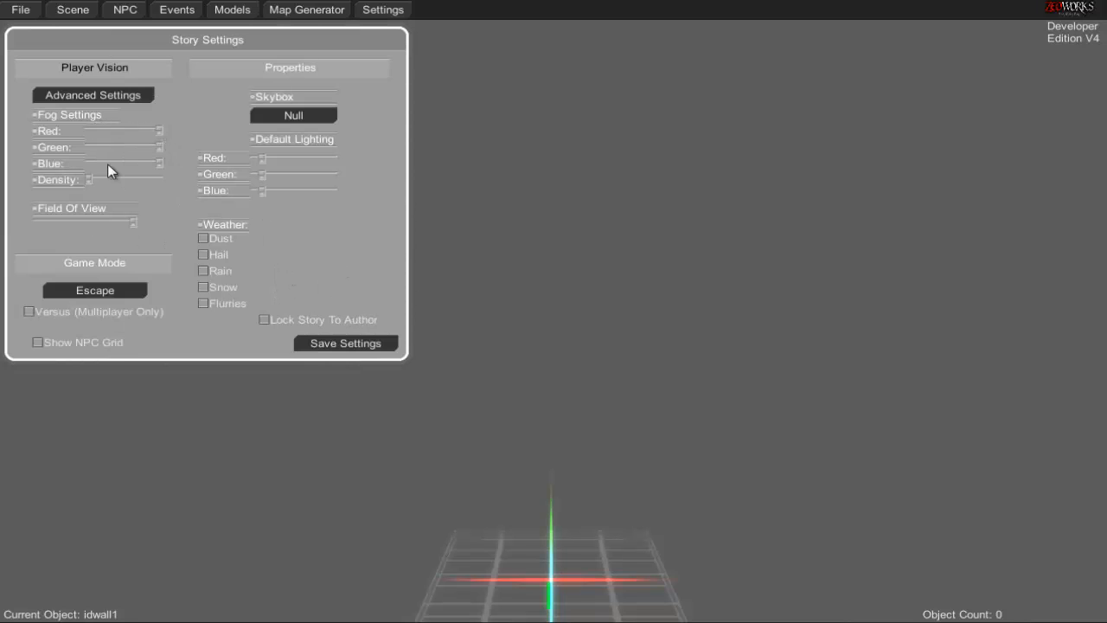
{"action": "mouse_move", "coordinate": [141, 278]}
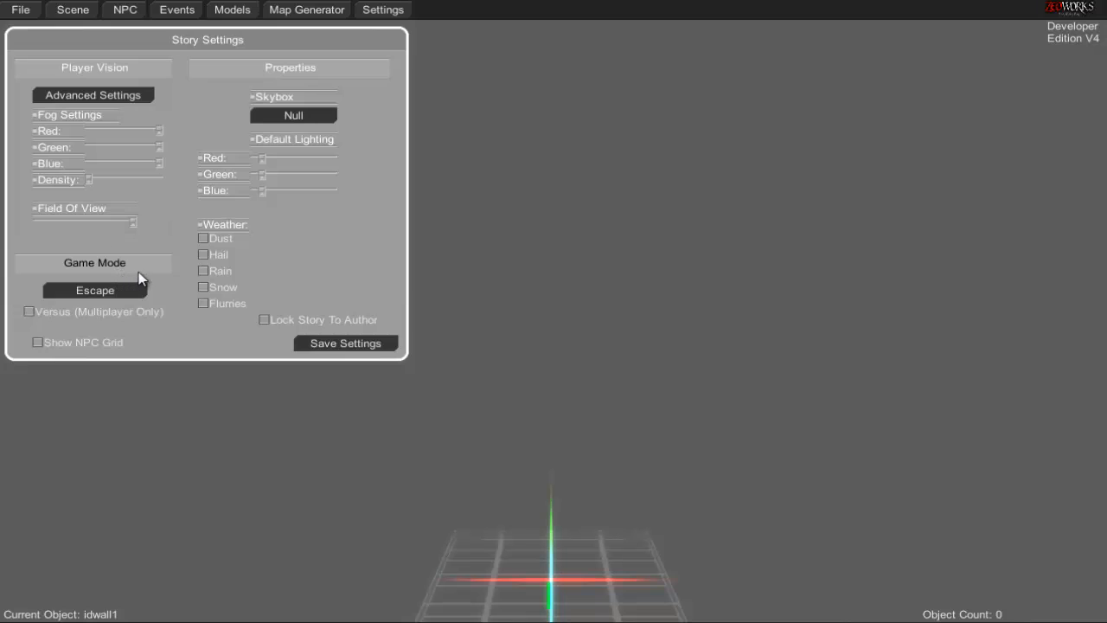
{"action": "mouse_move", "coordinate": [58, 318]}
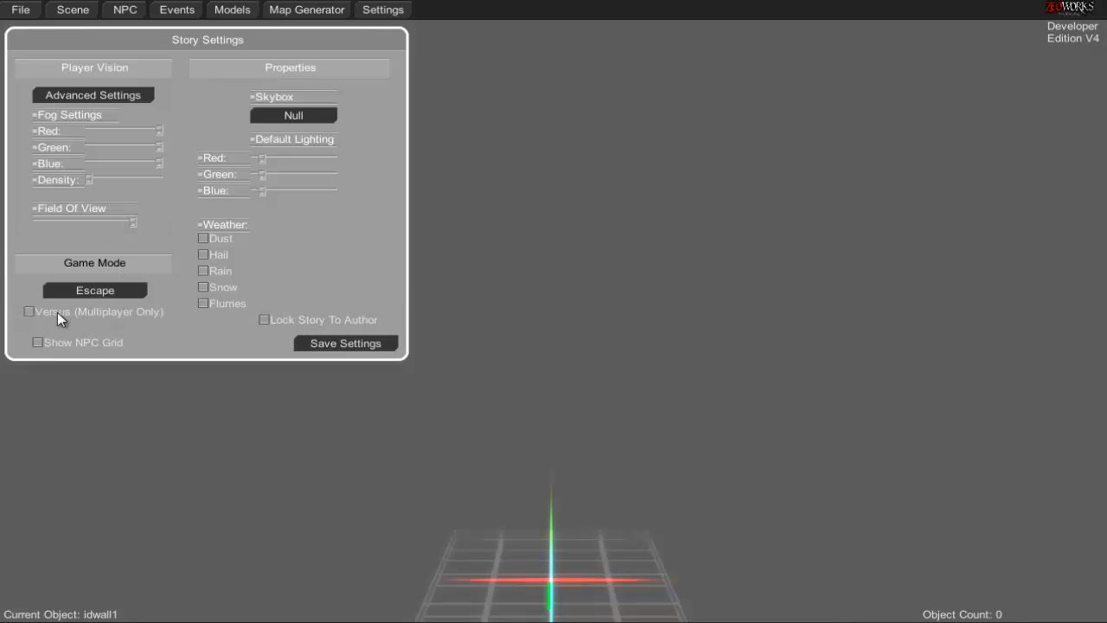
{"action": "mouse_move", "coordinate": [71, 330]}
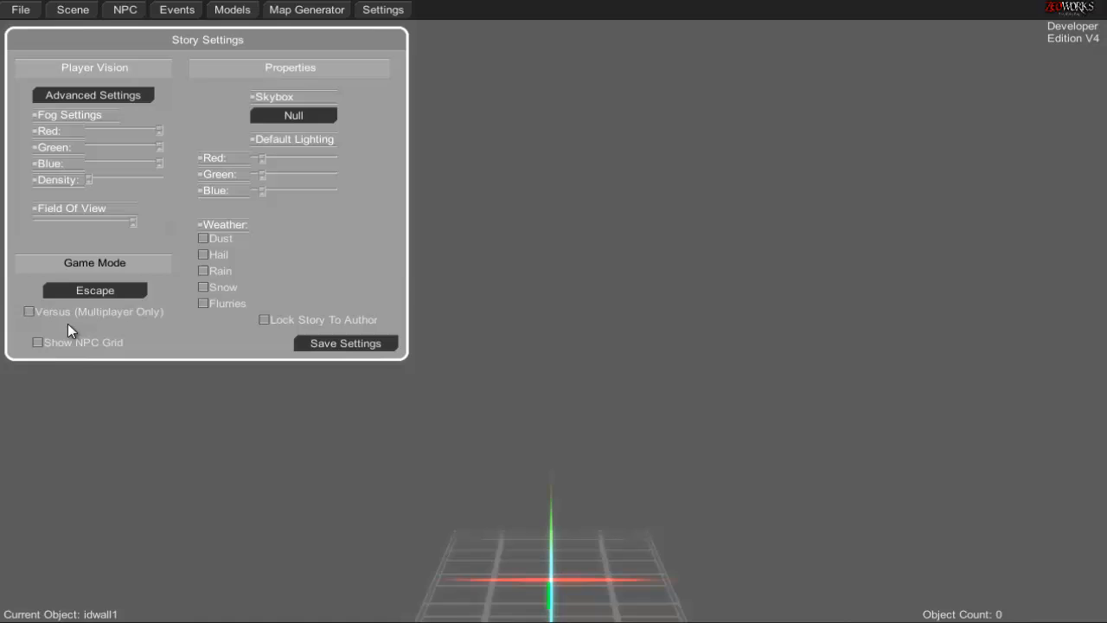
{"action": "mouse_move", "coordinate": [75, 350]}
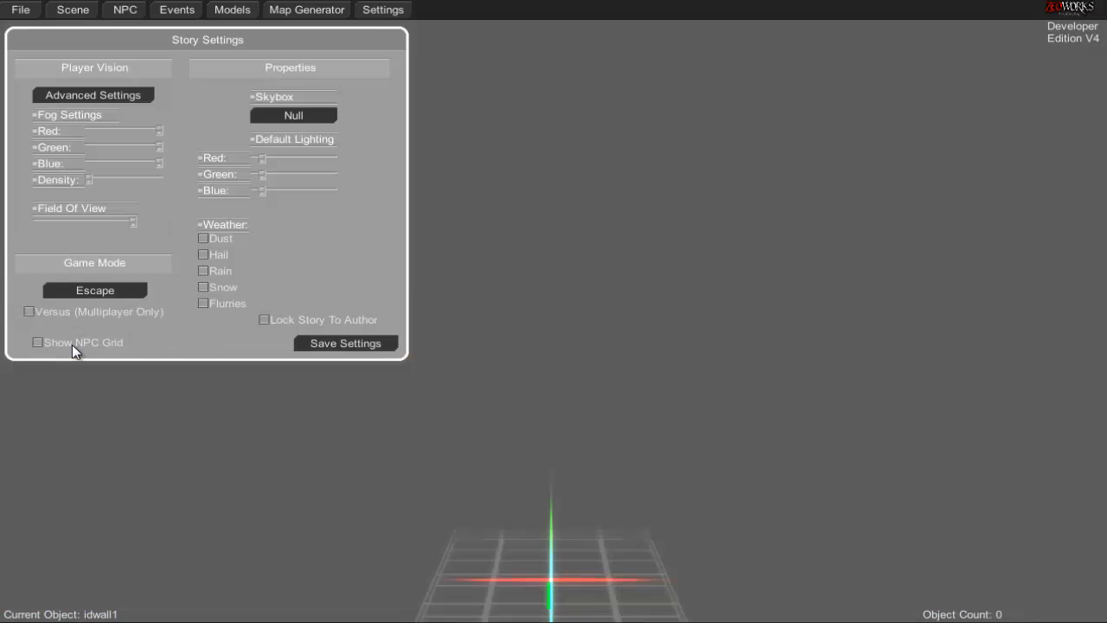
{"action": "left_click", "coordinate": [38, 341]}
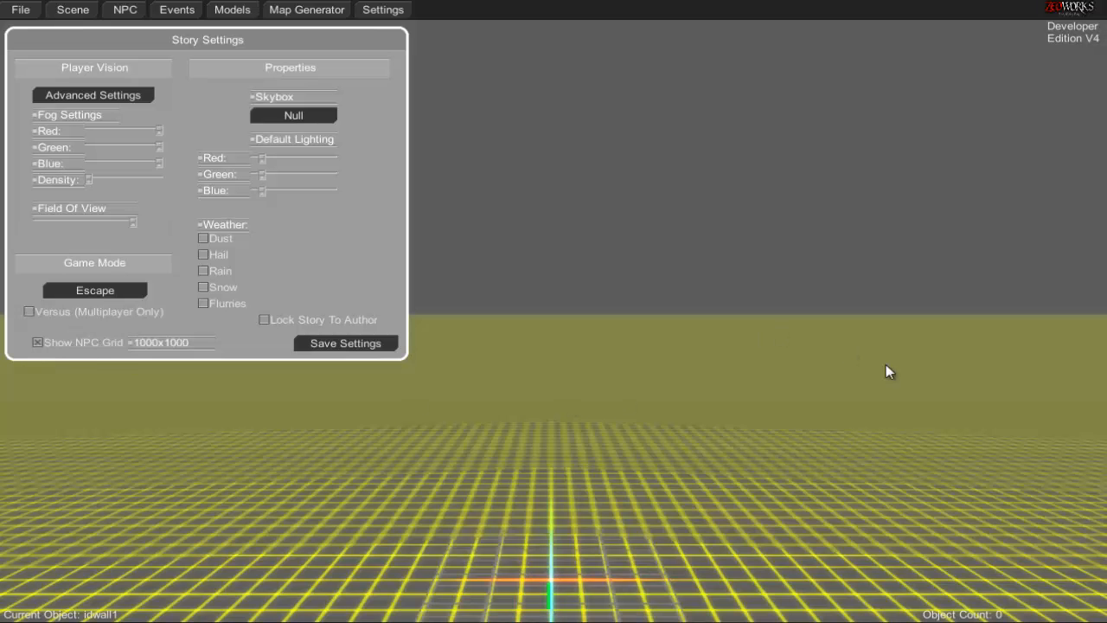
{"action": "mouse_move", "coordinate": [618, 400]}
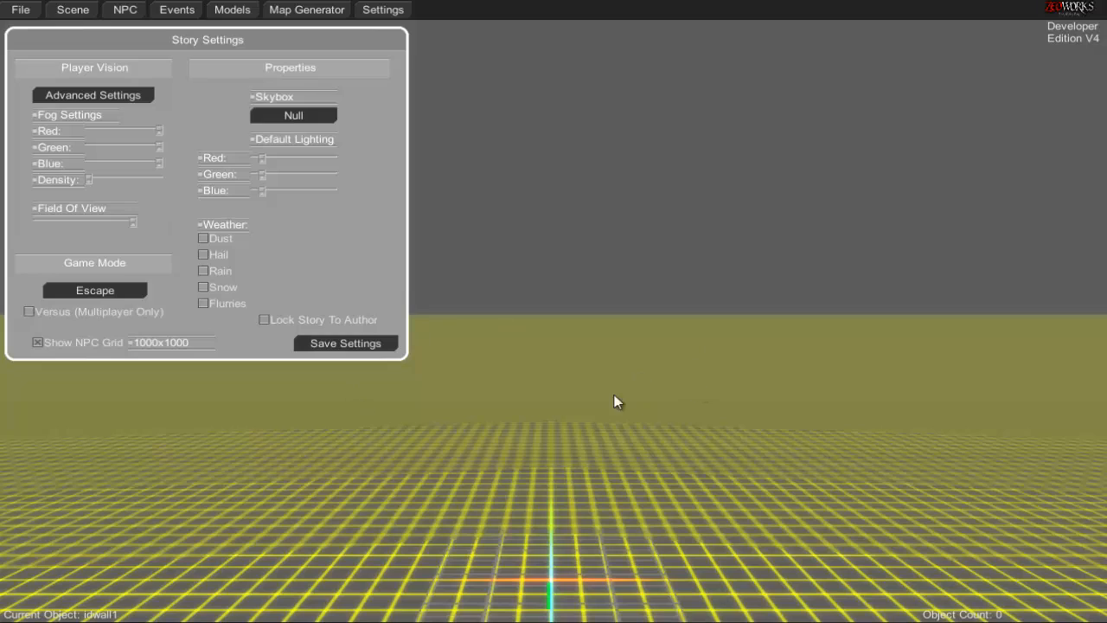
{"action": "mouse_move", "coordinate": [528, 373]}
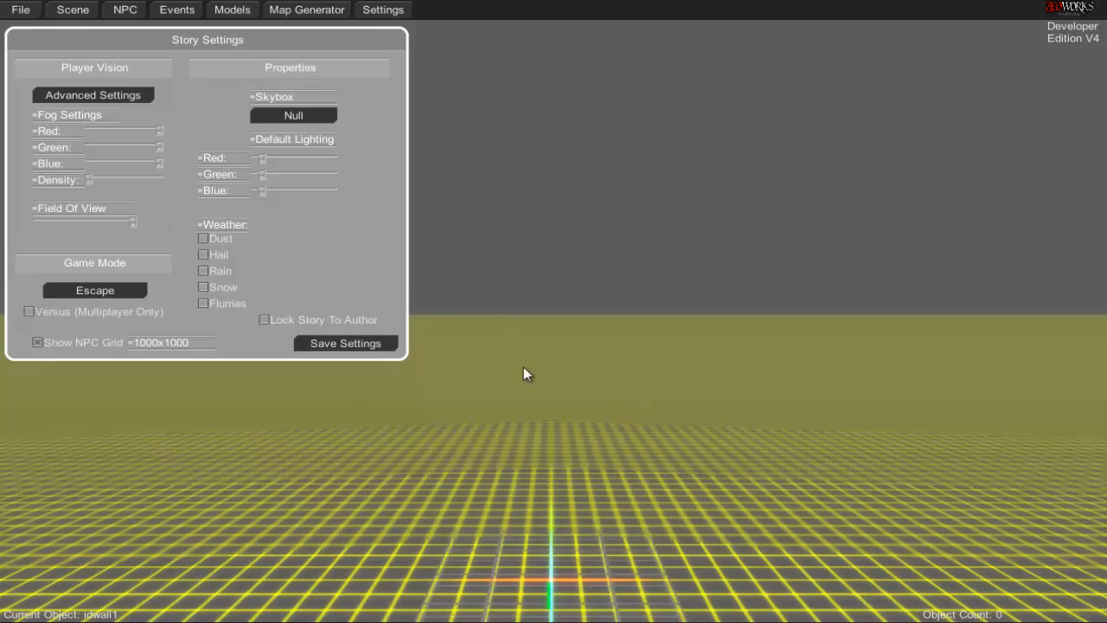
{"action": "mouse_move", "coordinate": [423, 459]}
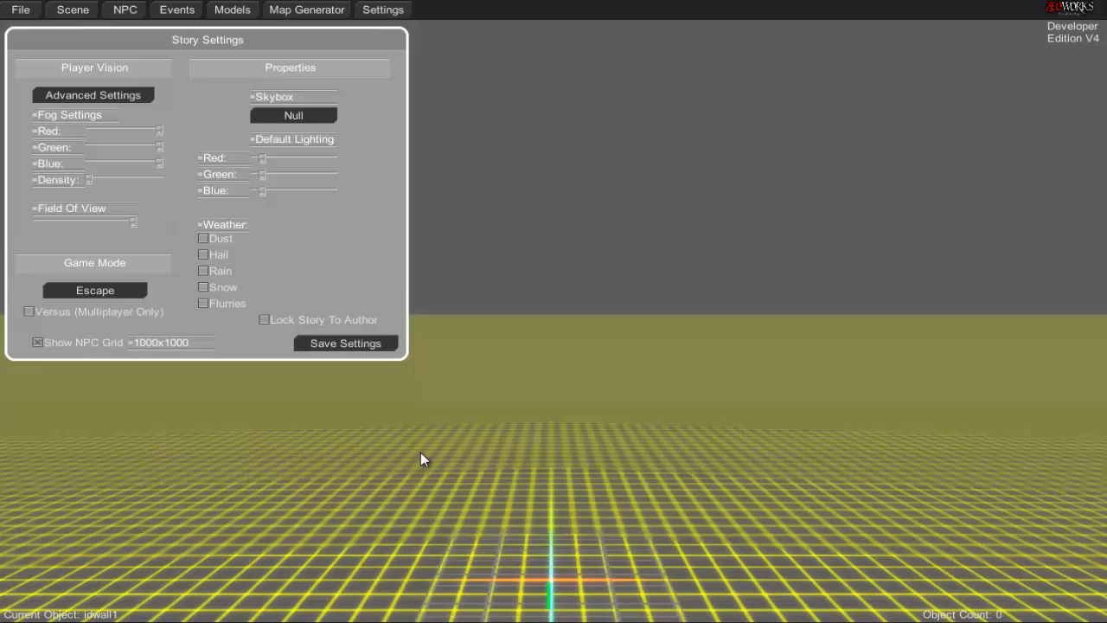
Step: Hide the NPC grid, toggle author lock, and try the Dust and Rain weather checkboxes
{"action": "left_click", "coordinate": [38, 342]}
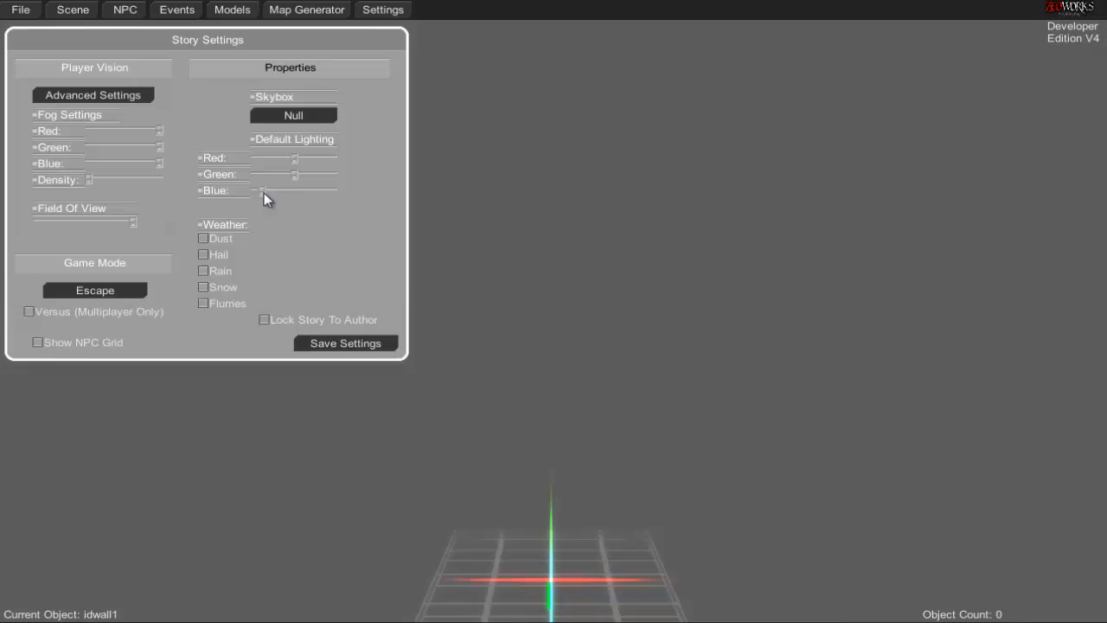
{"action": "mouse_move", "coordinate": [296, 197]}
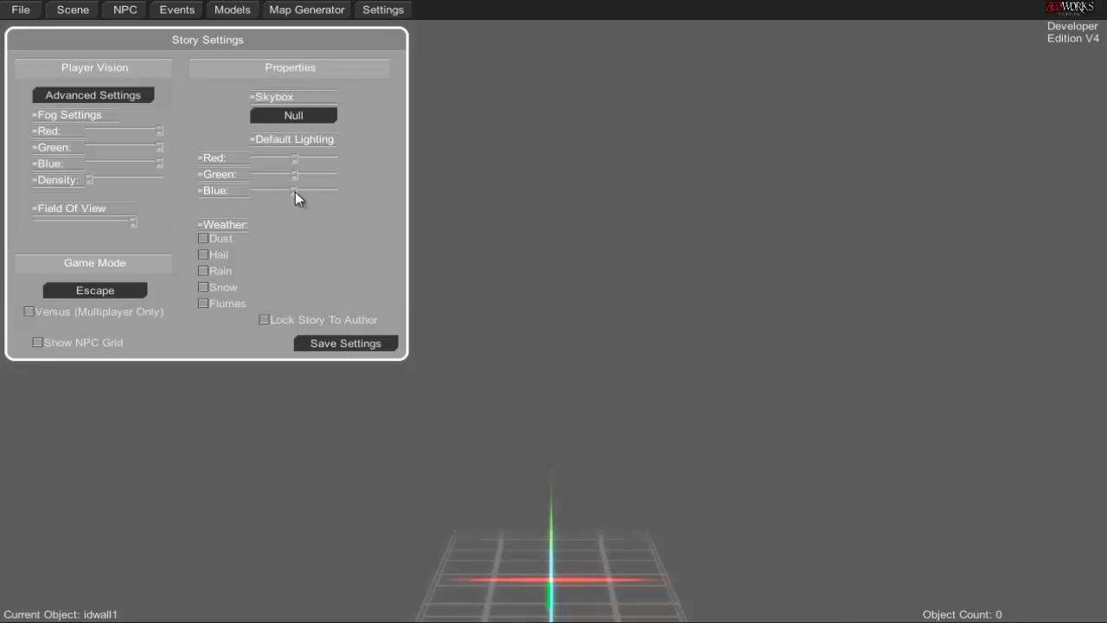
{"action": "mouse_move", "coordinate": [312, 329]}
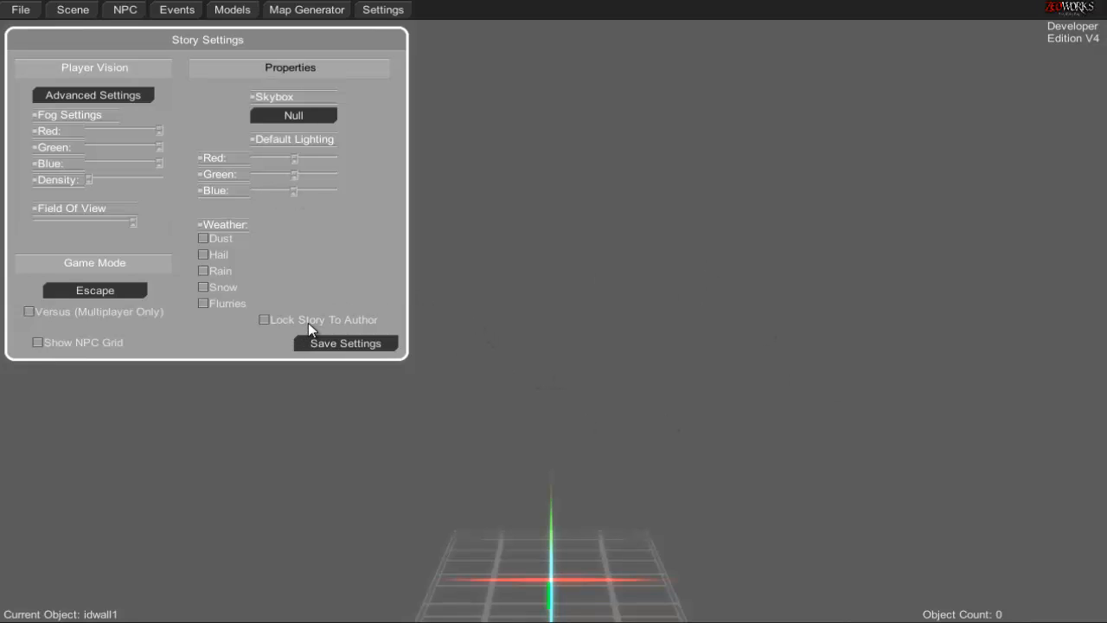
{"action": "mouse_move", "coordinate": [340, 324]}
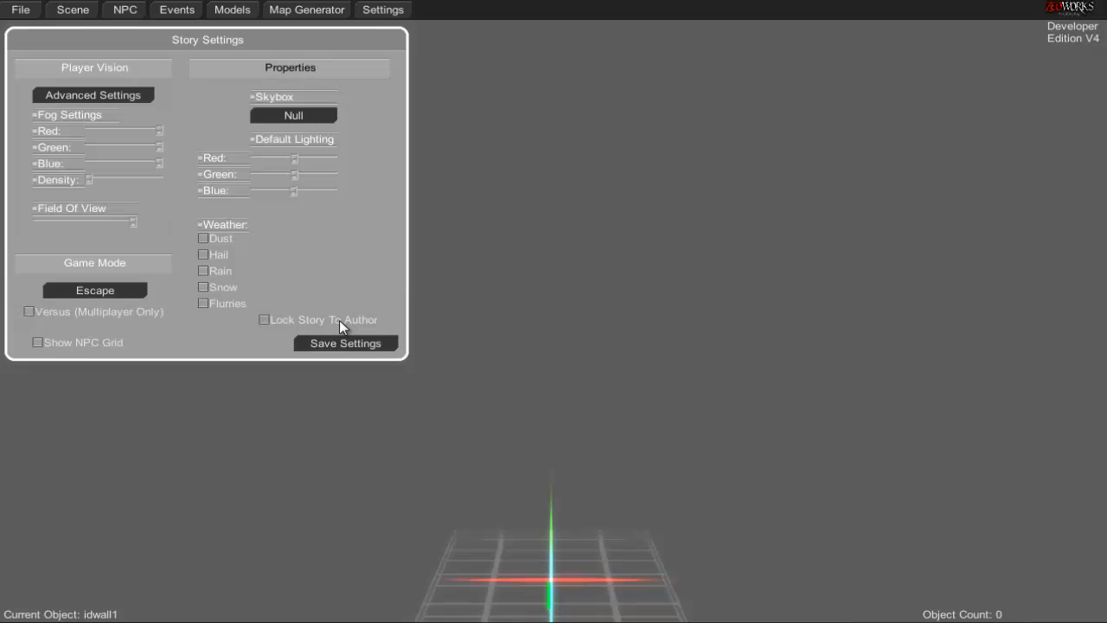
{"action": "left_click", "coordinate": [264, 319]}
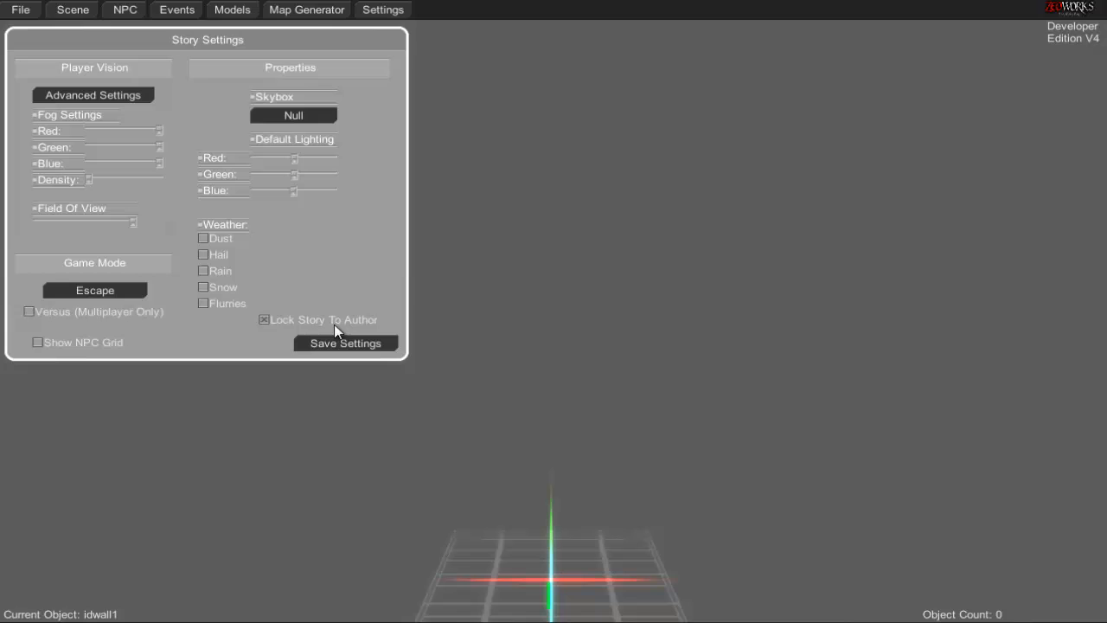
{"action": "left_click", "coordinate": [264, 319]}
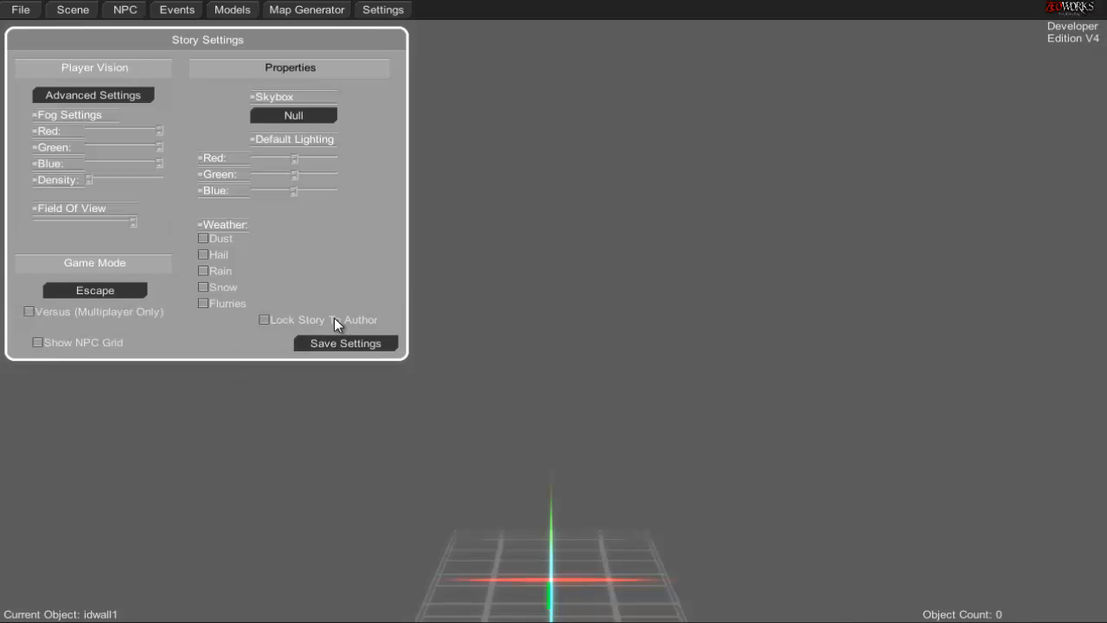
{"action": "left_click", "coordinate": [202, 238]}
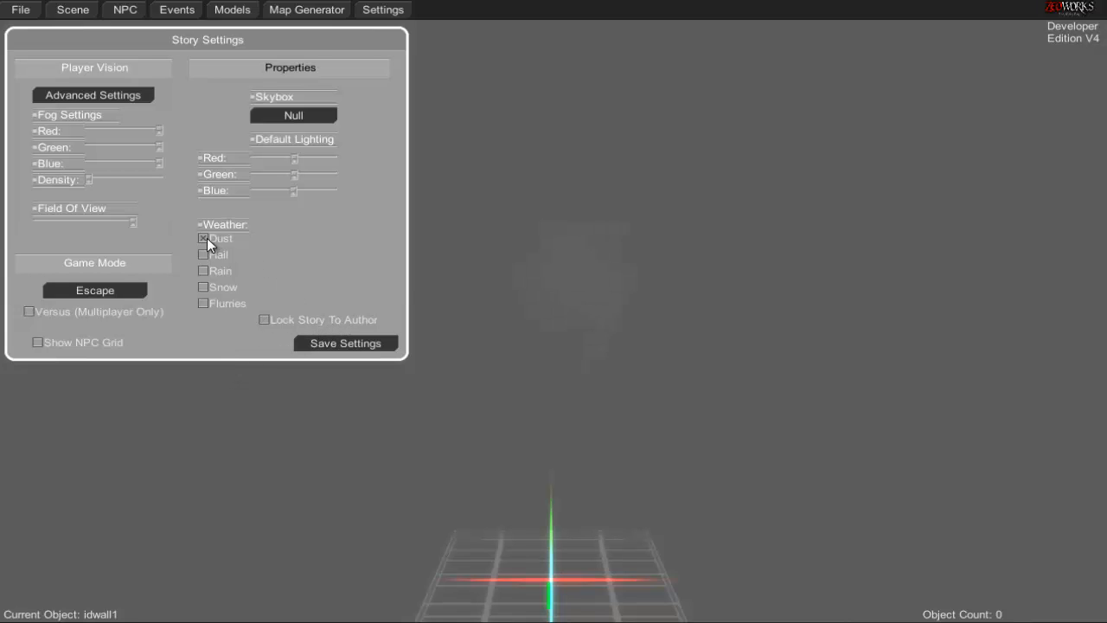
{"action": "left_click", "coordinate": [202, 239]}
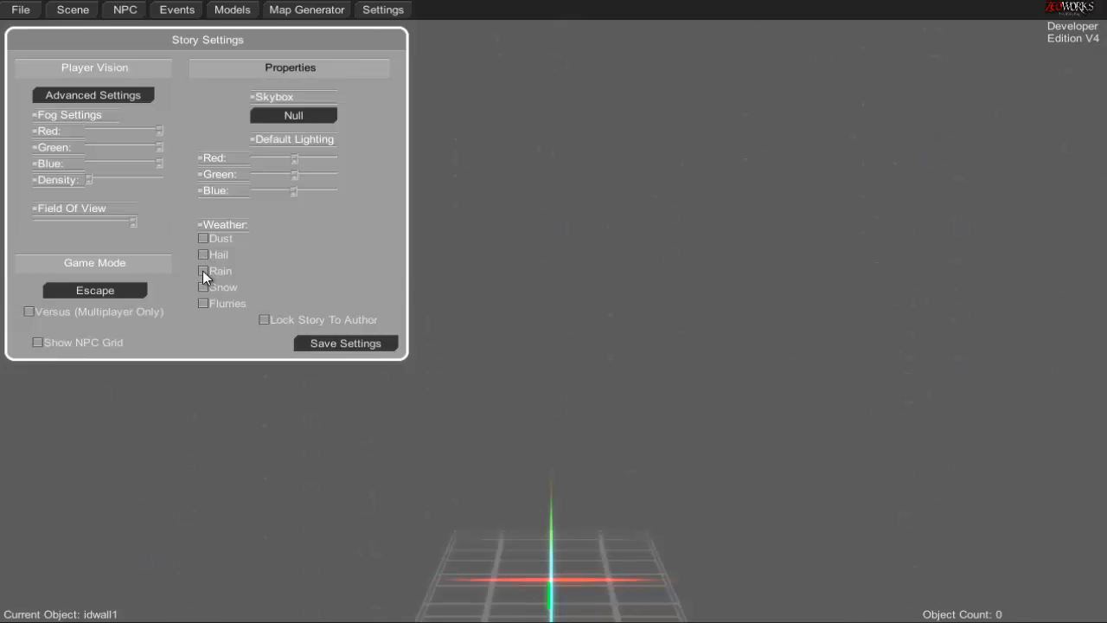
{"action": "left_click", "coordinate": [202, 304]}
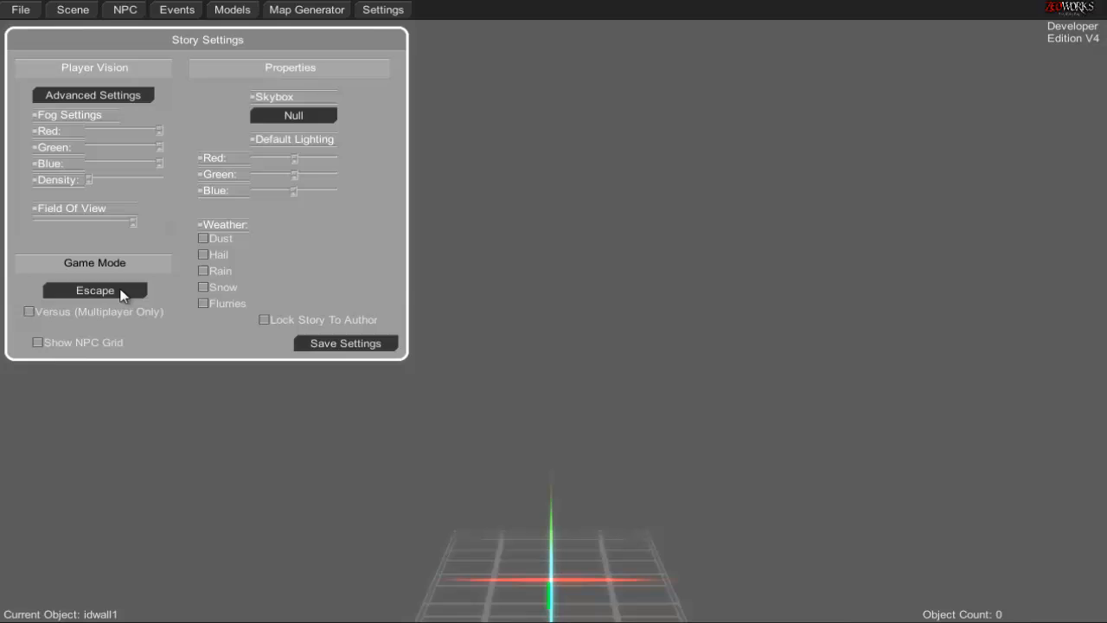
{"action": "left_click", "coordinate": [94, 290]}
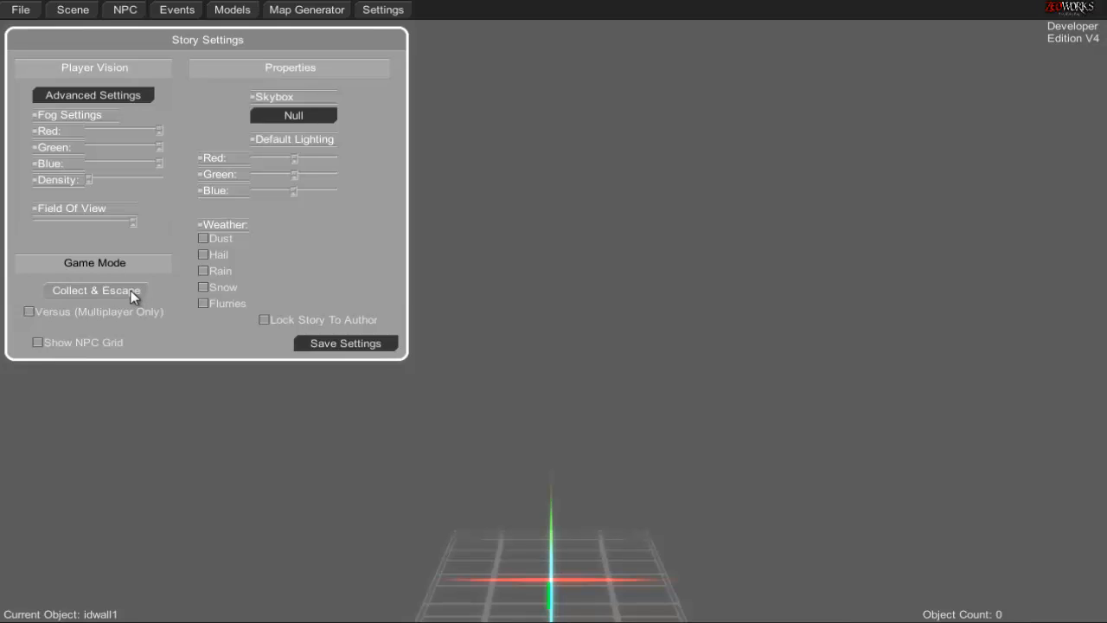
{"action": "left_click", "coordinate": [94, 290]}
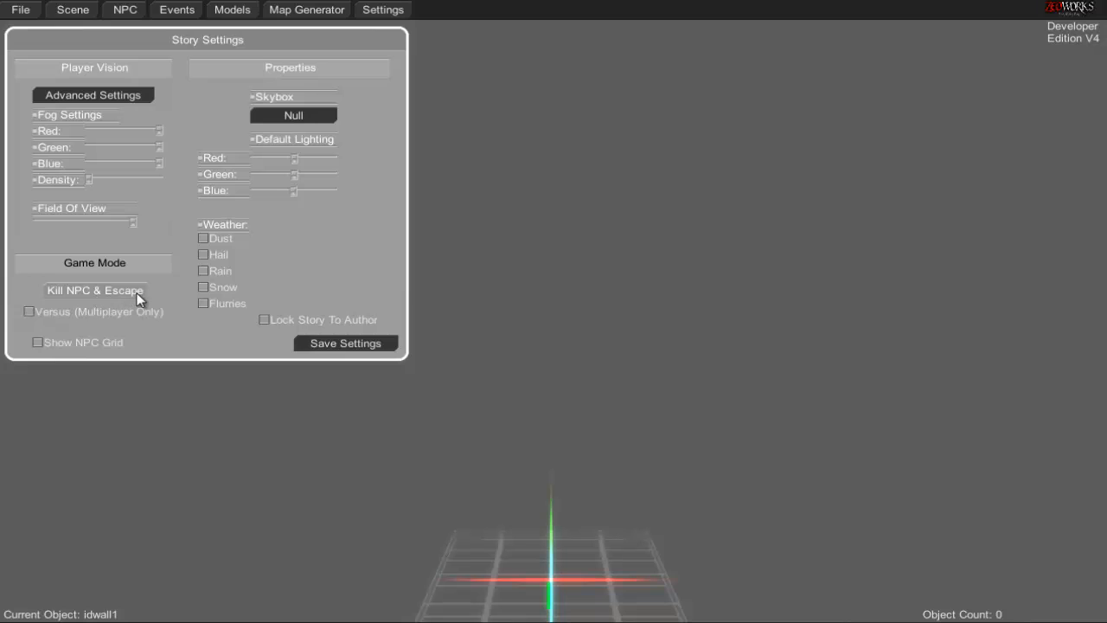
{"action": "mouse_move", "coordinate": [128, 298]}
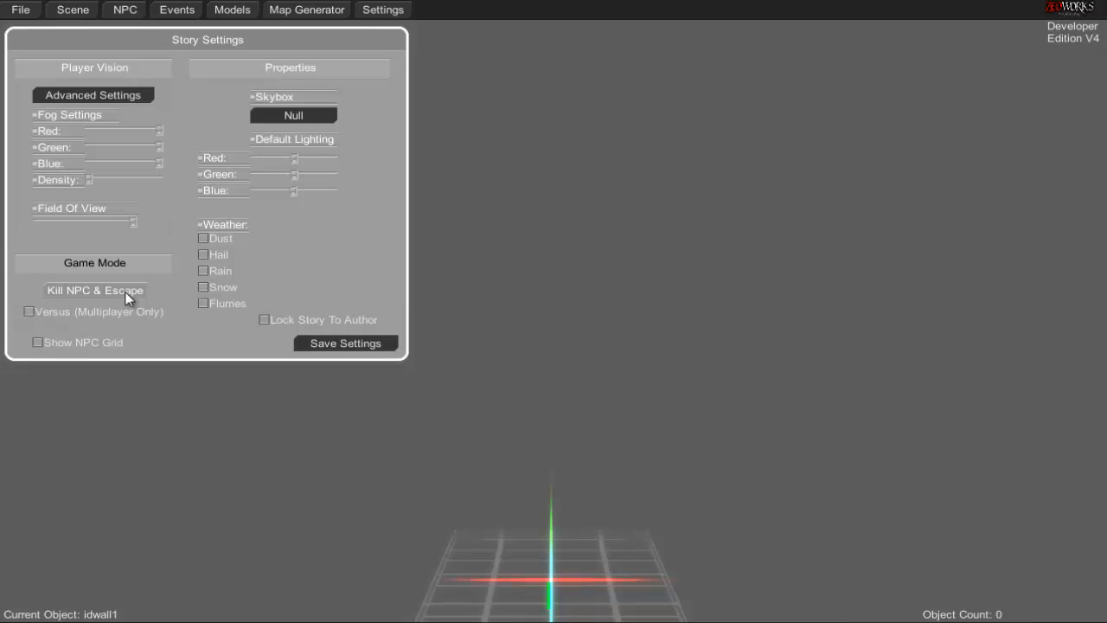
{"action": "left_click", "coordinate": [94, 290]}
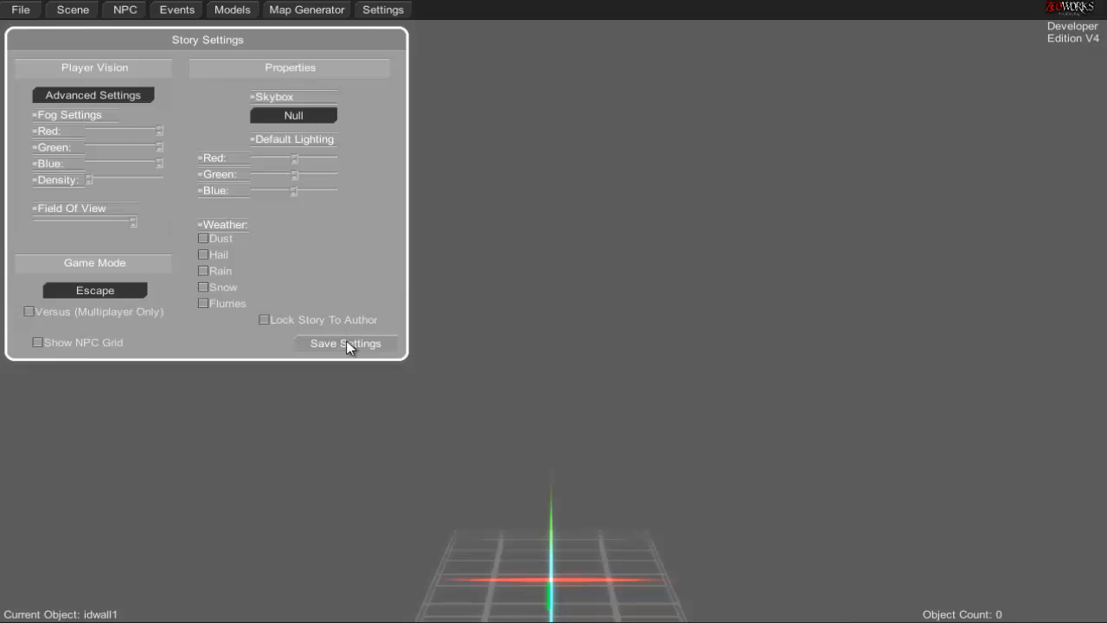
Step: Save the story settings and dismiss the story file menu to return to the scene
{"action": "left_click", "coordinate": [345, 344]}
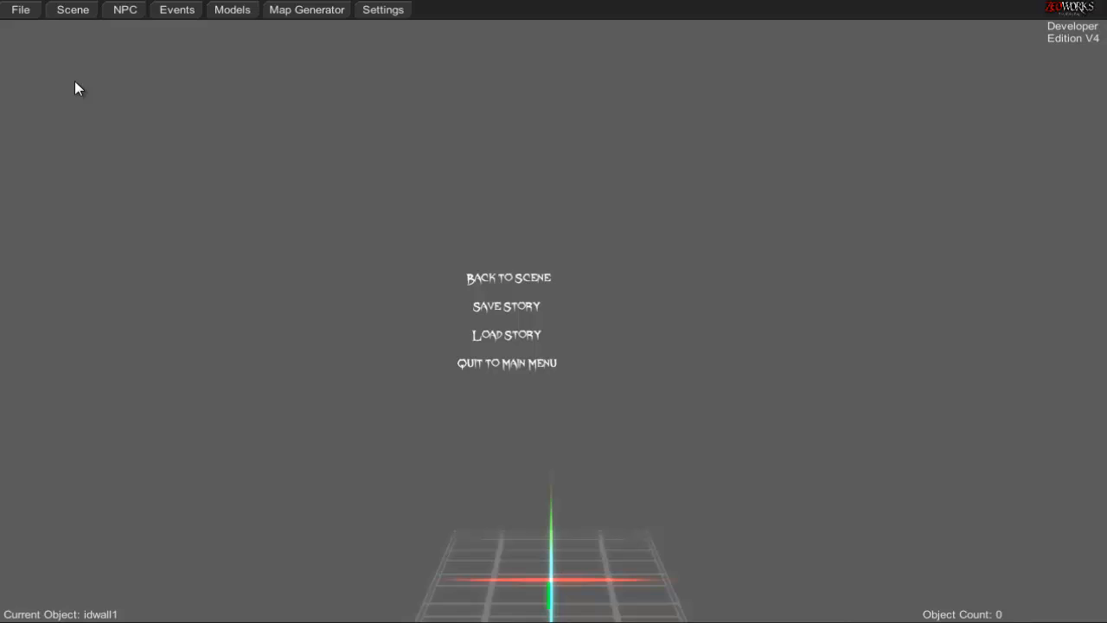
{"action": "mouse_move", "coordinate": [553, 347]}
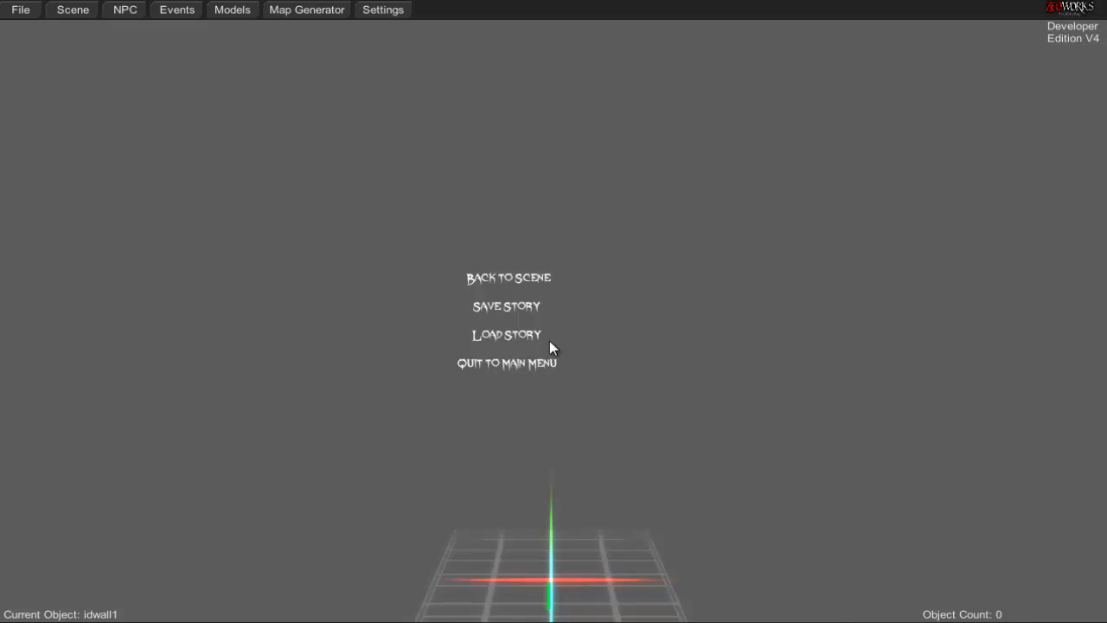
{"action": "mouse_move", "coordinate": [400, 194]}
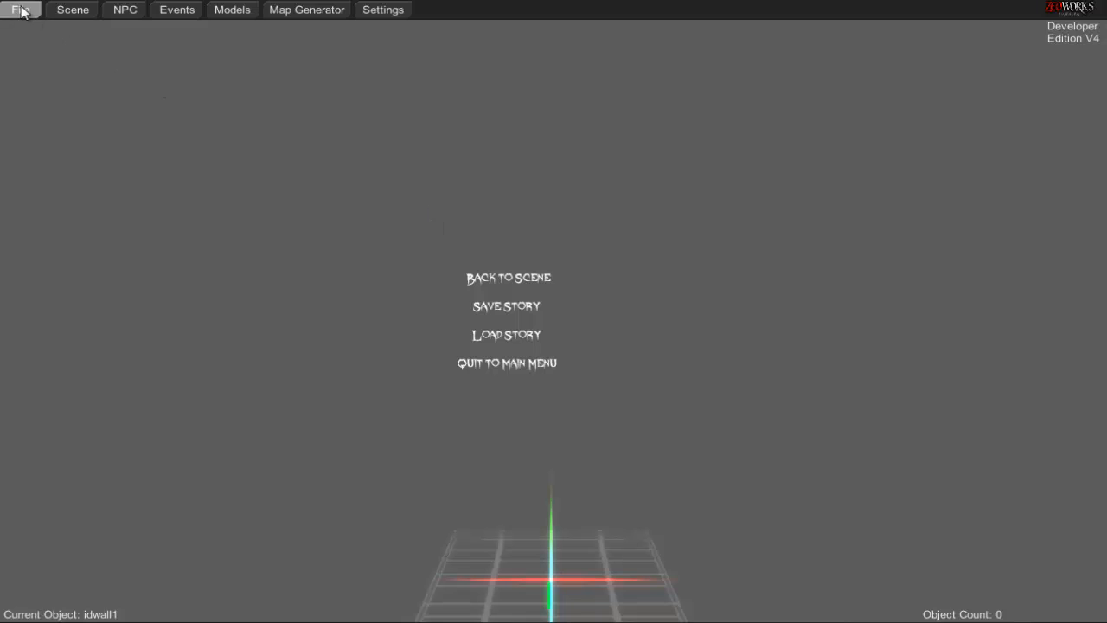
{"action": "mouse_move", "coordinate": [506, 248]}
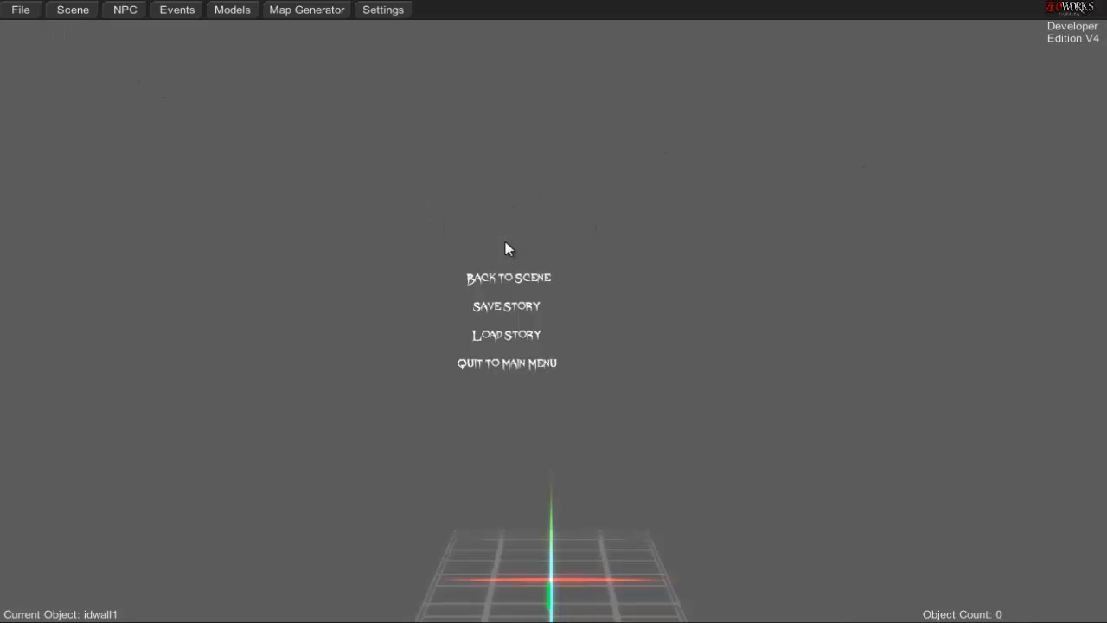
{"action": "left_click", "coordinate": [507, 278]}
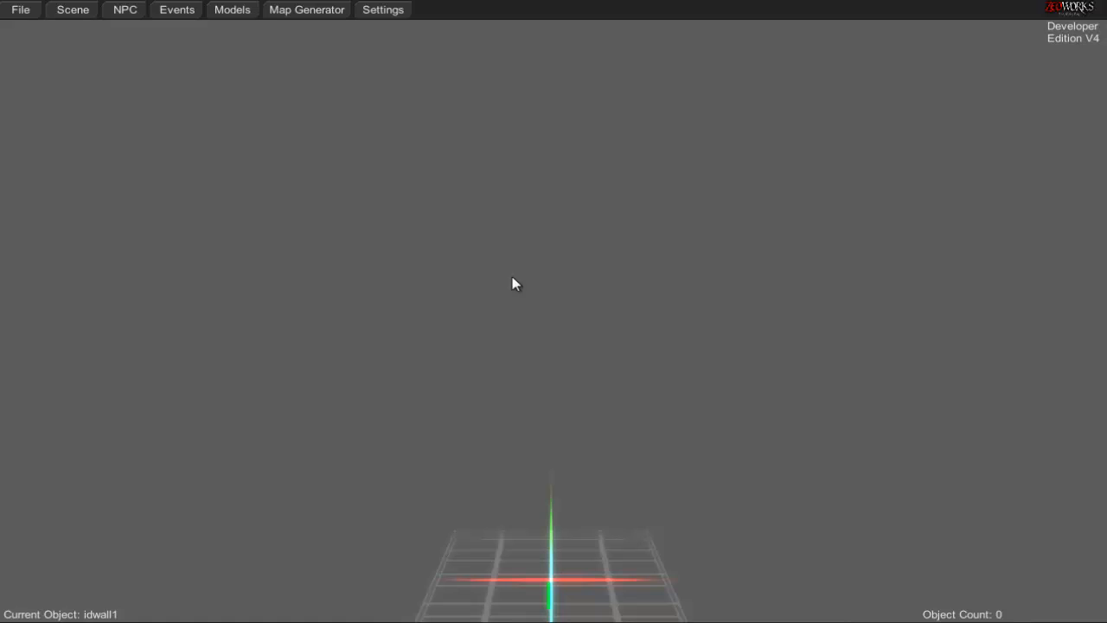
{"action": "mouse_move", "coordinate": [157, 41]}
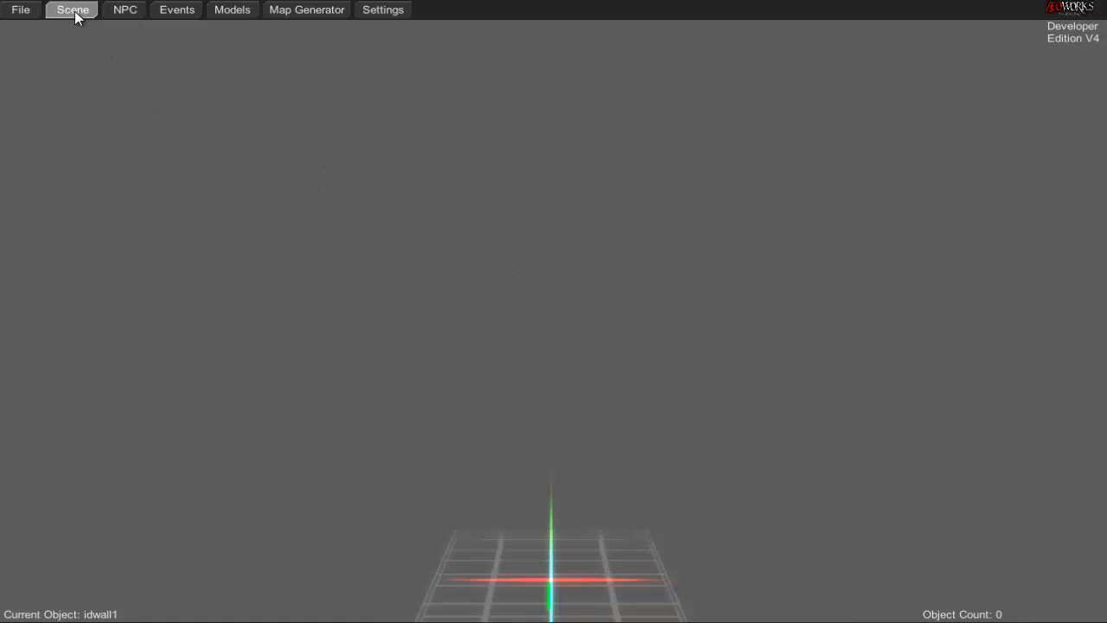
Step: Open Scene > Walls & Floor and browse outdoor walls, outdoor floors and indoor walls
{"action": "left_click", "coordinate": [72, 9]}
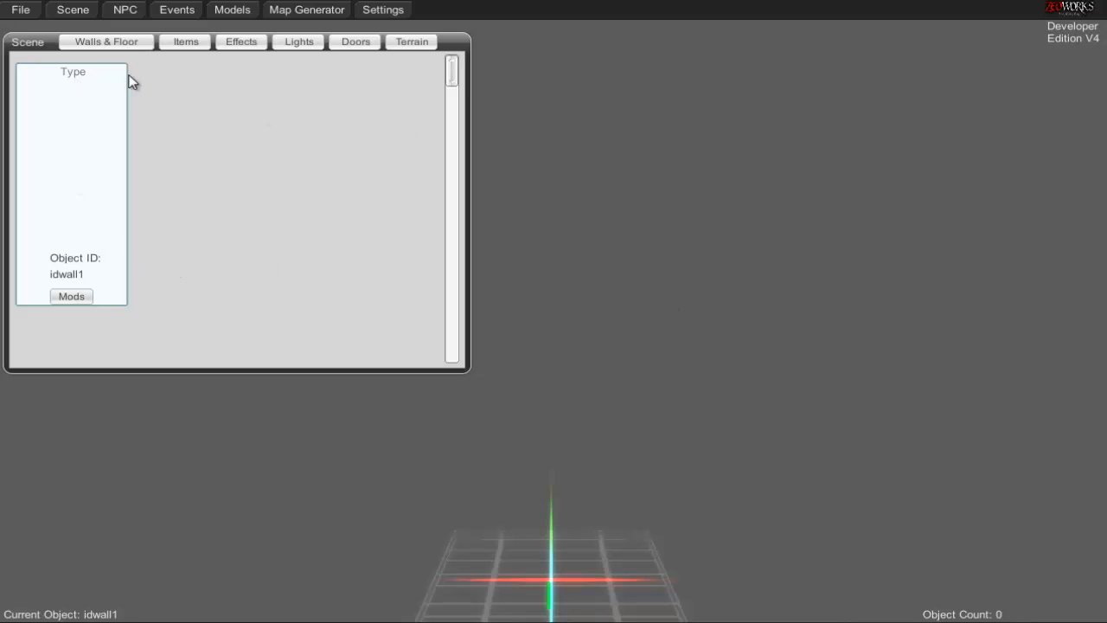
{"action": "left_click", "coordinate": [105, 41]}
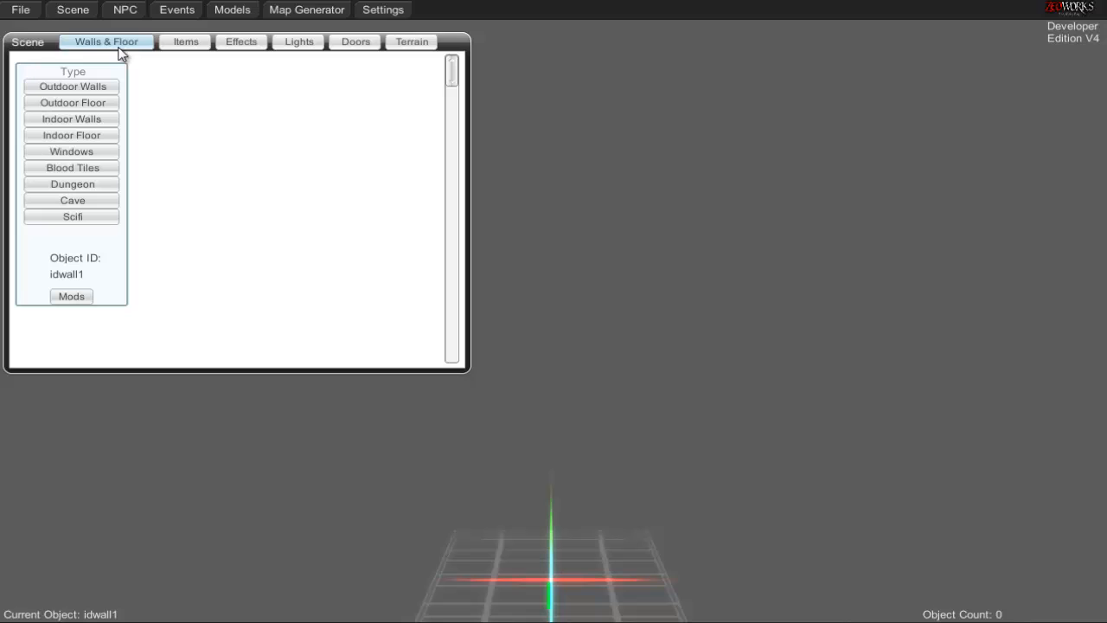
{"action": "left_click", "coordinate": [71, 102]}
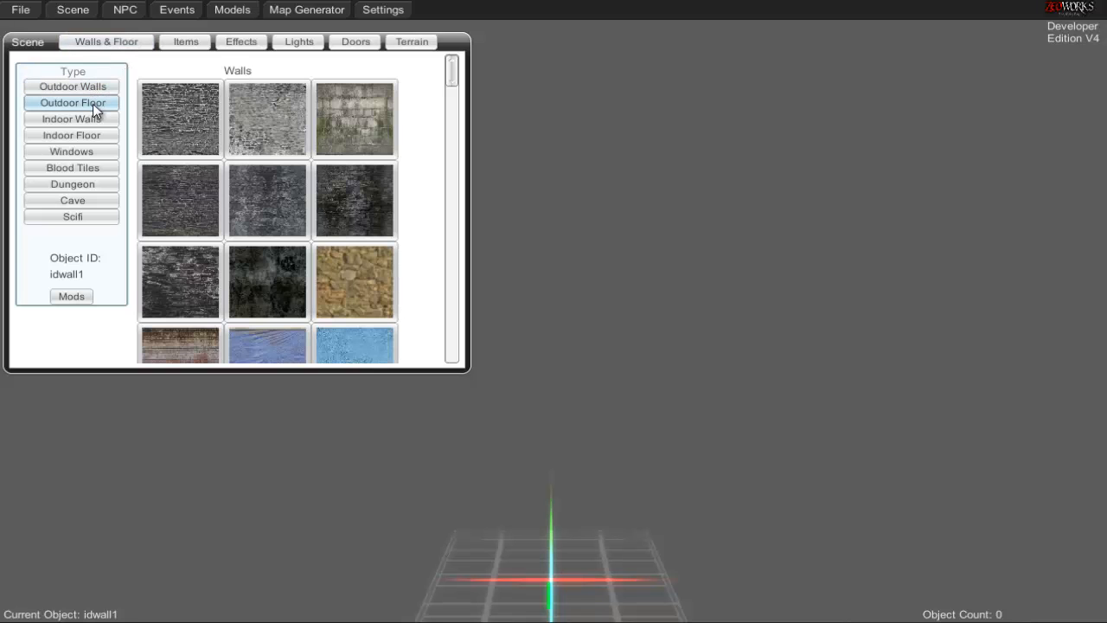
{"action": "left_click", "coordinate": [72, 102]}
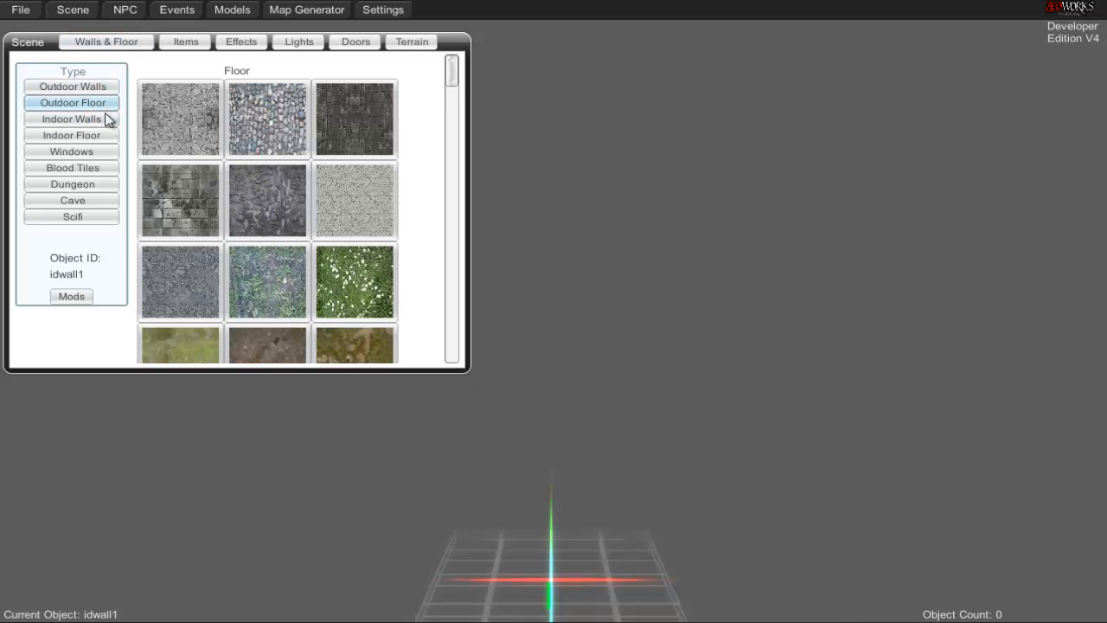
{"action": "left_click", "coordinate": [72, 135]}
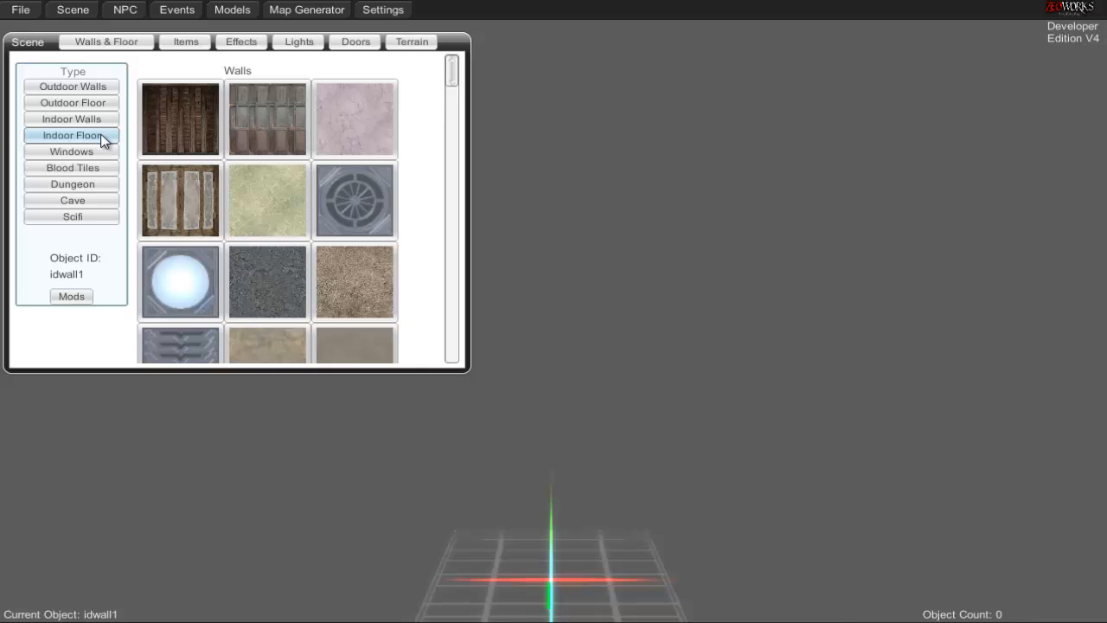
Step: Browse window frames, blood splatters, dungeon and cave pieces, then show the Items tab
{"action": "left_click", "coordinate": [72, 167]}
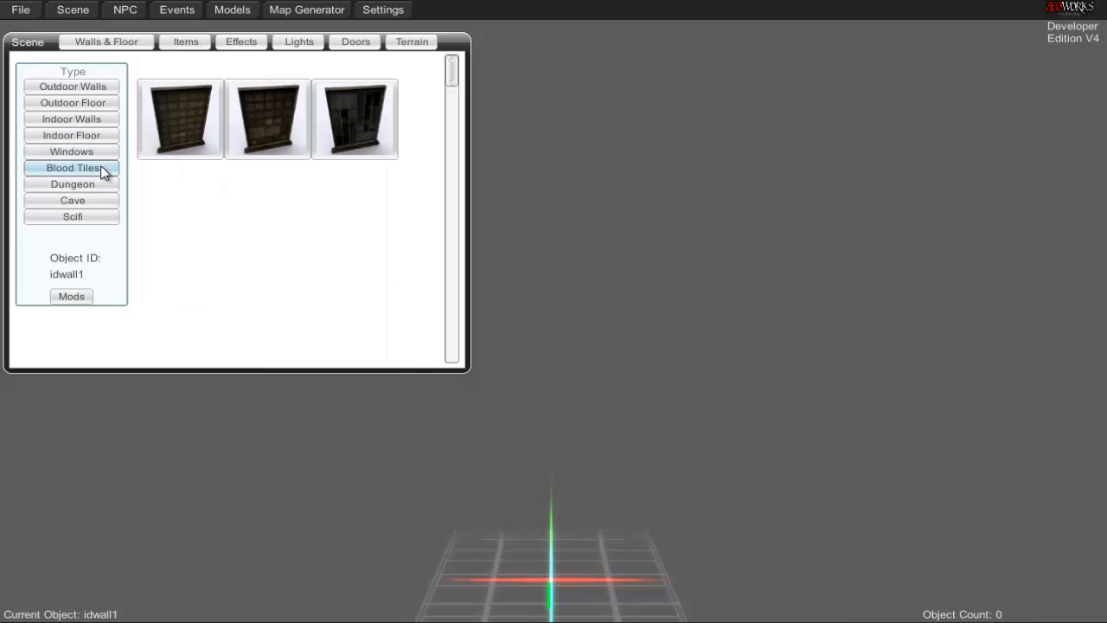
{"action": "left_click", "coordinate": [72, 167]}
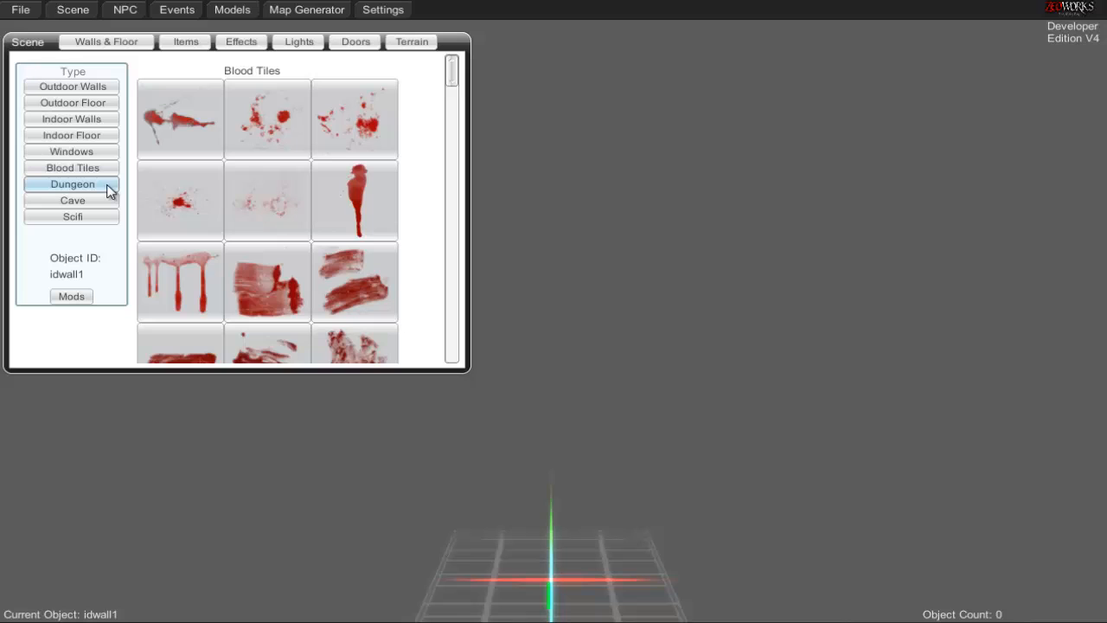
{"action": "left_click", "coordinate": [72, 199]}
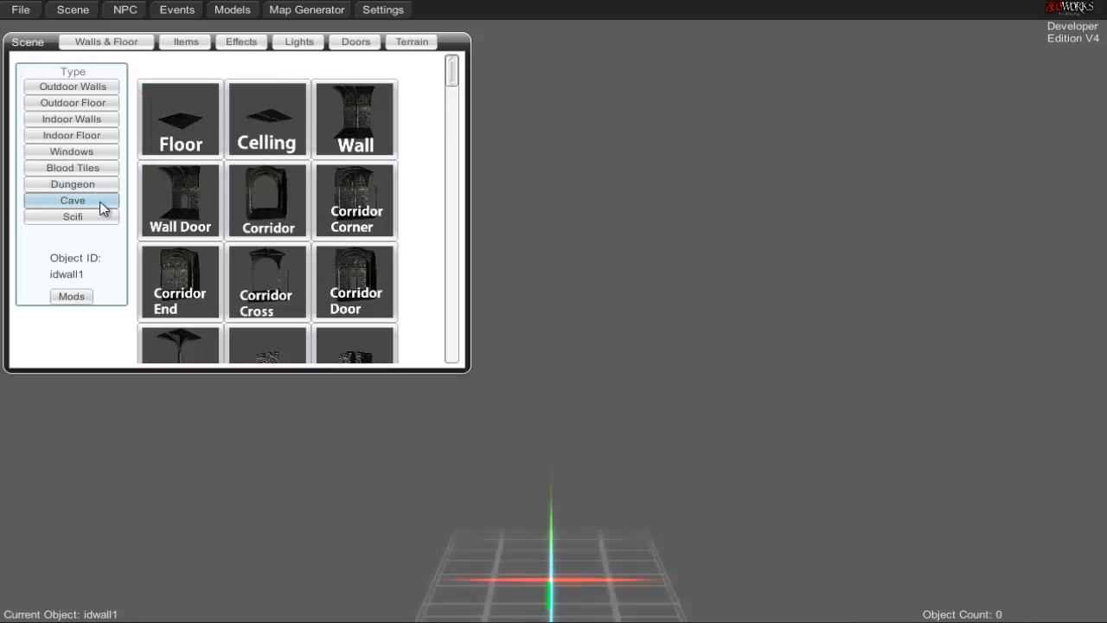
{"action": "left_click", "coordinate": [71, 216]}
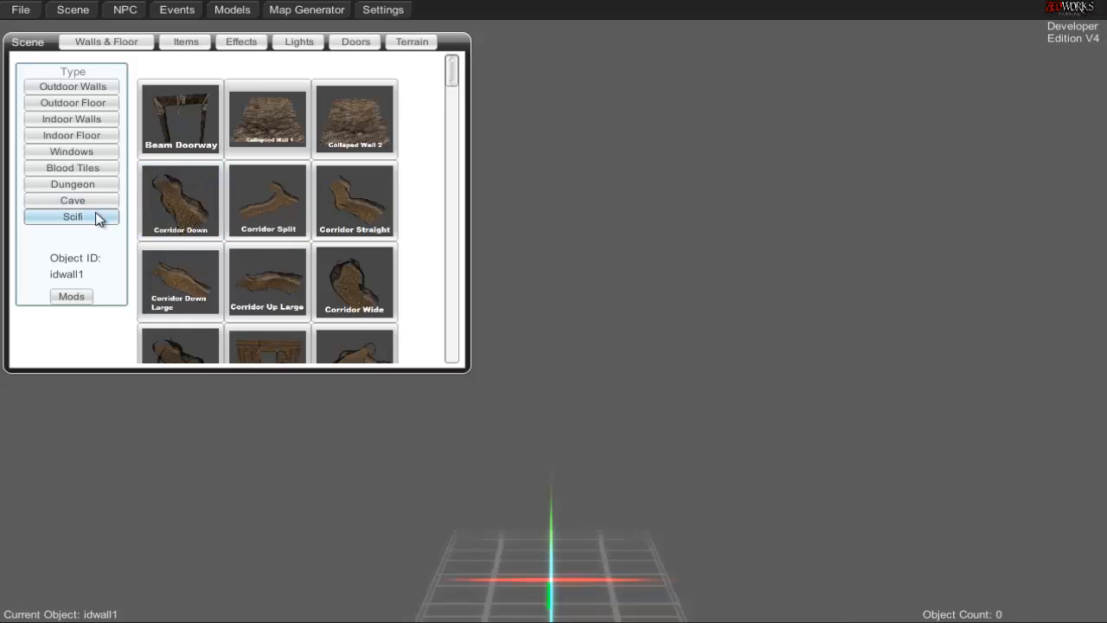
{"action": "scroll", "scroll_direction": "down", "scroll_amount": 3}
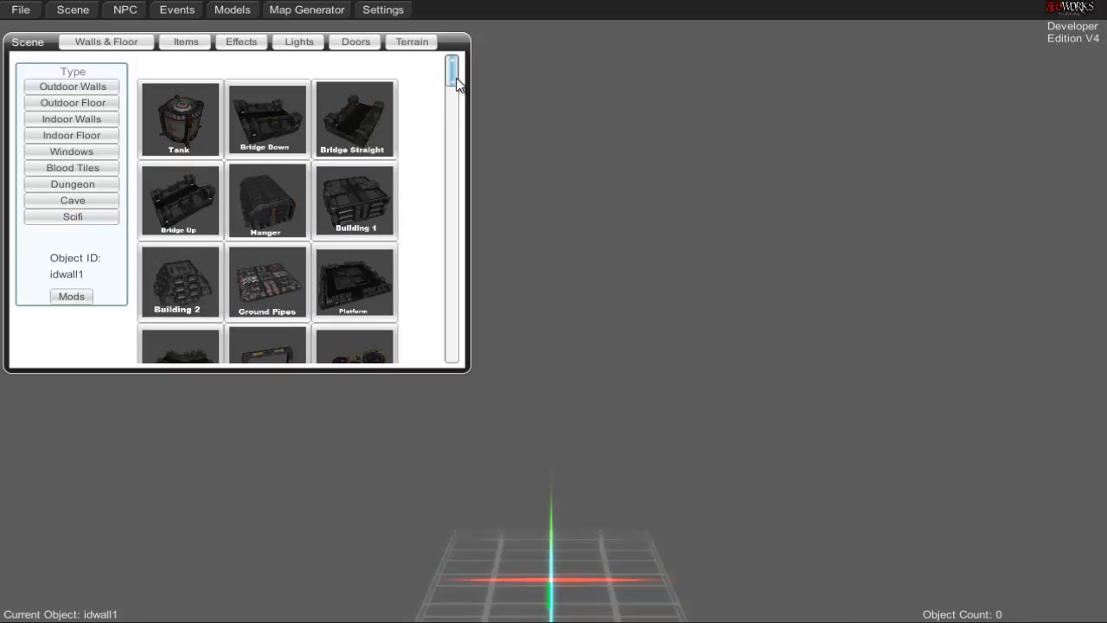
{"action": "left_click", "coordinate": [72, 87]}
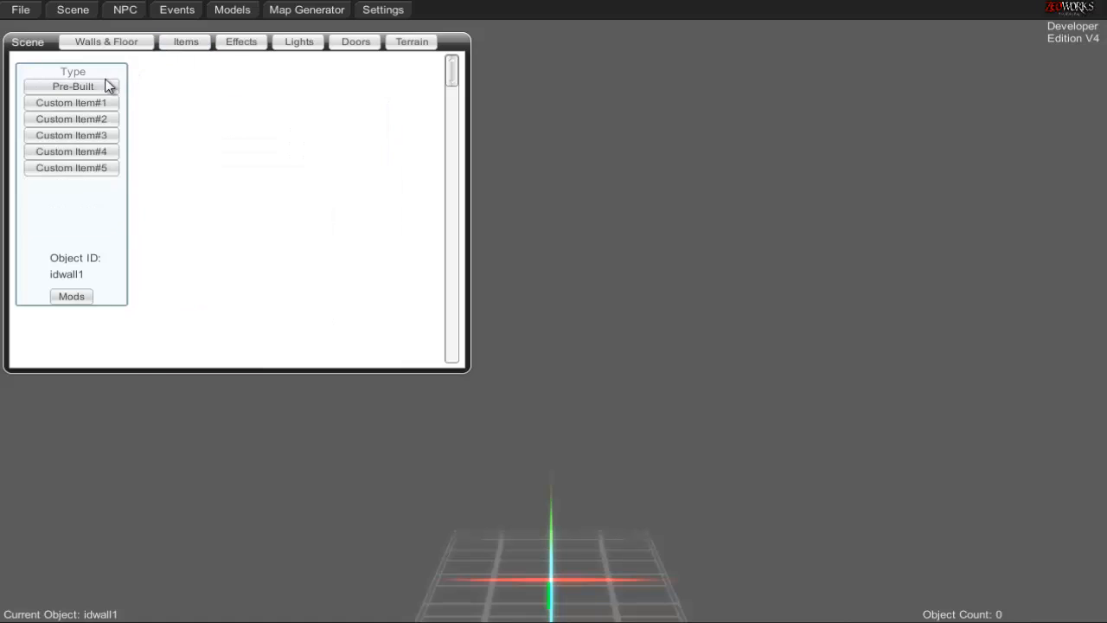
Step: Browse pre-built items, other pickups and keys, leaving Custom Item1 as current object
{"action": "left_click", "coordinate": [73, 86]}
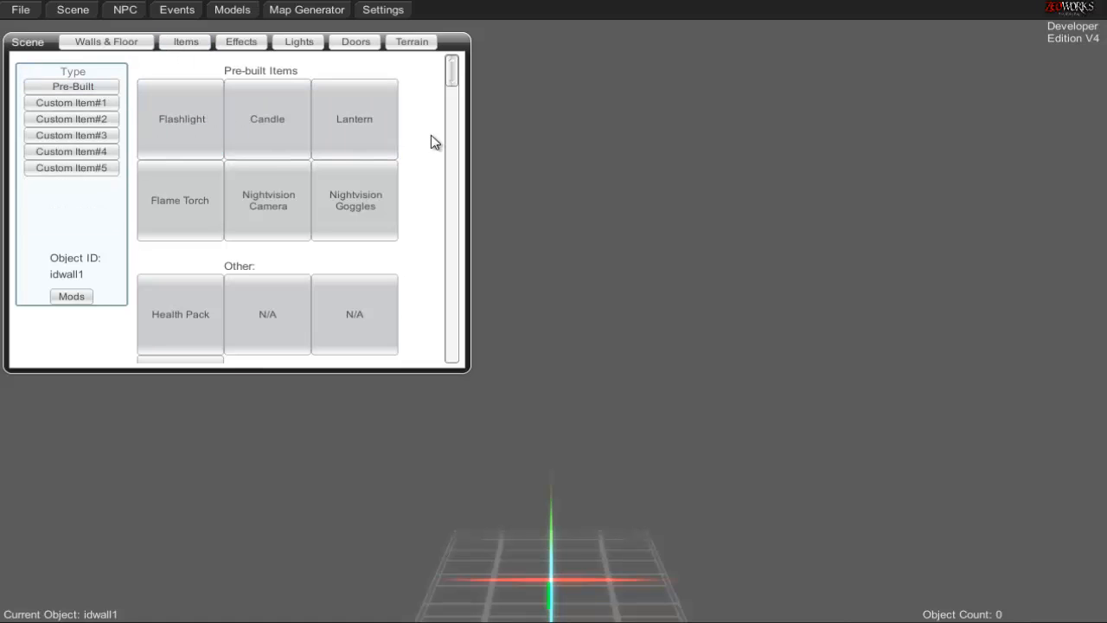
{"action": "left_click", "coordinate": [354, 200]}
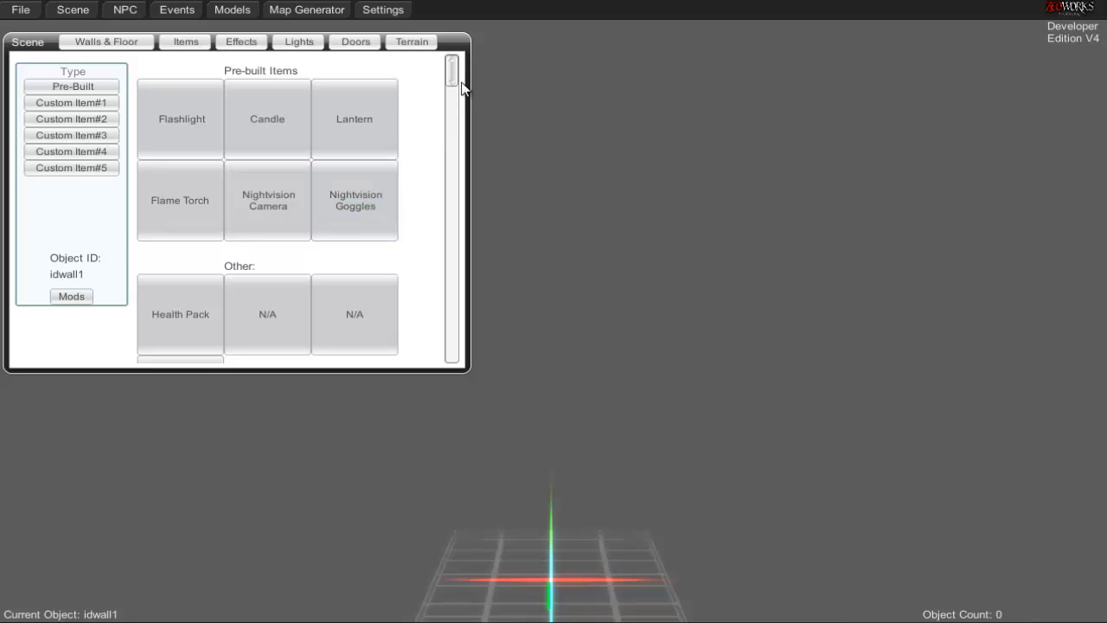
{"action": "scroll", "scroll_direction": "down", "scroll_amount": 3}
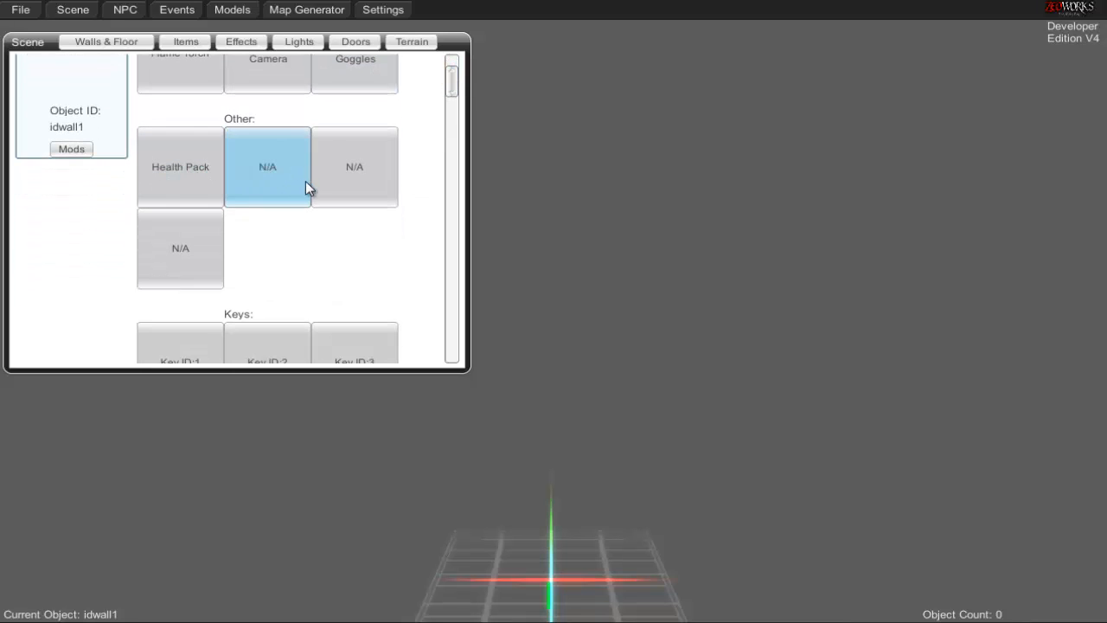
{"action": "scroll", "scroll_direction": "down", "scroll_amount": 3}
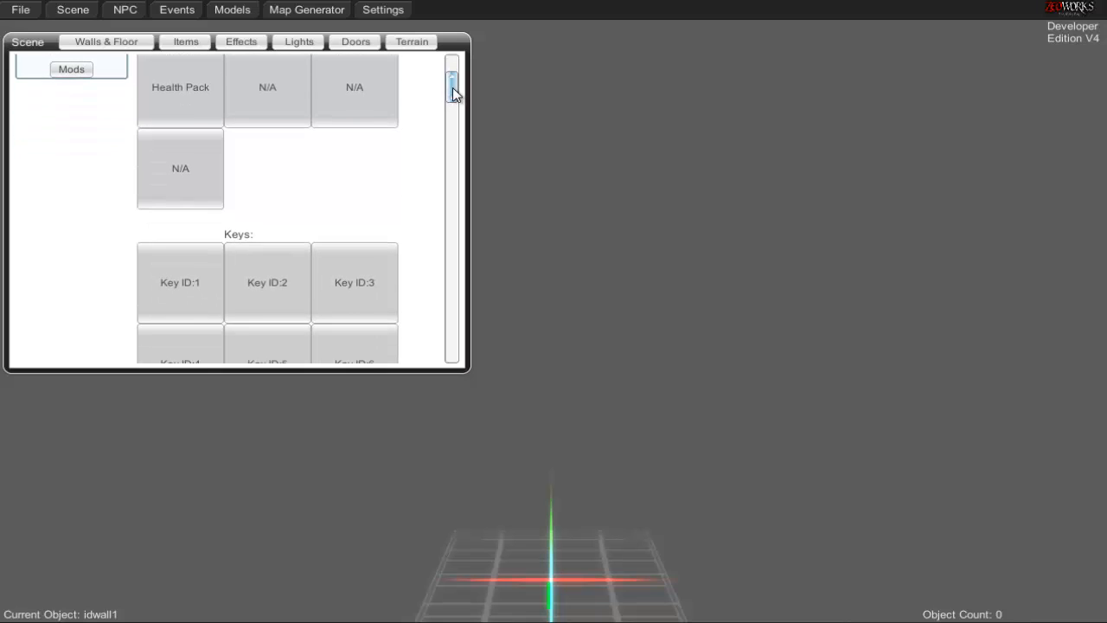
{"action": "mouse_move", "coordinate": [465, 89]}
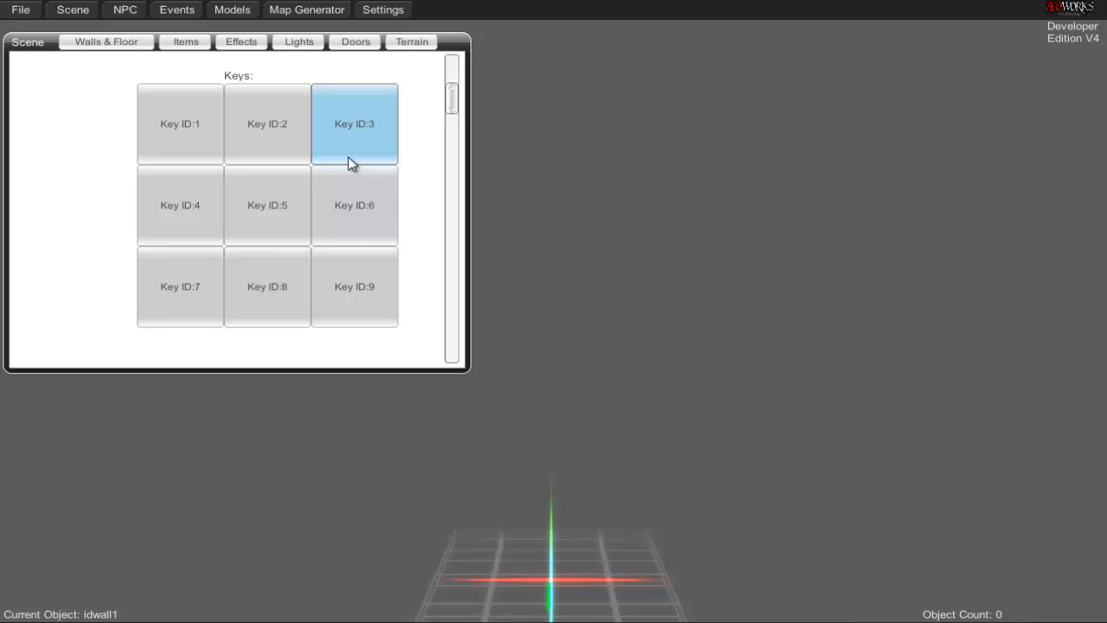
{"action": "scroll", "scroll_direction": "down", "scroll_amount": 3}
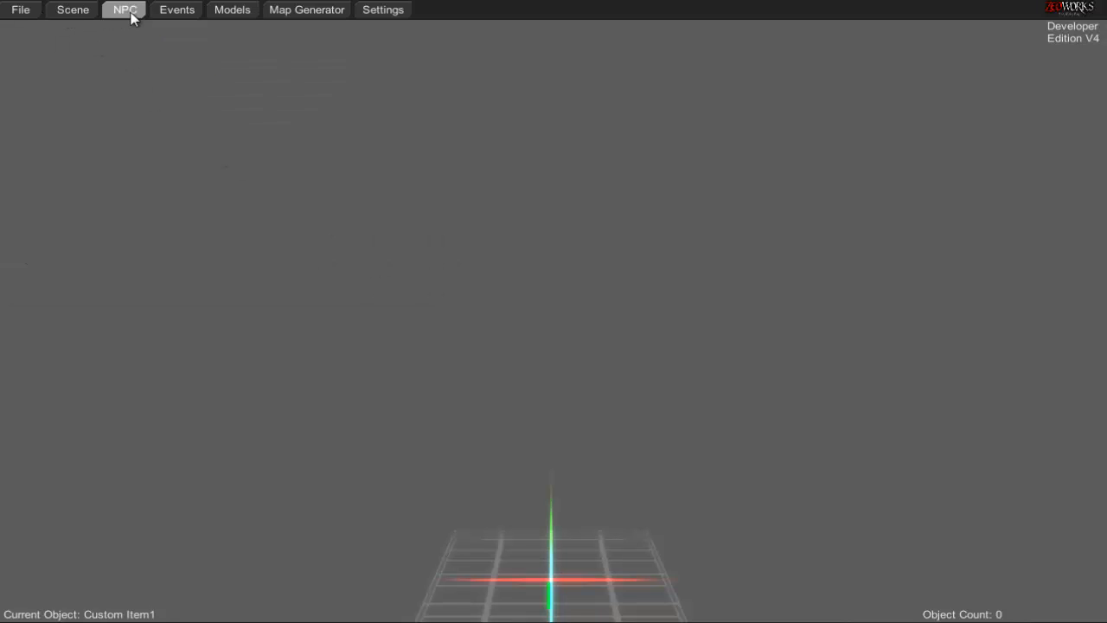
Step: View the NPC Types list, then show the Events catalogue of triggers and points
{"action": "left_click", "coordinate": [123, 9]}
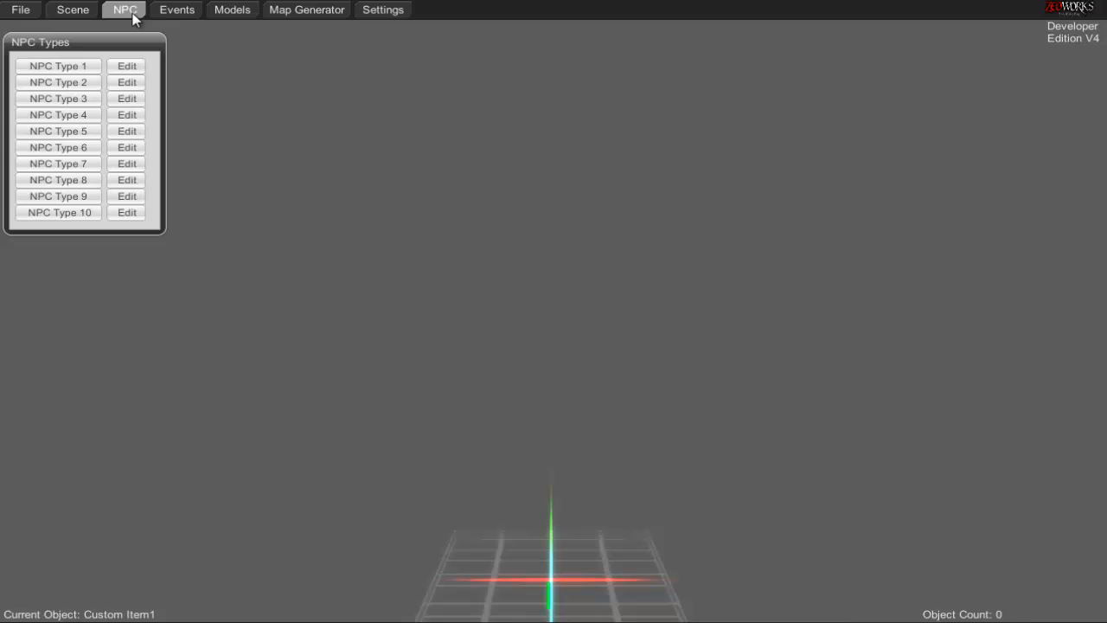
{"action": "left_click", "coordinate": [175, 10]}
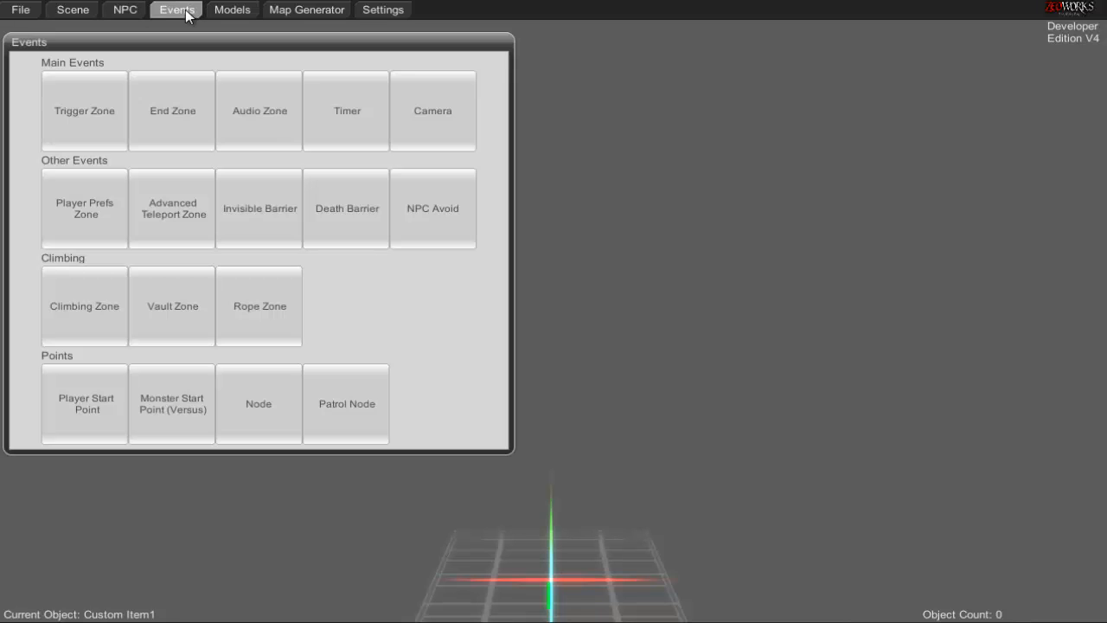
{"action": "left_click", "coordinate": [84, 110]}
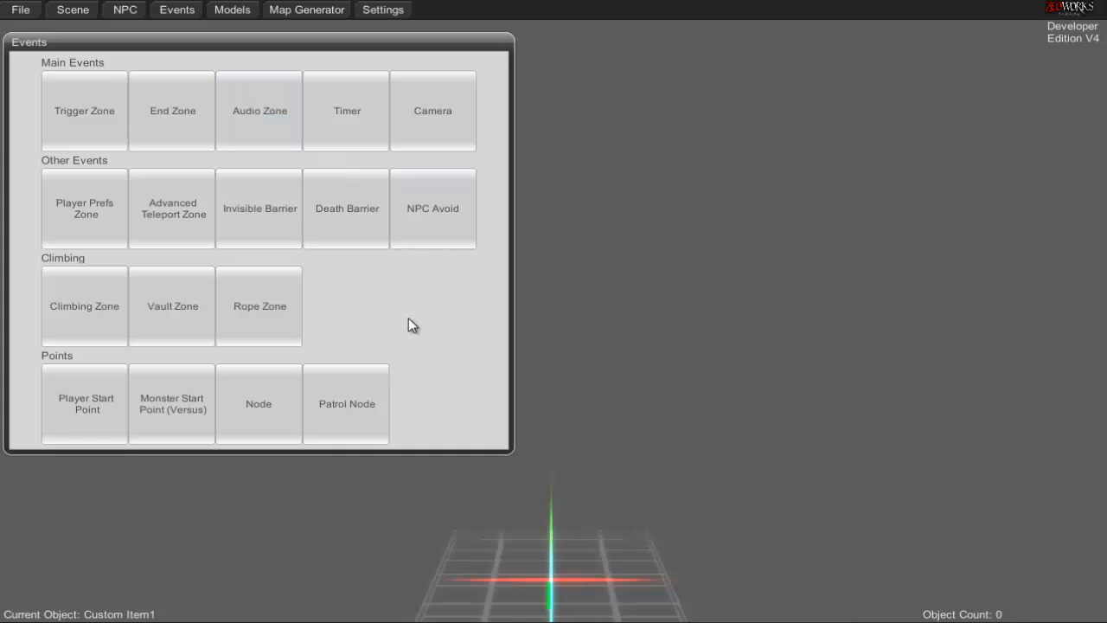
{"action": "left_click", "coordinate": [258, 207]}
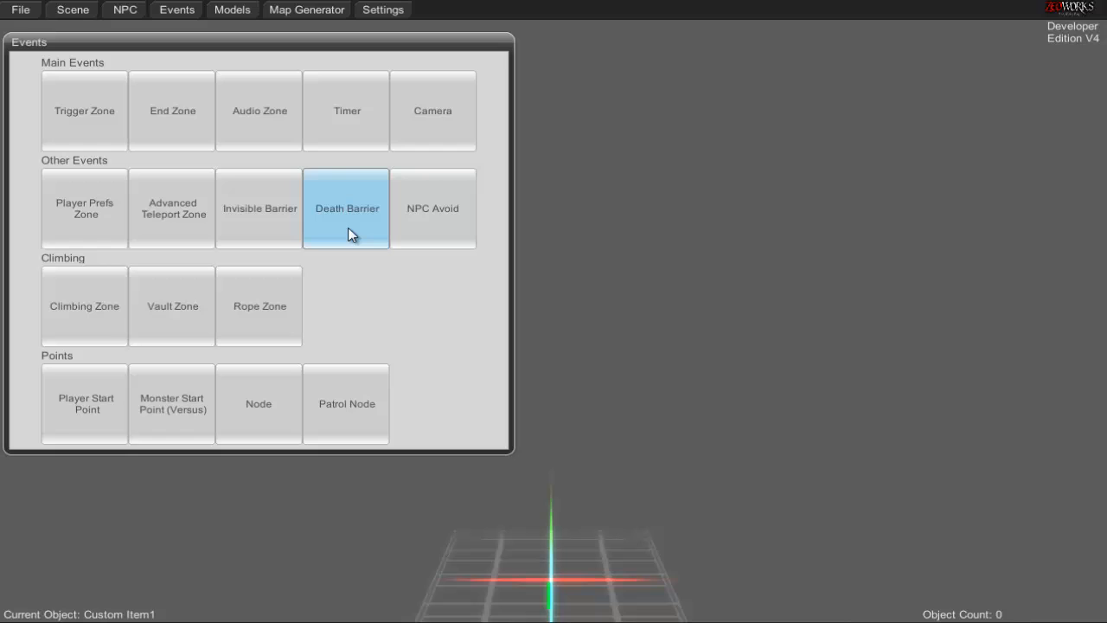
{"action": "mouse_move", "coordinate": [353, 231]}
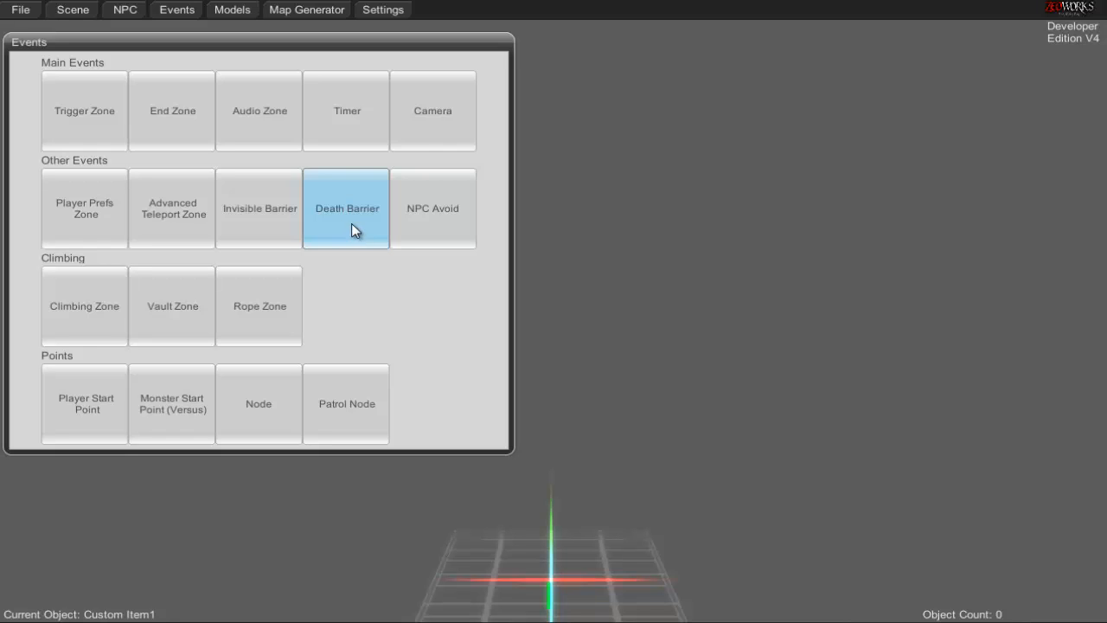
{"action": "mouse_move", "coordinate": [365, 228]}
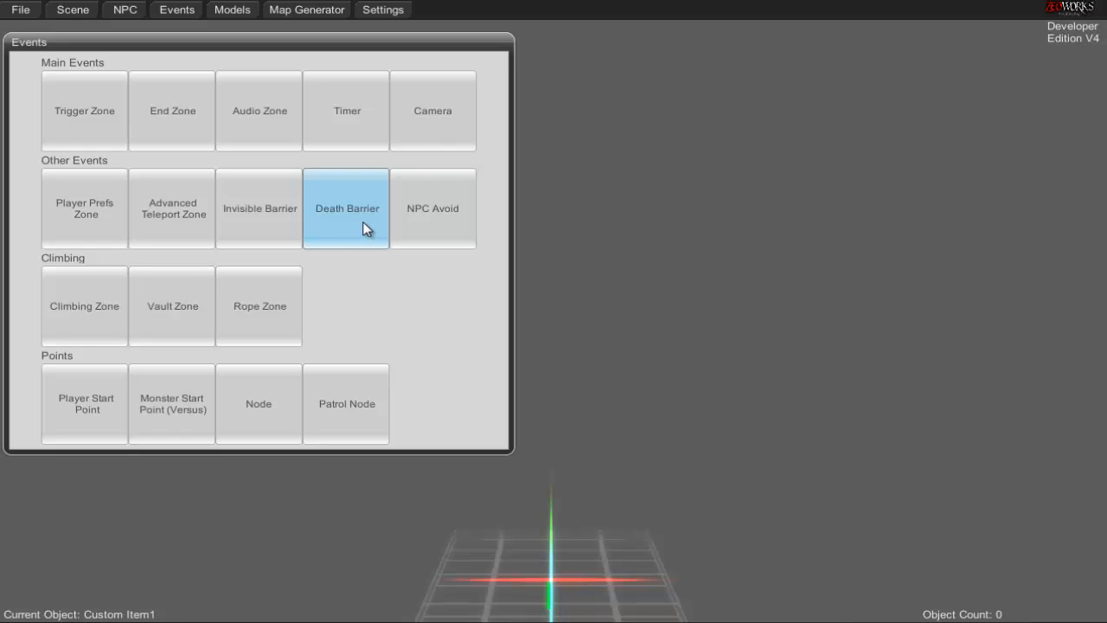
{"action": "mouse_move", "coordinate": [360, 235]}
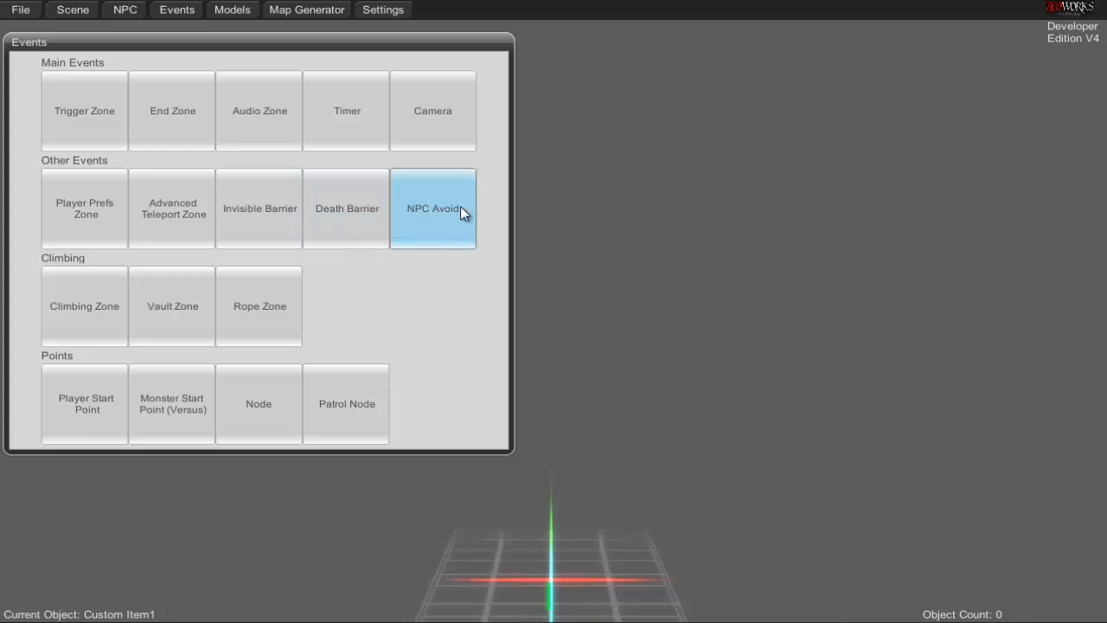
{"action": "mouse_move", "coordinate": [454, 208]}
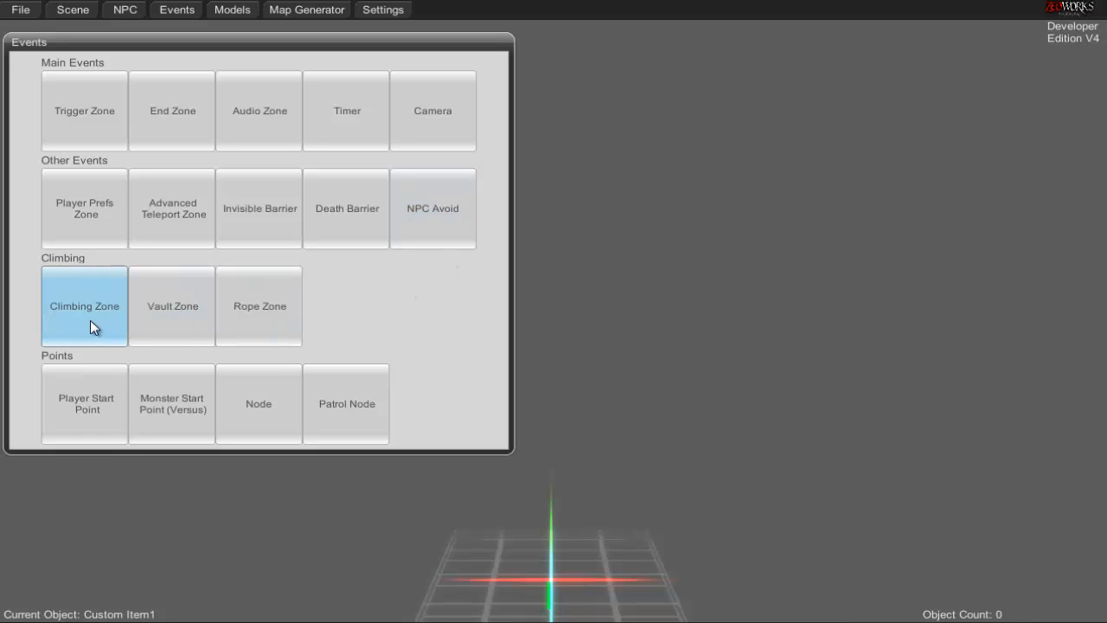
{"action": "left_click", "coordinate": [85, 404]}
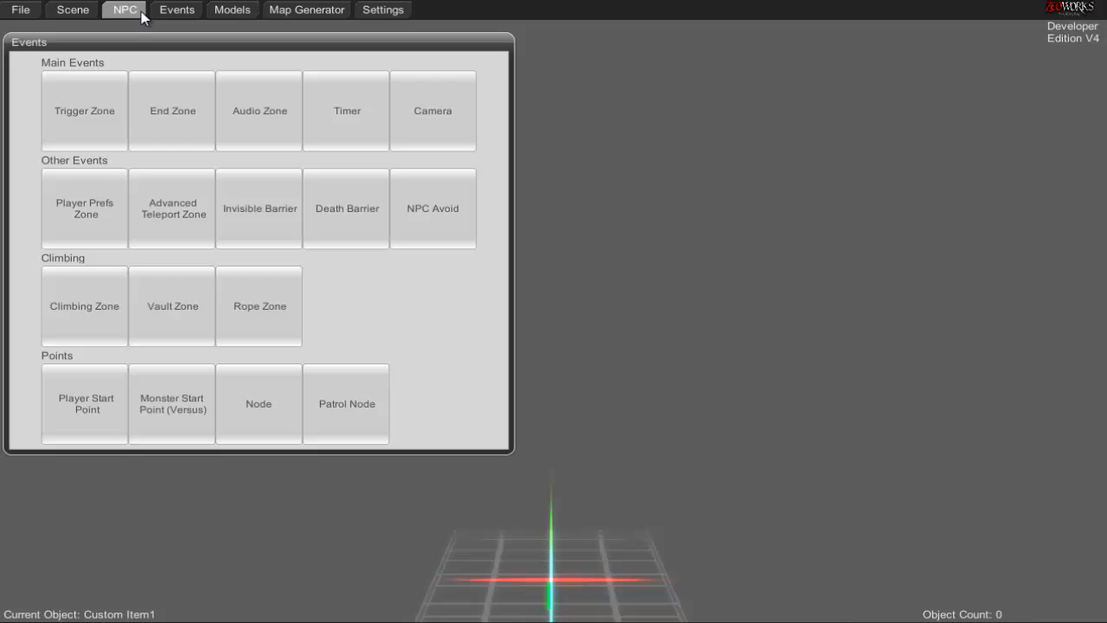
Step: Cancel the Select Model picker without importing a file
{"action": "left_click", "coordinate": [231, 10]}
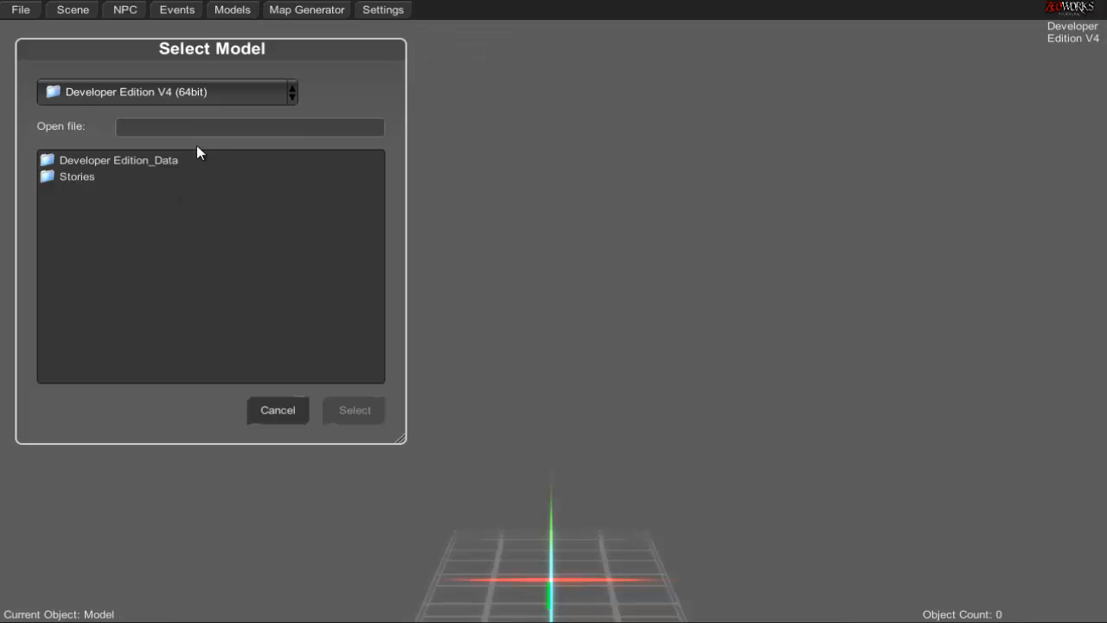
{"action": "mouse_move", "coordinate": [608, 250]}
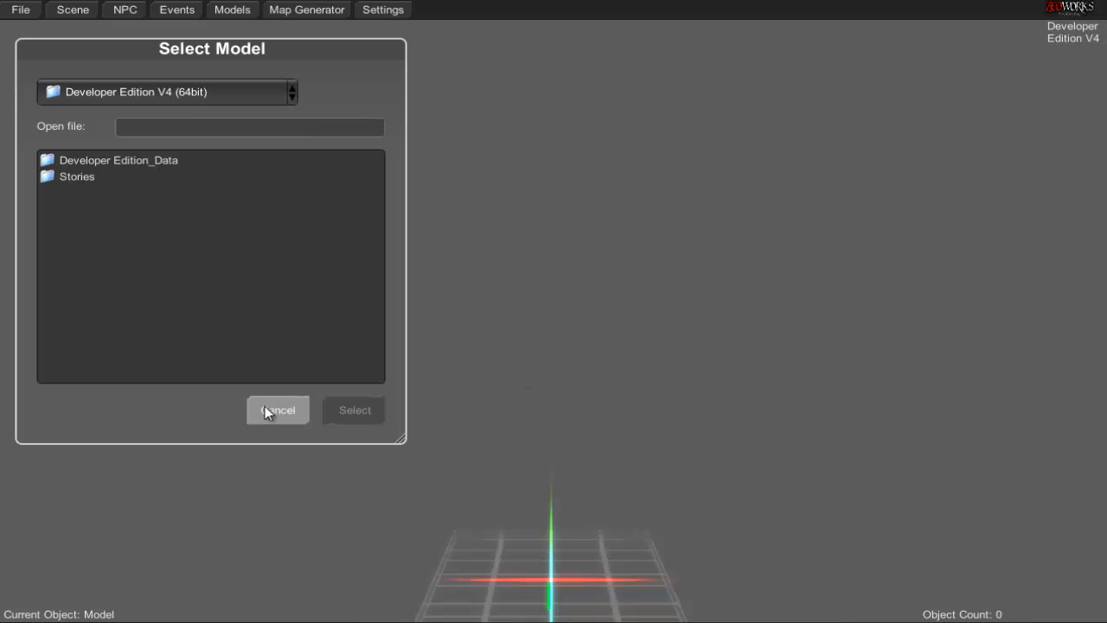
{"action": "left_click", "coordinate": [278, 410]}
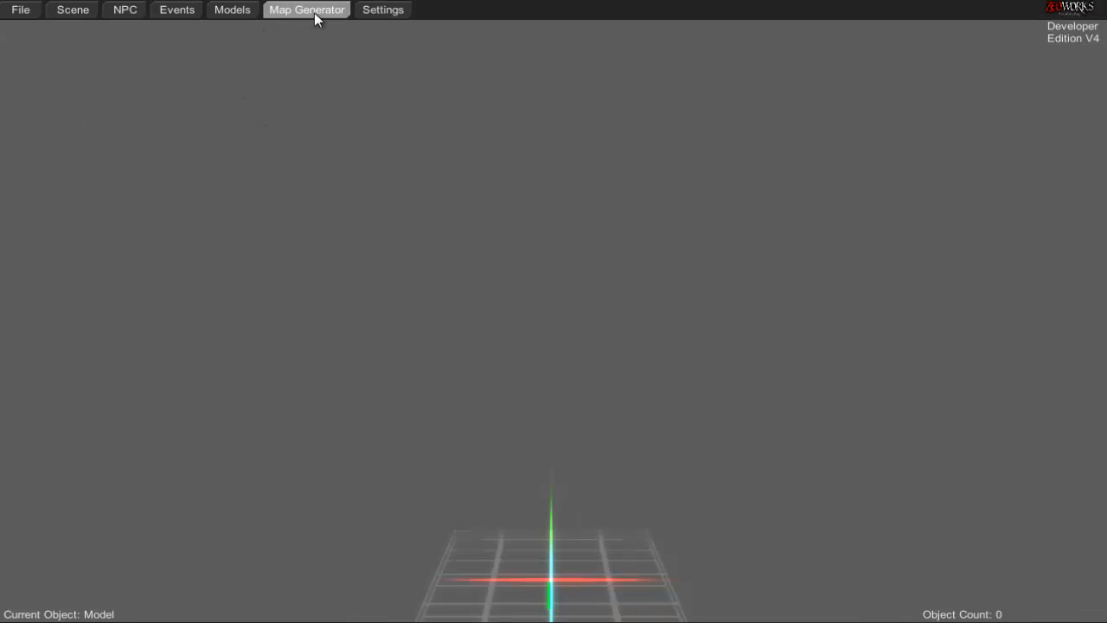
Step: Generate a Medium Maze map with Minor turns, filling the scene with 295 objects
{"action": "left_click", "coordinate": [306, 10]}
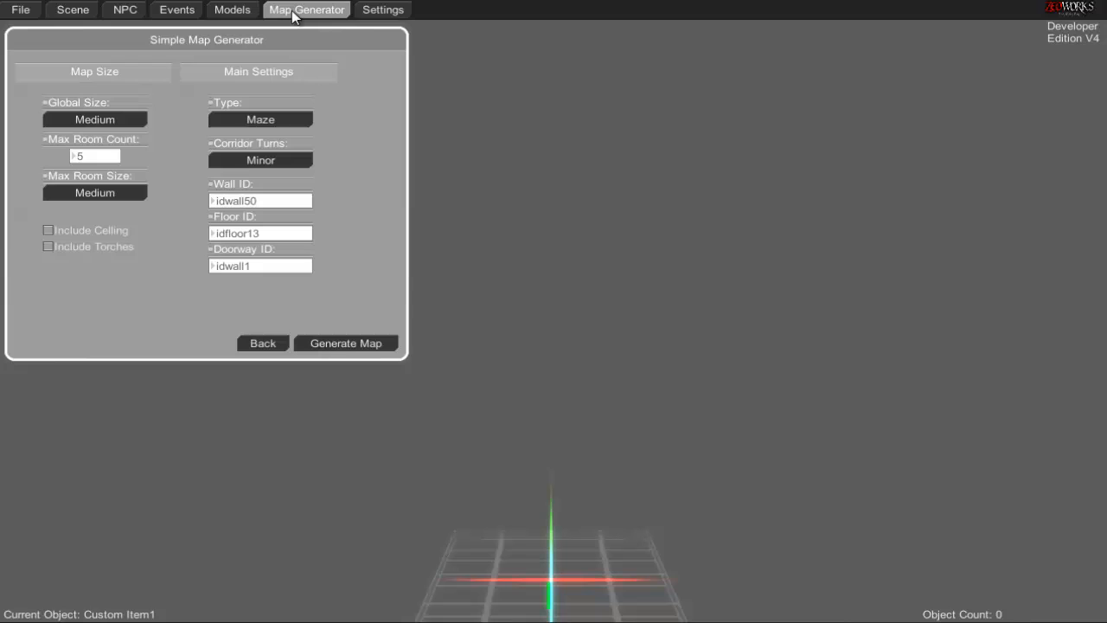
{"action": "mouse_move", "coordinate": [231, 320]}
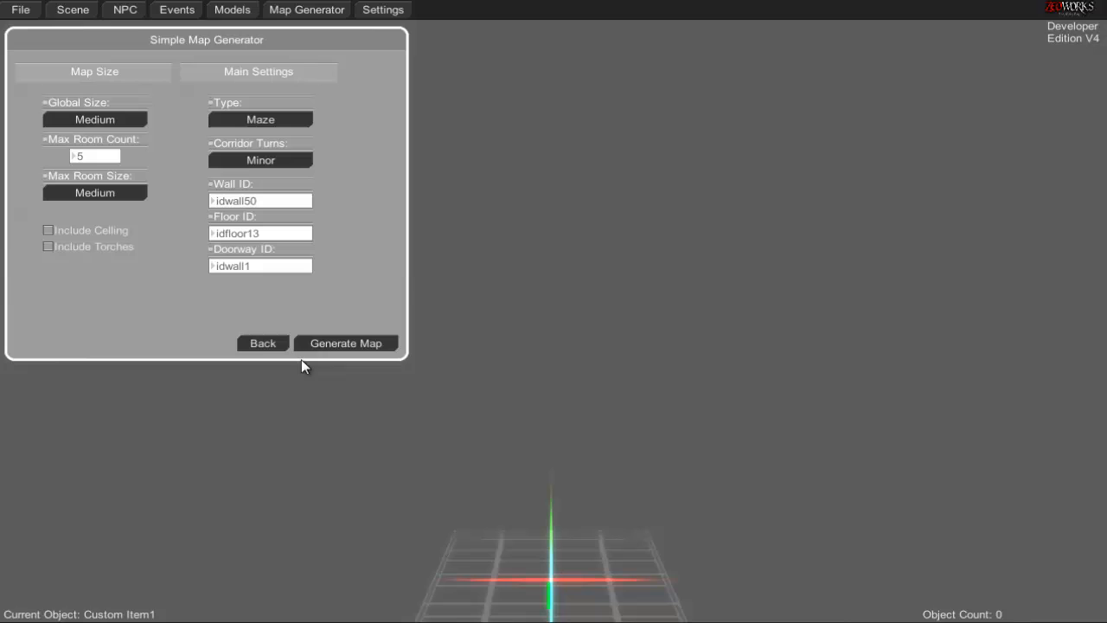
{"action": "left_click", "coordinate": [262, 342]}
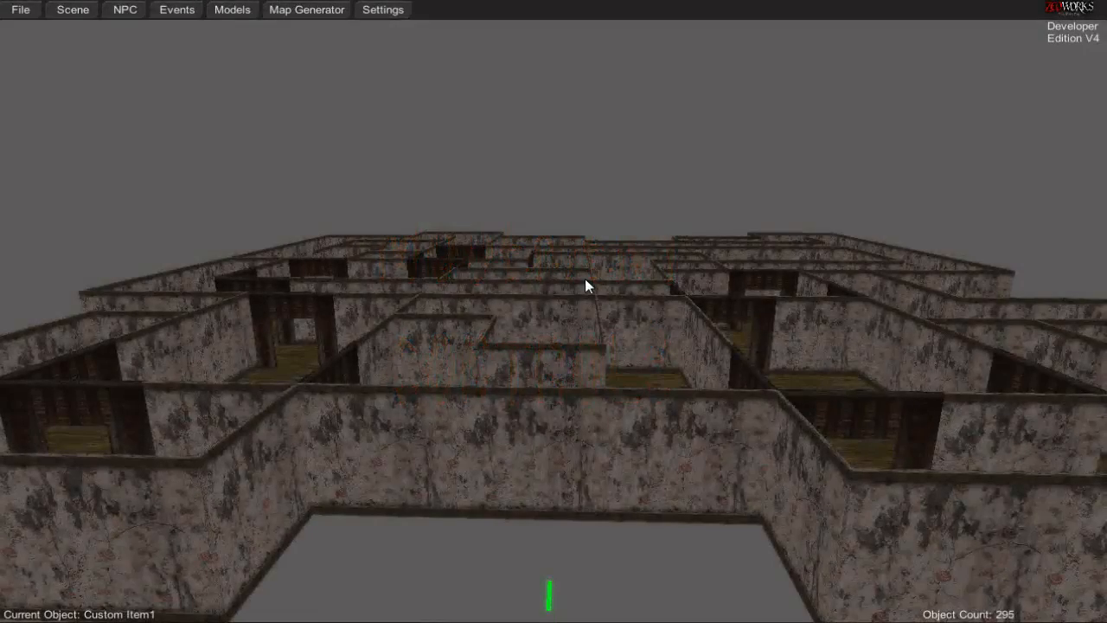
{"action": "key", "text": "w"}
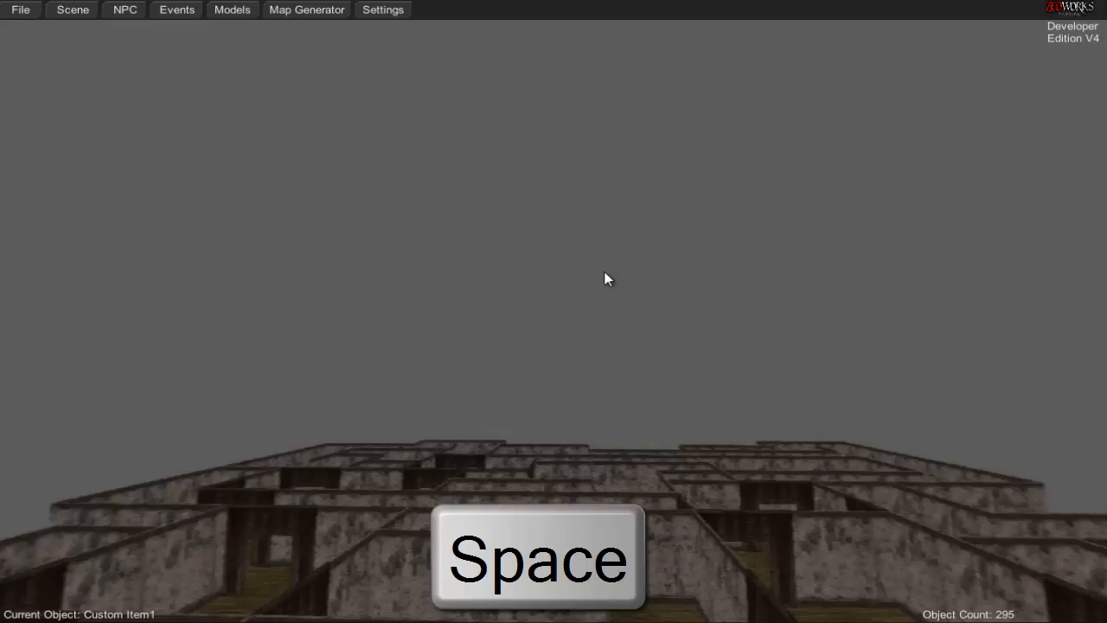
{"action": "key", "text": "space"}
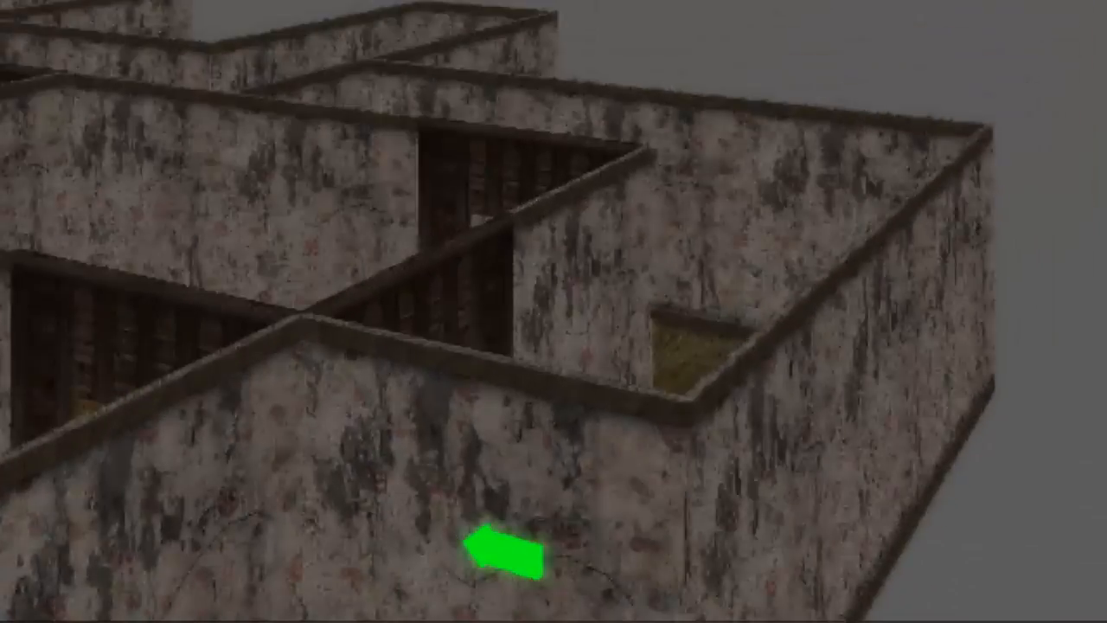
{"action": "scroll", "scroll_direction": "down", "scroll_amount": 3}
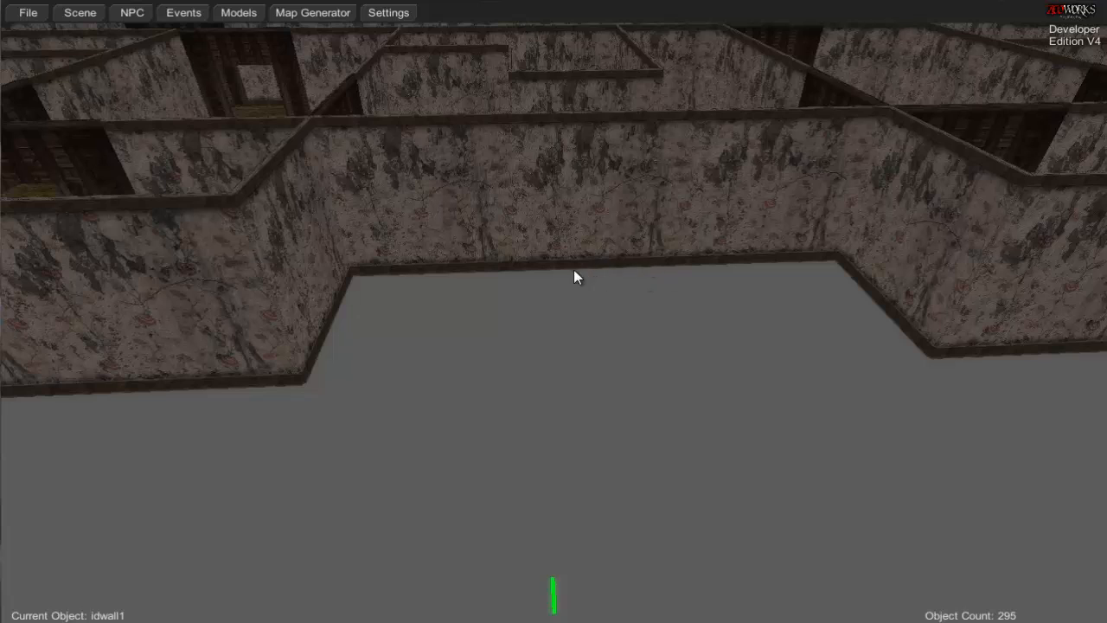
{"action": "mouse_move", "coordinate": [675, 302]}
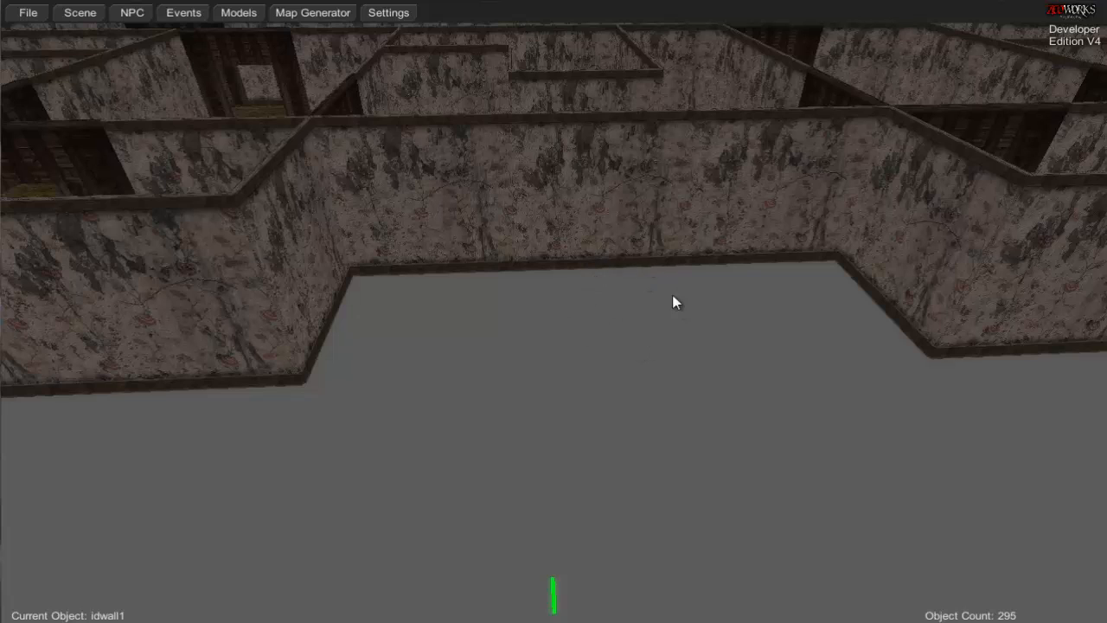
{"action": "mouse_move", "coordinate": [627, 323]}
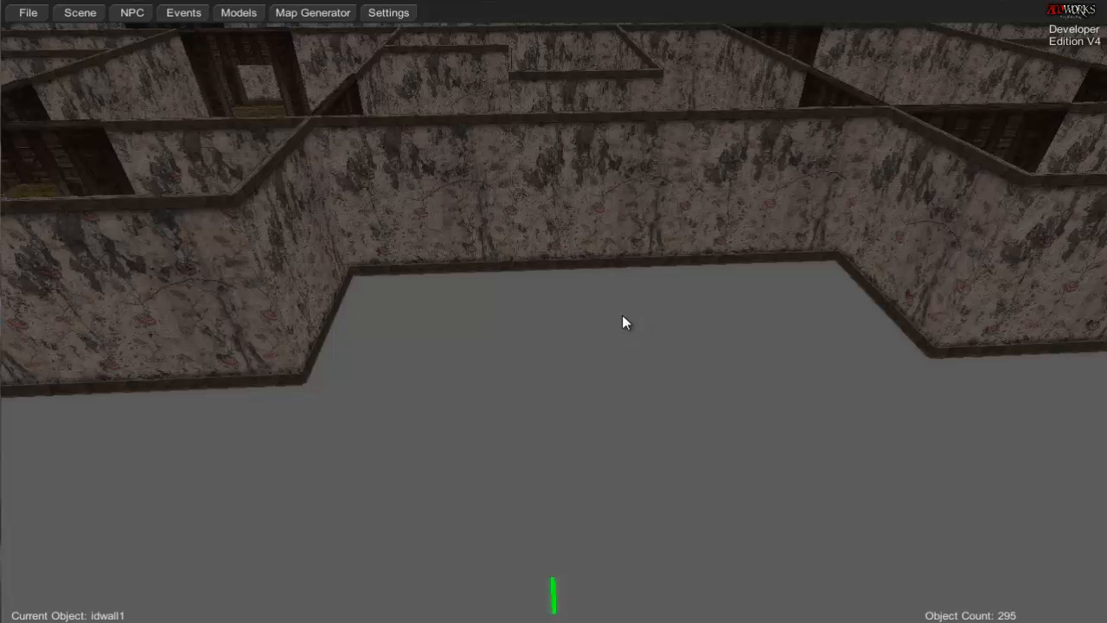
{"action": "mouse_move", "coordinate": [651, 291]}
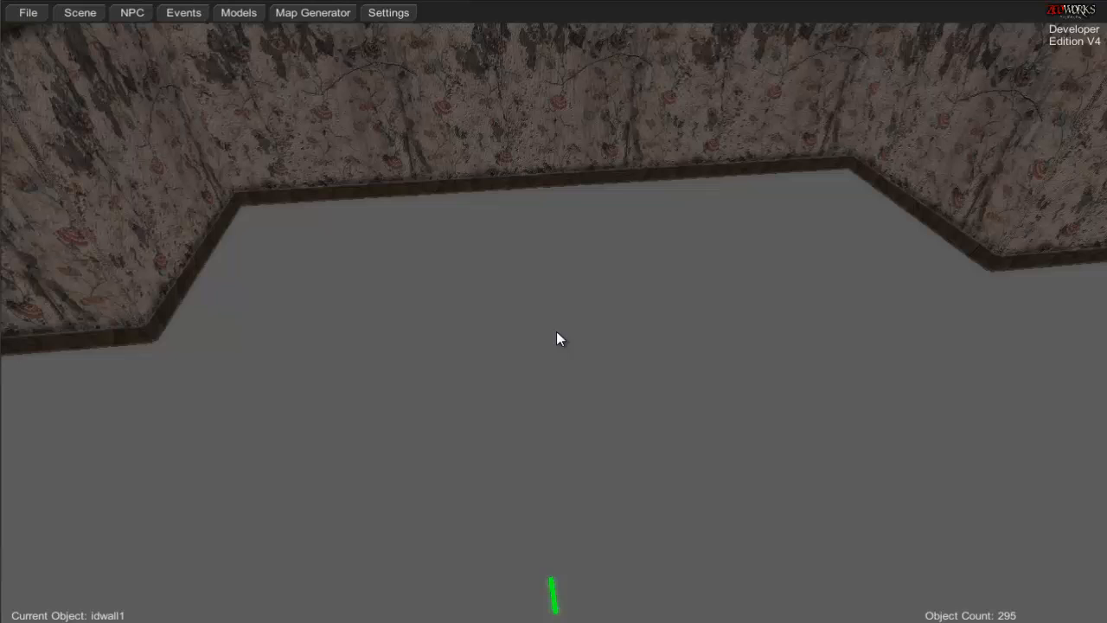
{"action": "mouse_move", "coordinate": [594, 337]}
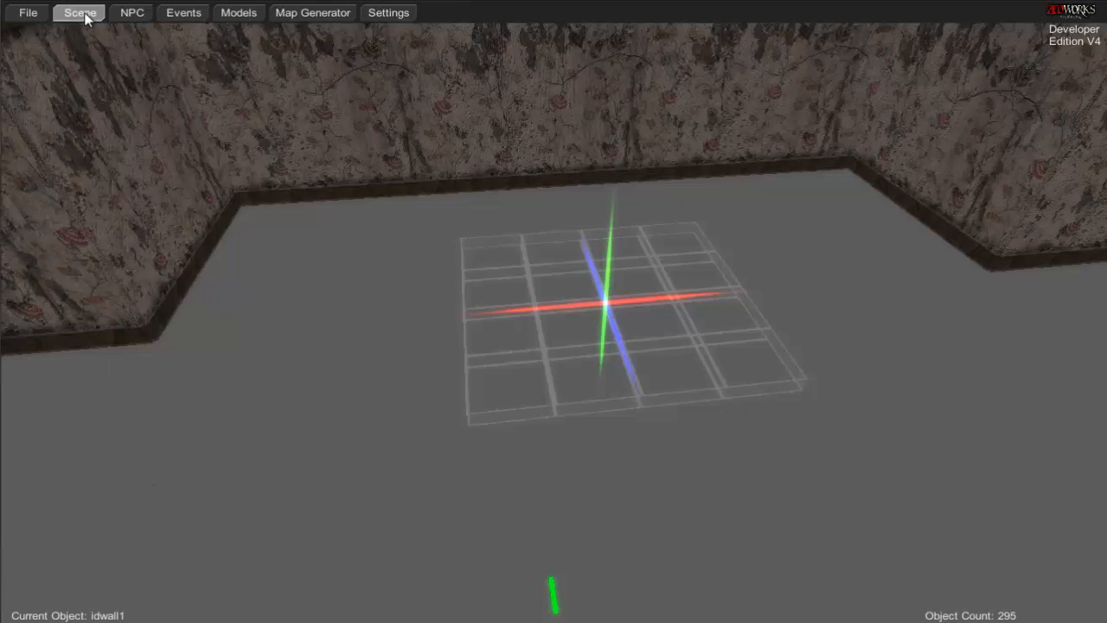
Step: Bring up the scene objects catalogue to place a wall piece inside the maze
{"action": "left_click", "coordinate": [79, 12]}
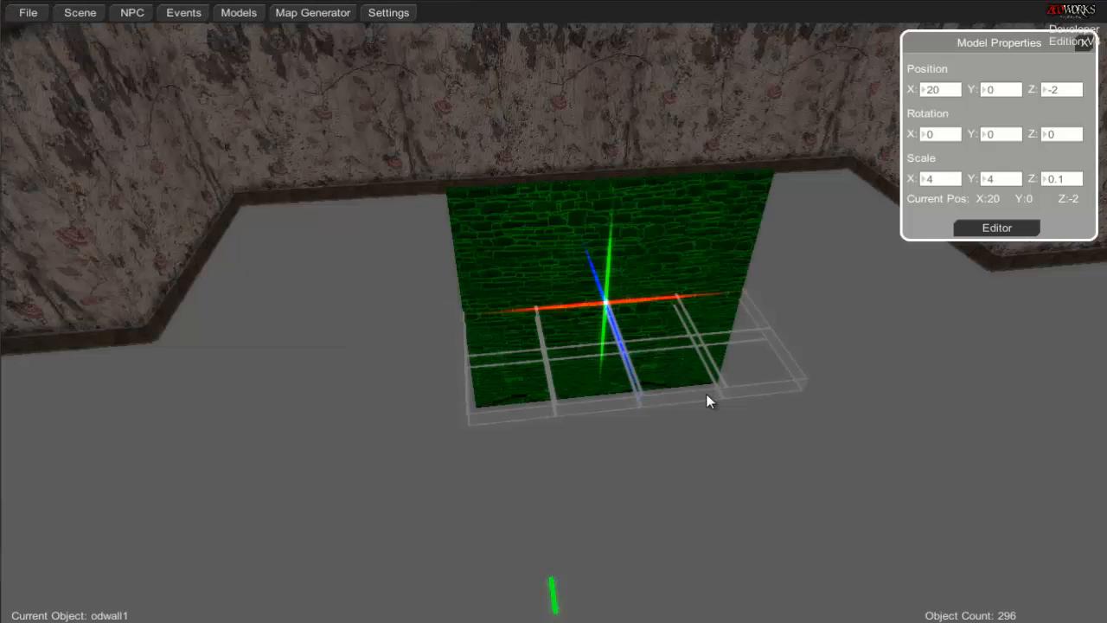
{"action": "mouse_move", "coordinate": [601, 344]}
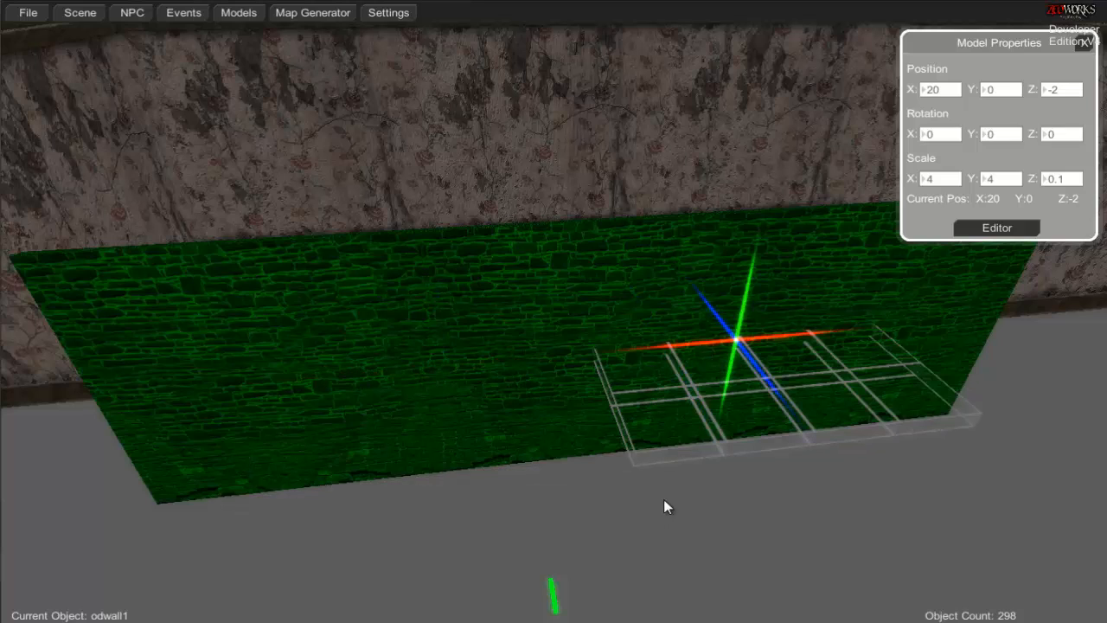
{"action": "mouse_move", "coordinate": [532, 360]}
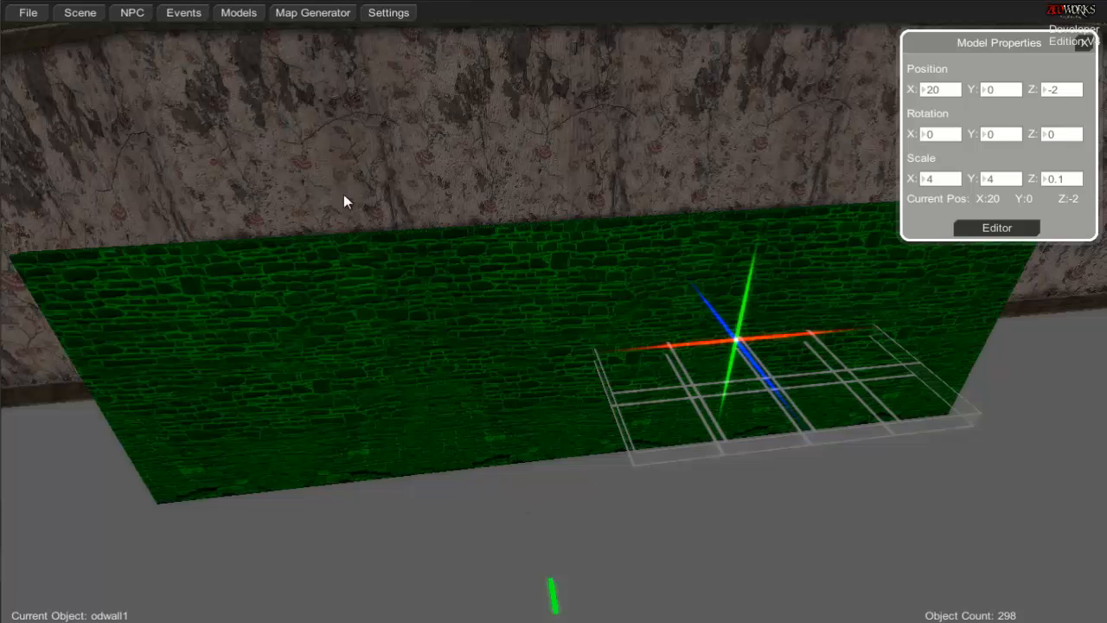
{"action": "mouse_move", "coordinate": [1102, 50]}
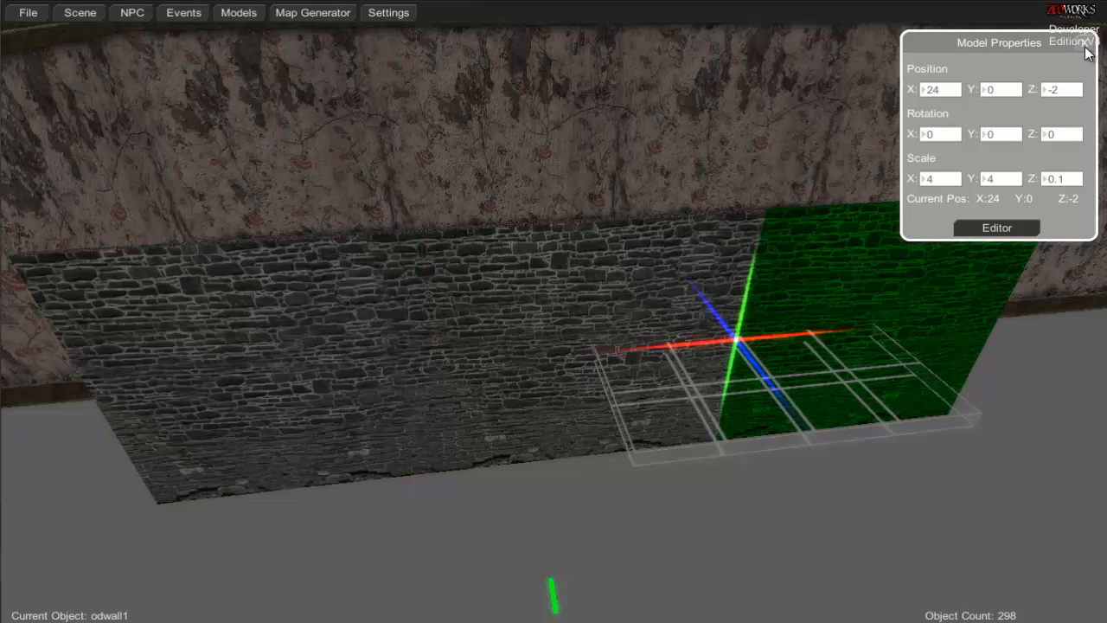
{"action": "mouse_move", "coordinate": [590, 388]}
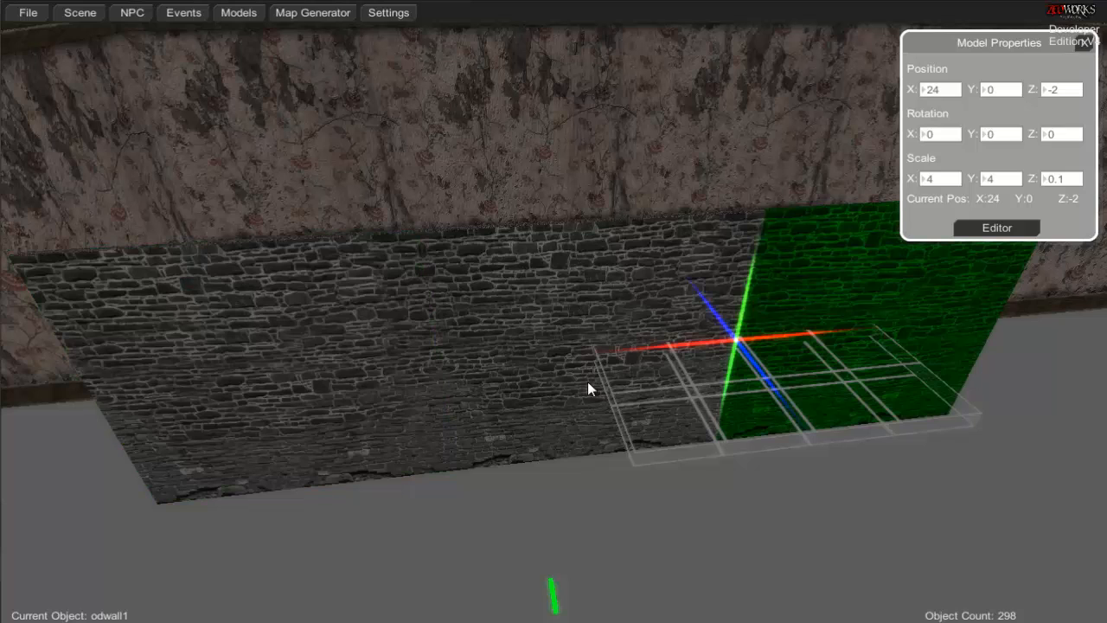
Step: Apply the entered wall property values and close the Model Properties panel
{"action": "key", "text": "enter"}
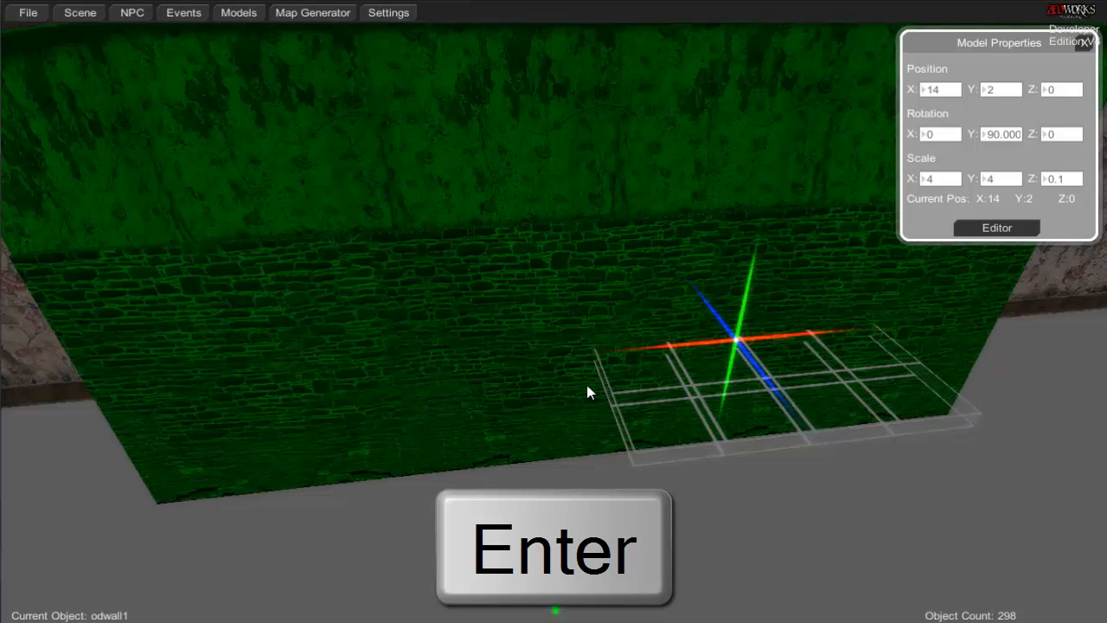
{"action": "left_click", "coordinate": [1086, 44]}
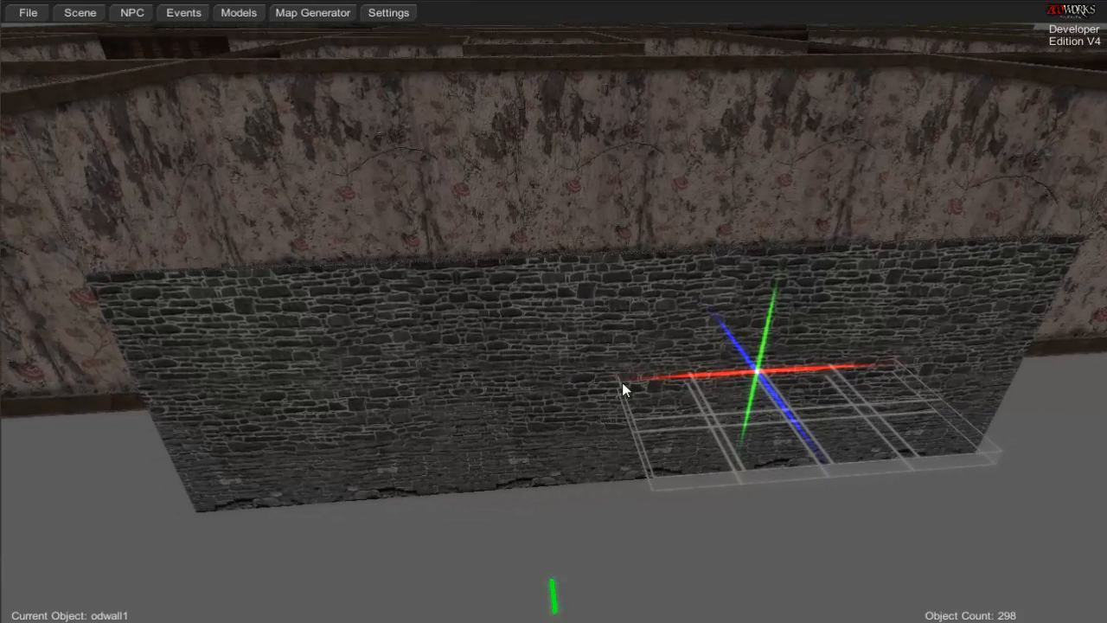
Step: Select and delete the middle stone wall piece to open a doorway
{"action": "key", "text": "ctrl"}
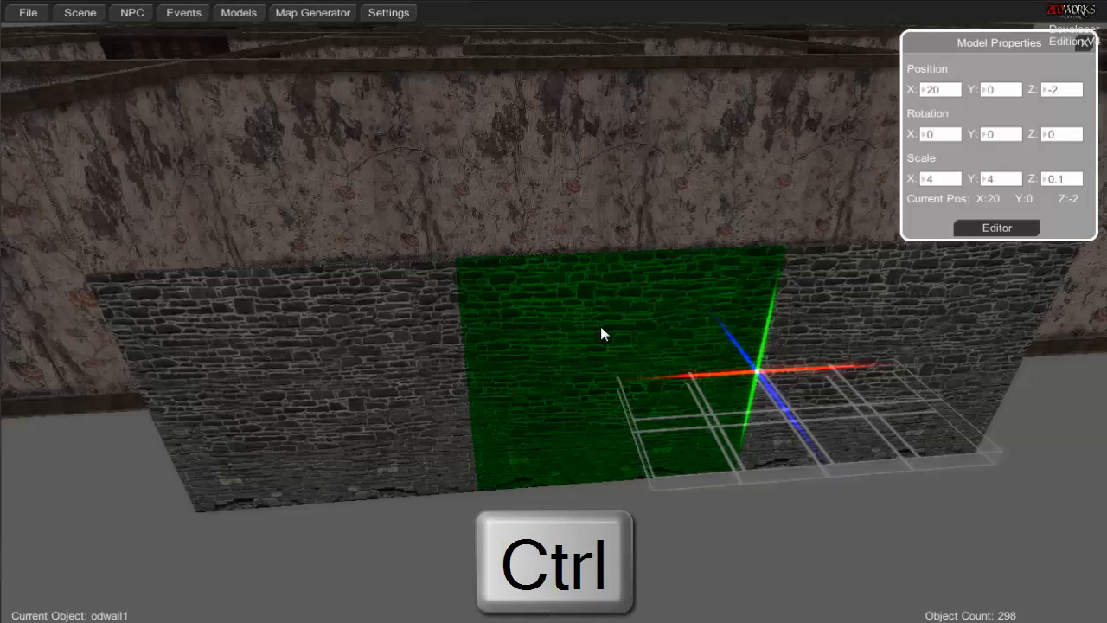
{"action": "mouse_move", "coordinate": [517, 358]}
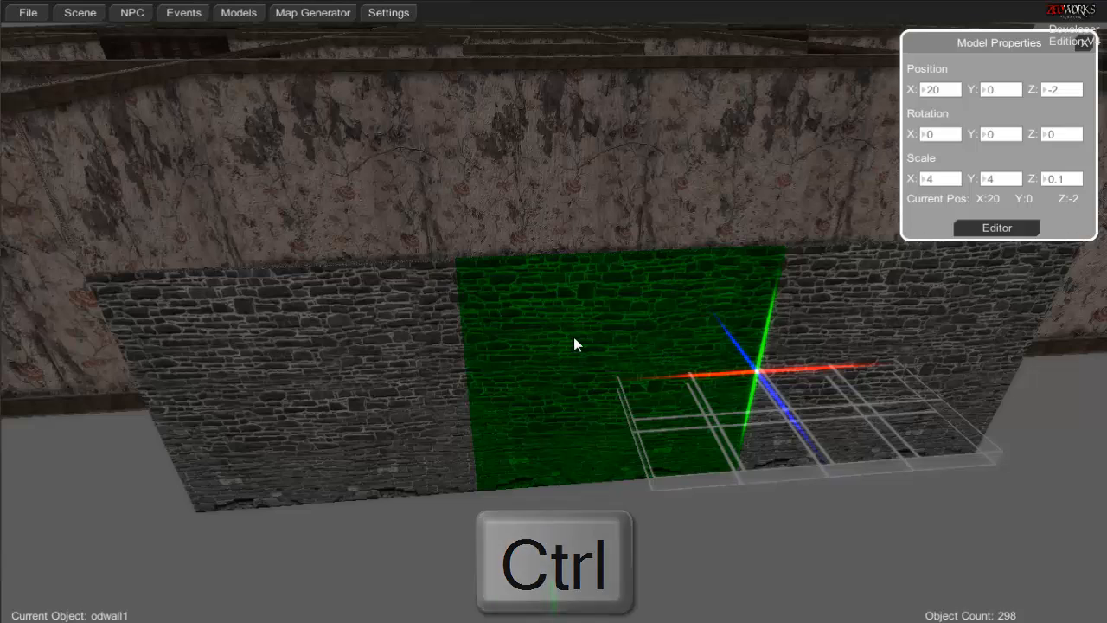
{"action": "key", "text": "ctrl"}
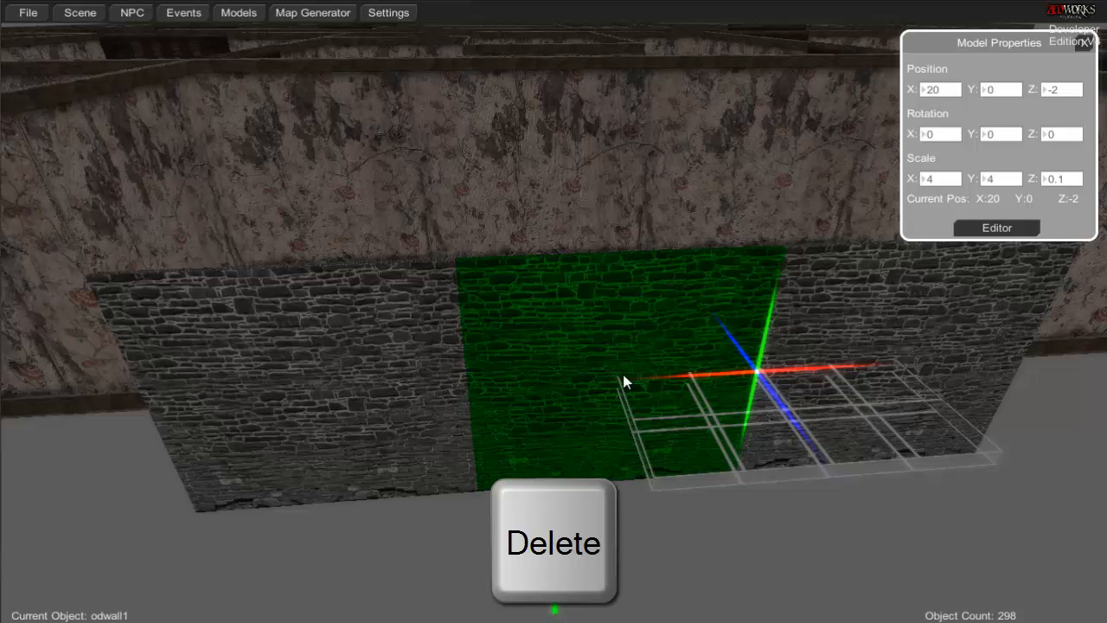
{"action": "left_click", "coordinate": [553, 542]}
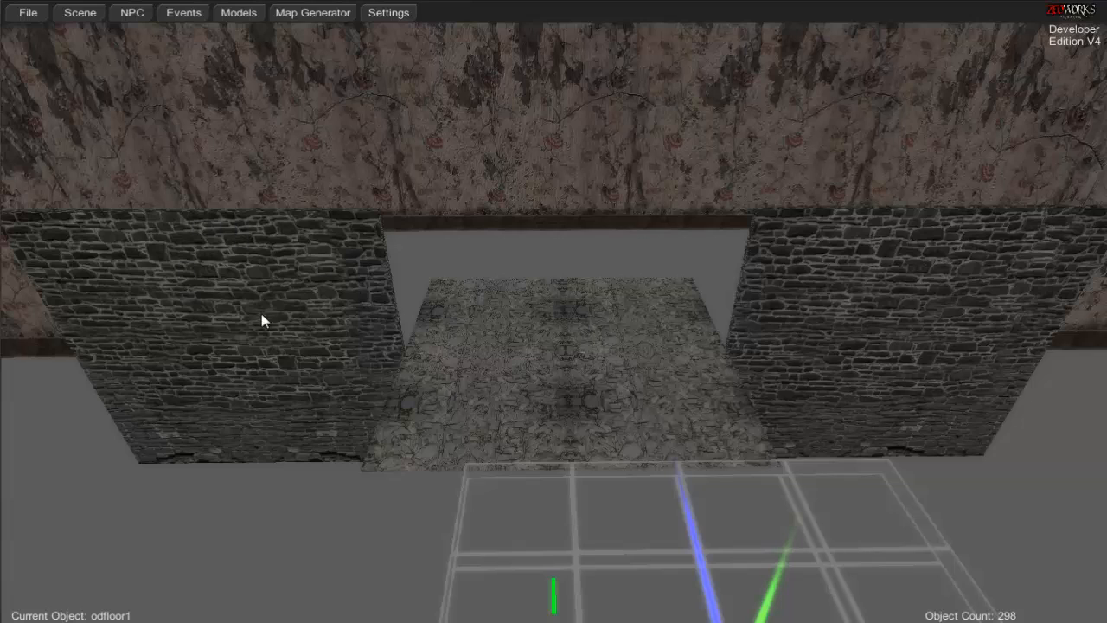
{"action": "mouse_move", "coordinate": [723, 349]}
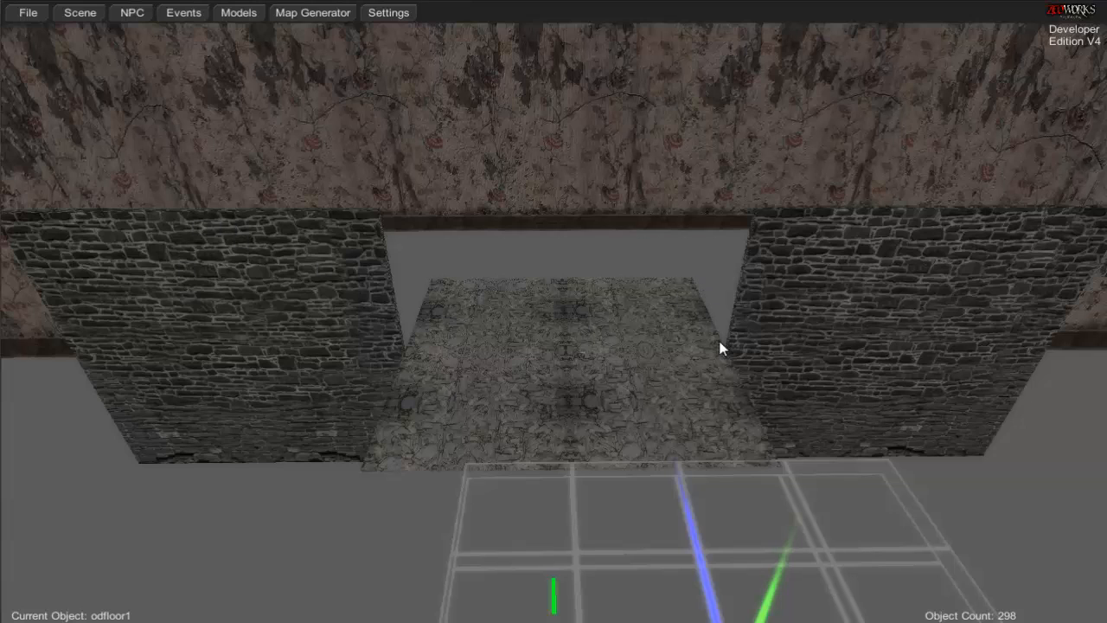
{"action": "mouse_move", "coordinate": [450, 298]}
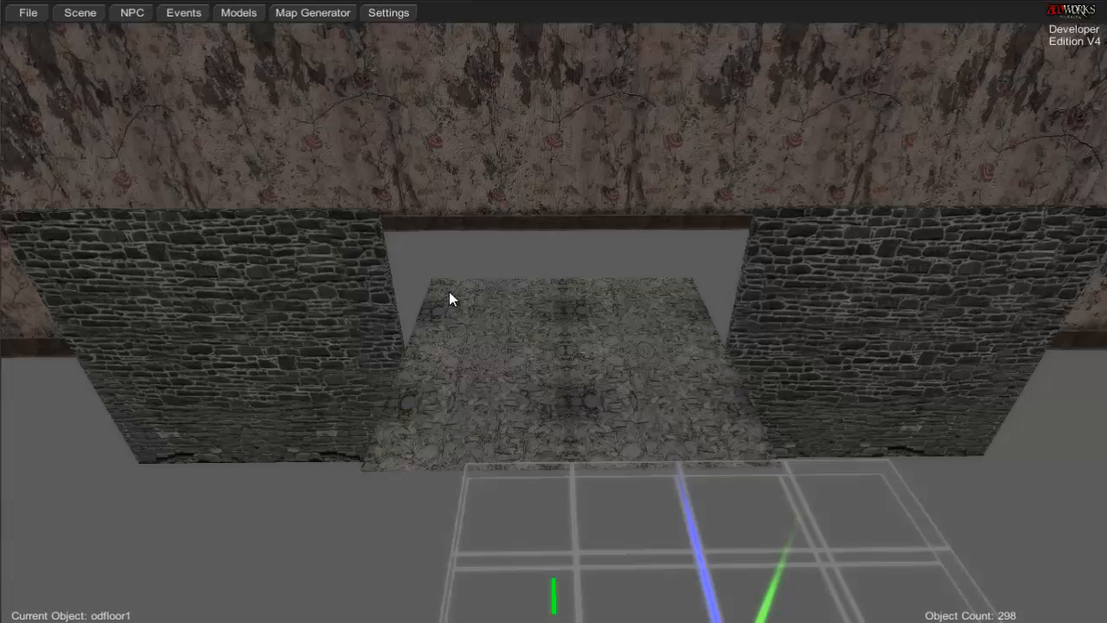
{"action": "mouse_move", "coordinate": [318, 285]}
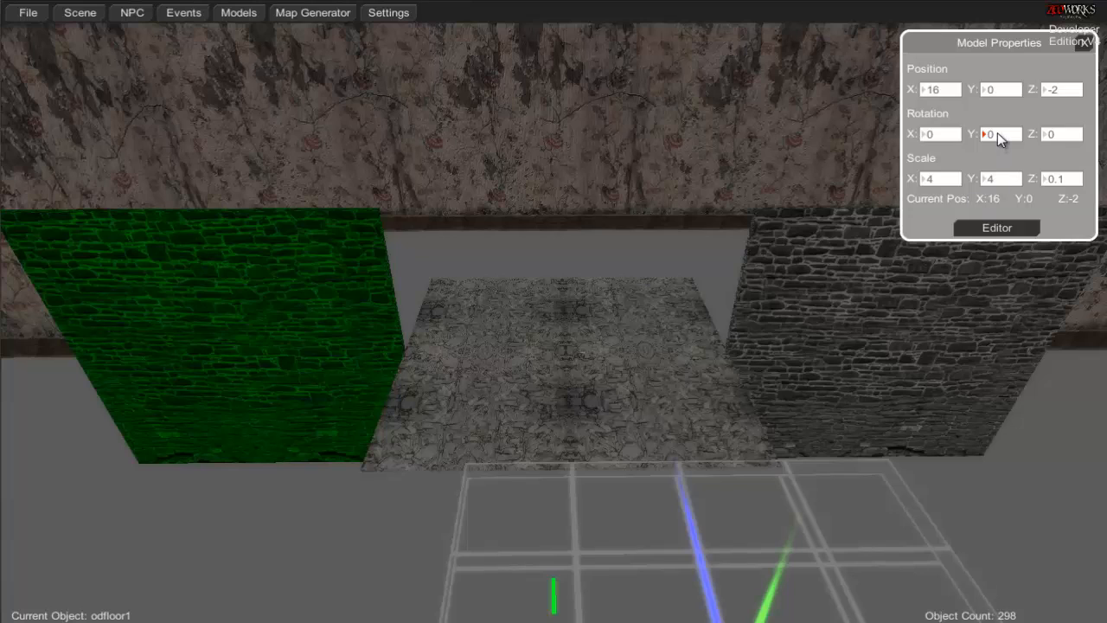
{"action": "left_click", "coordinate": [990, 135]}
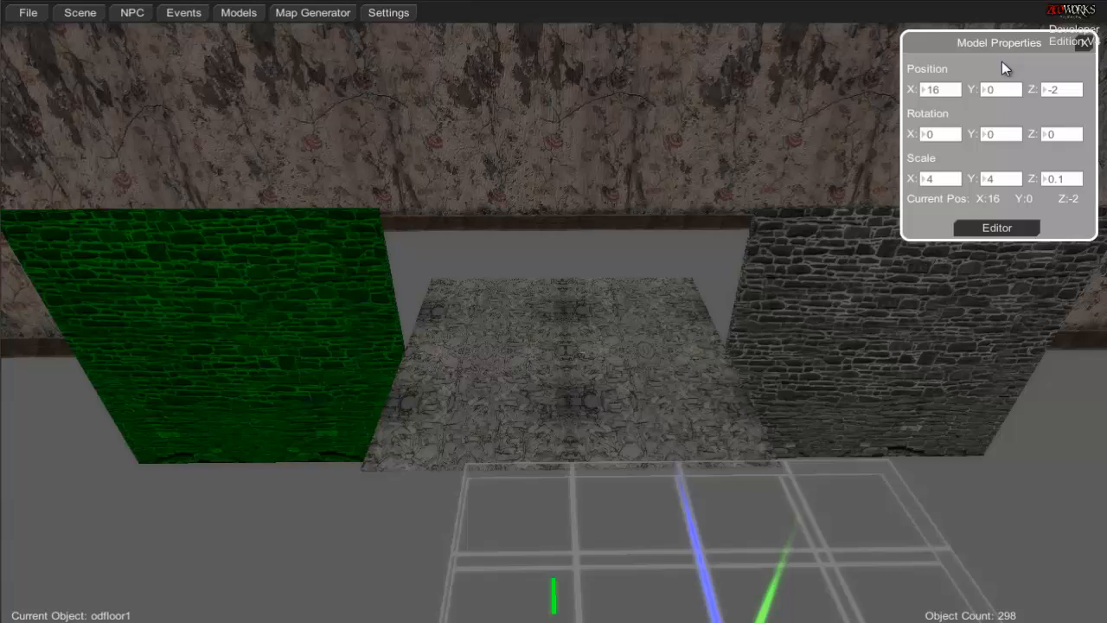
{"action": "mouse_move", "coordinate": [902, 98]}
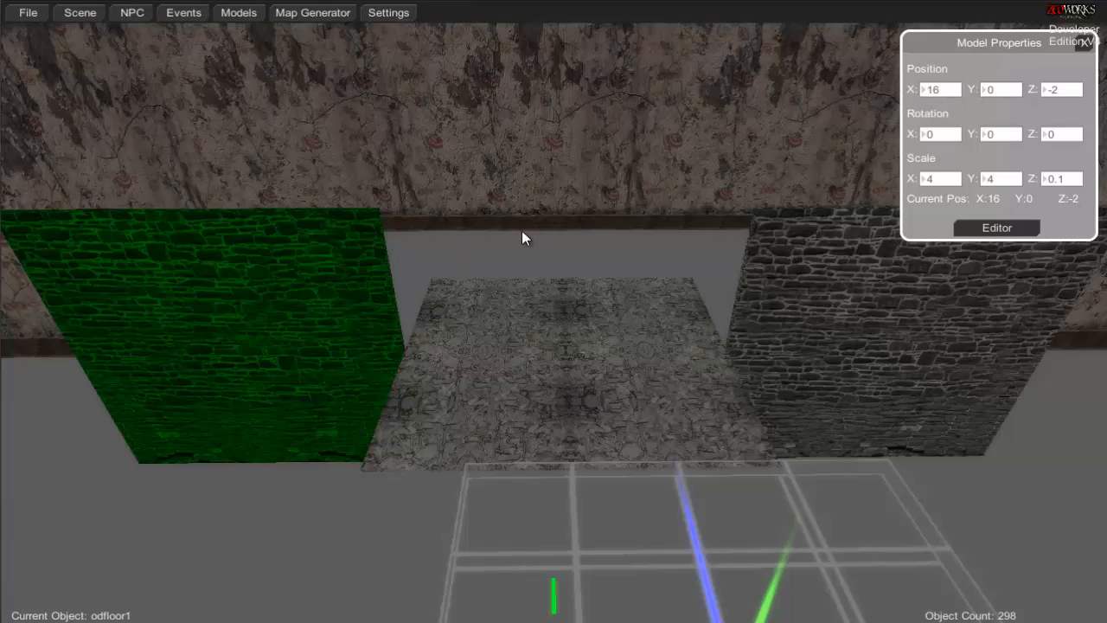
{"action": "mouse_move", "coordinate": [522, 22]}
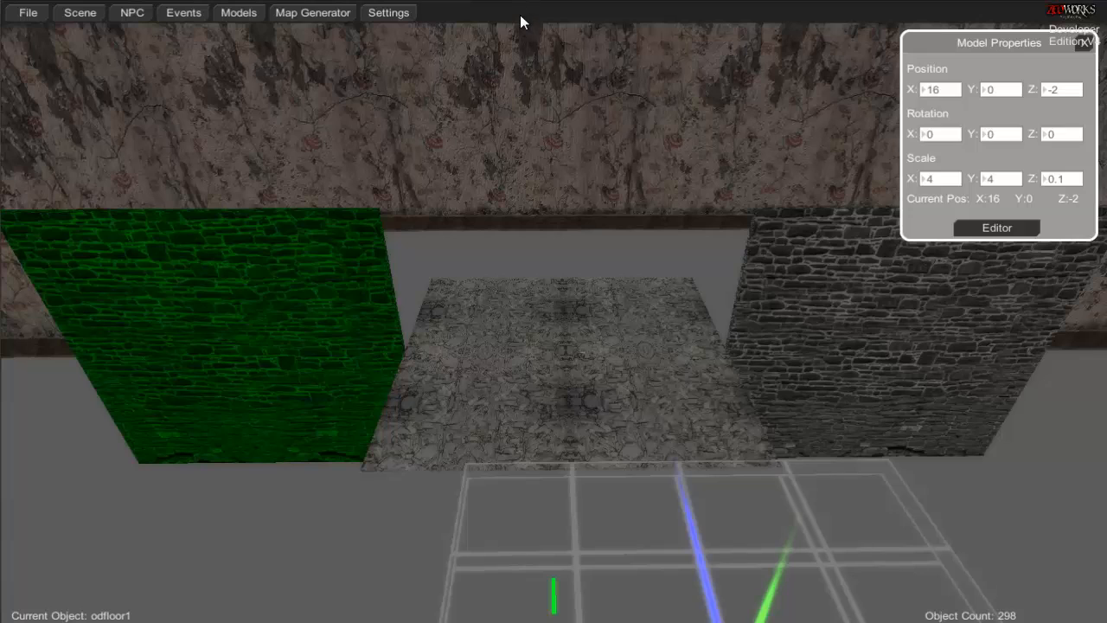
{"action": "key", "text": "r"}
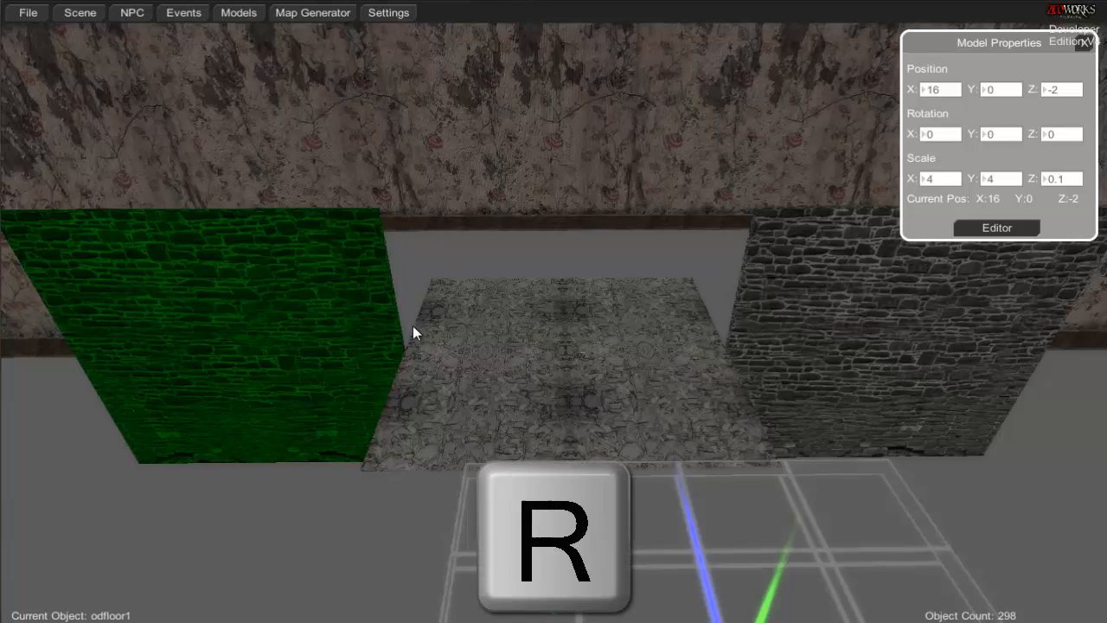
{"action": "left_click", "coordinate": [979, 133]}
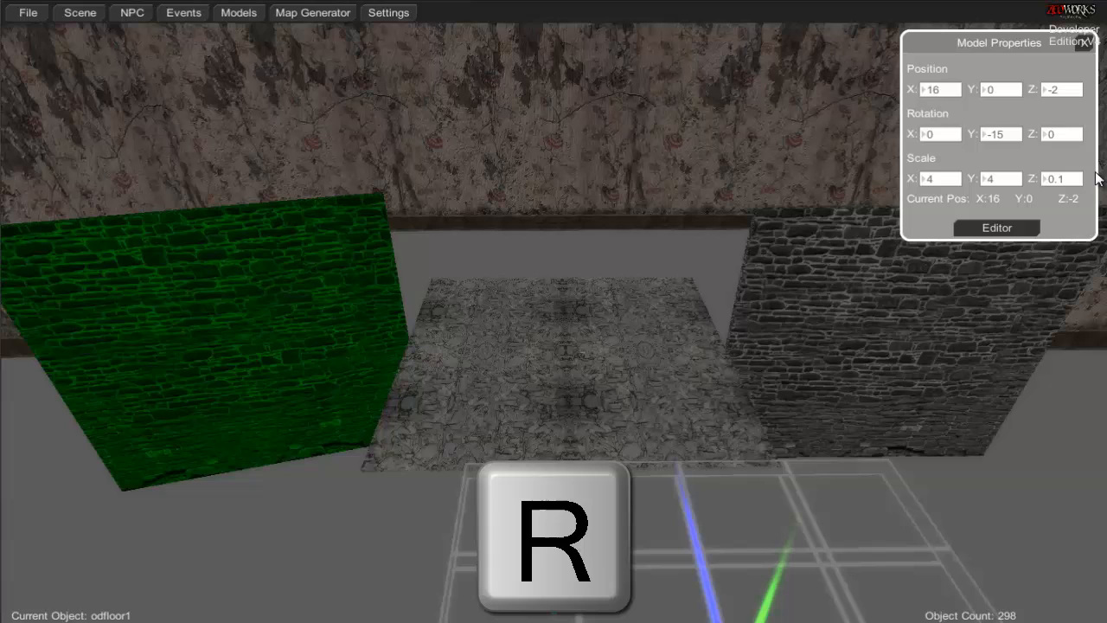
{"action": "mouse_move", "coordinate": [437, 309]}
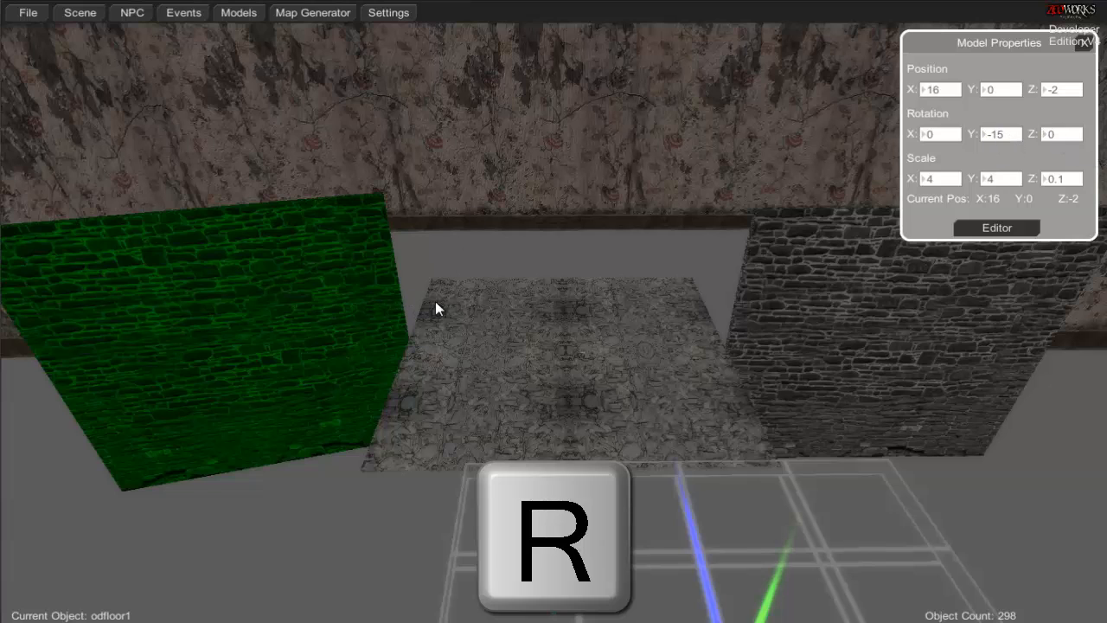
{"action": "key", "text": "r"}
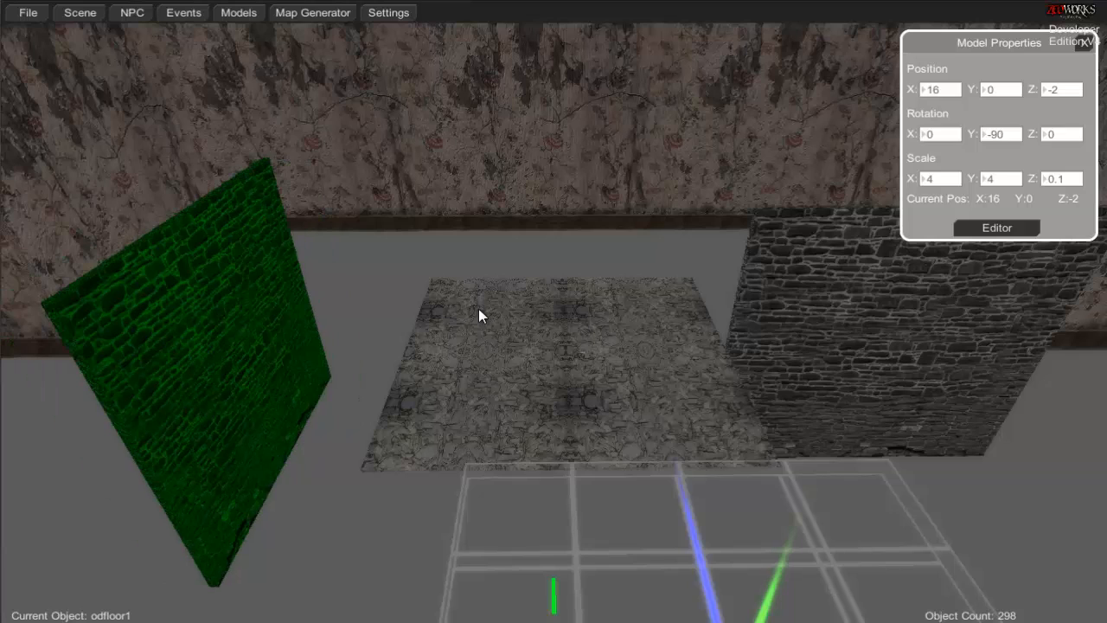
{"action": "mouse_move", "coordinate": [421, 279]}
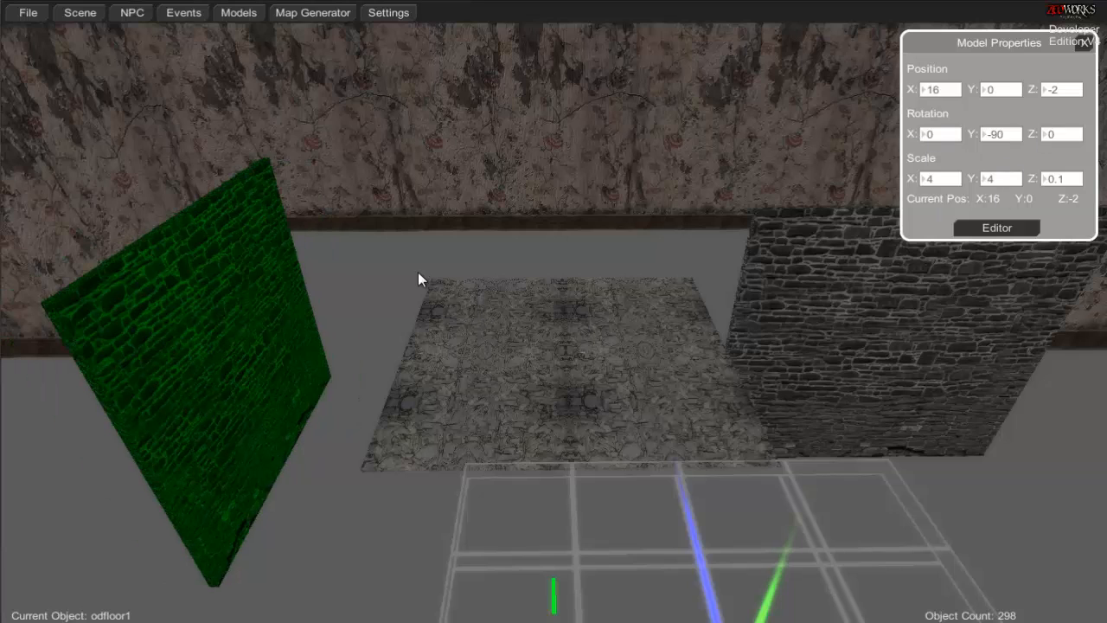
{"action": "mouse_move", "coordinate": [499, 316]}
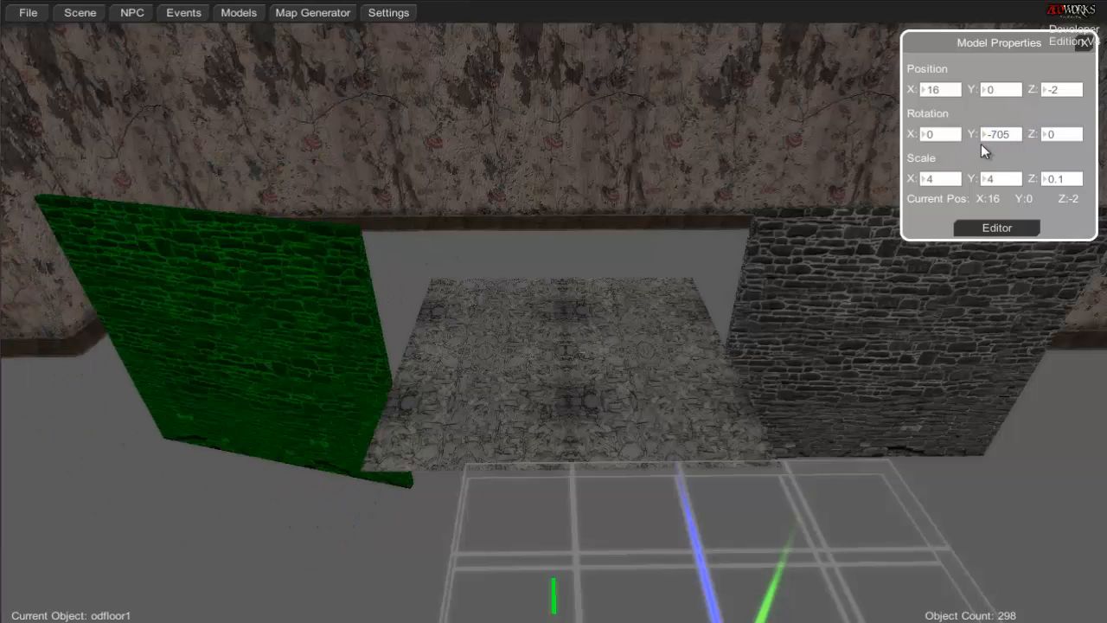
{"action": "left_click", "coordinate": [984, 134]}
{"action": "type", "text": "0"}
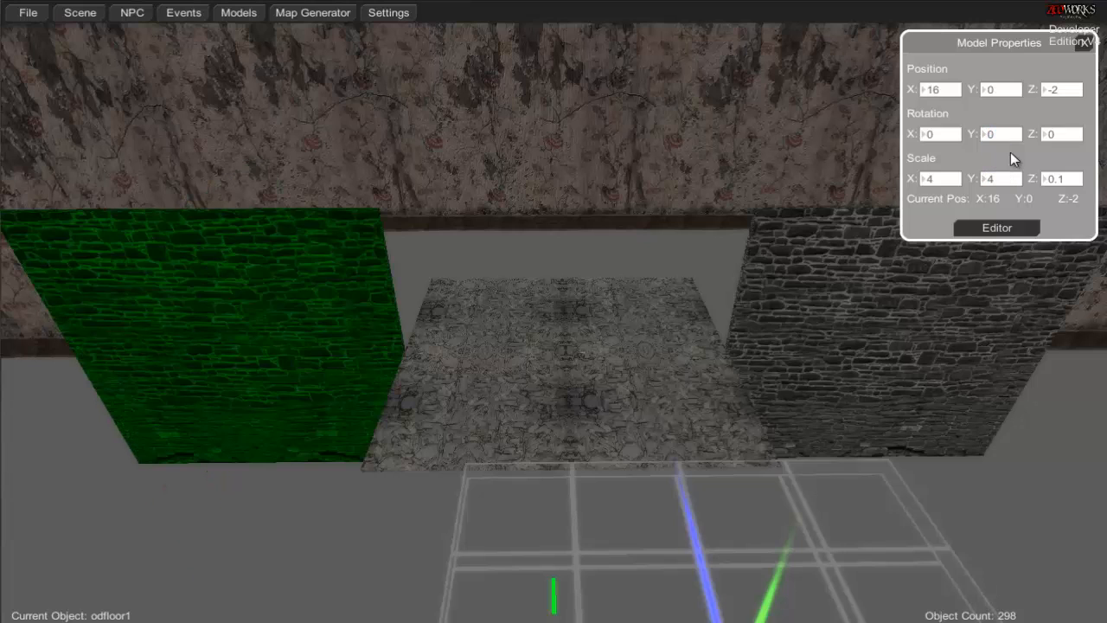
Step: Rotate the left stone wall to -75 and nudge it along X toward the floor tile's edge
{"action": "type", "text": "-75"}
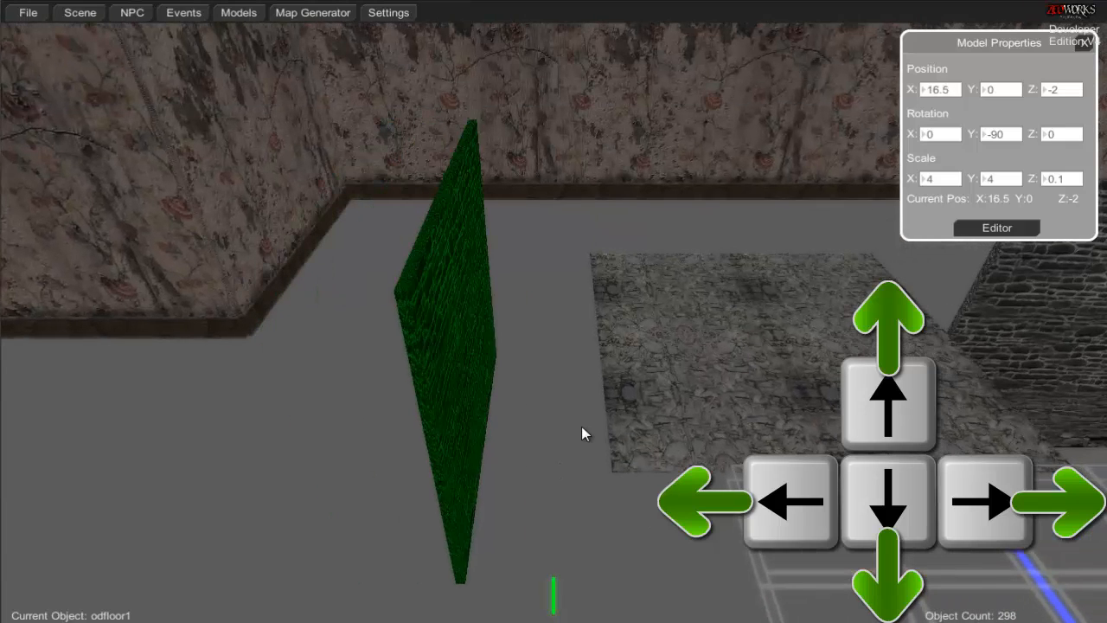
{"action": "left_click", "coordinate": [984, 502]}
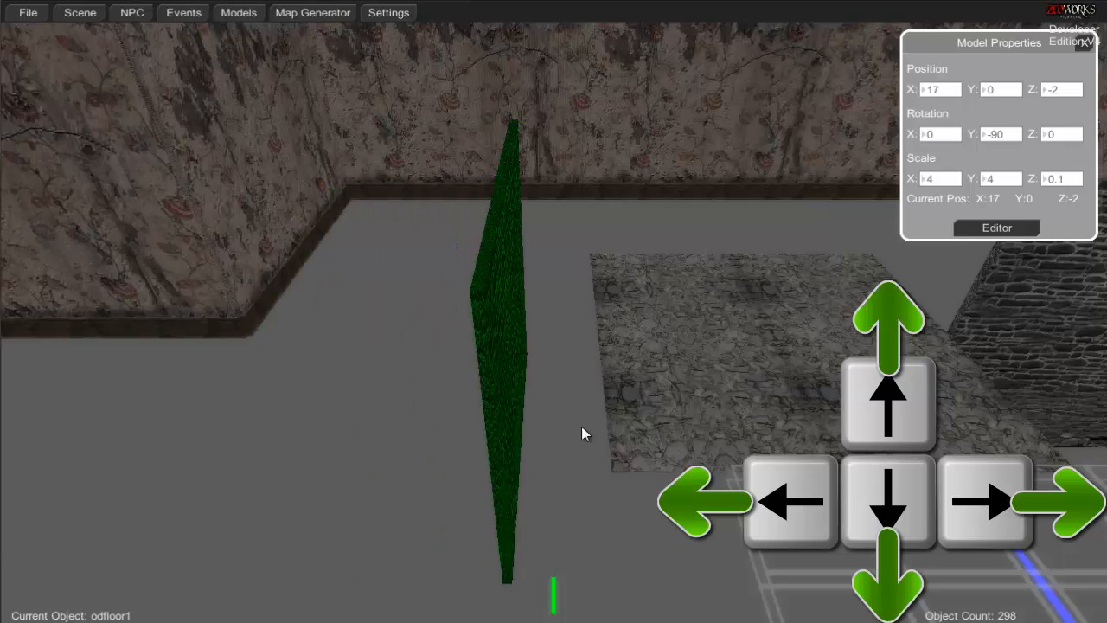
{"action": "left_click", "coordinate": [789, 502]}
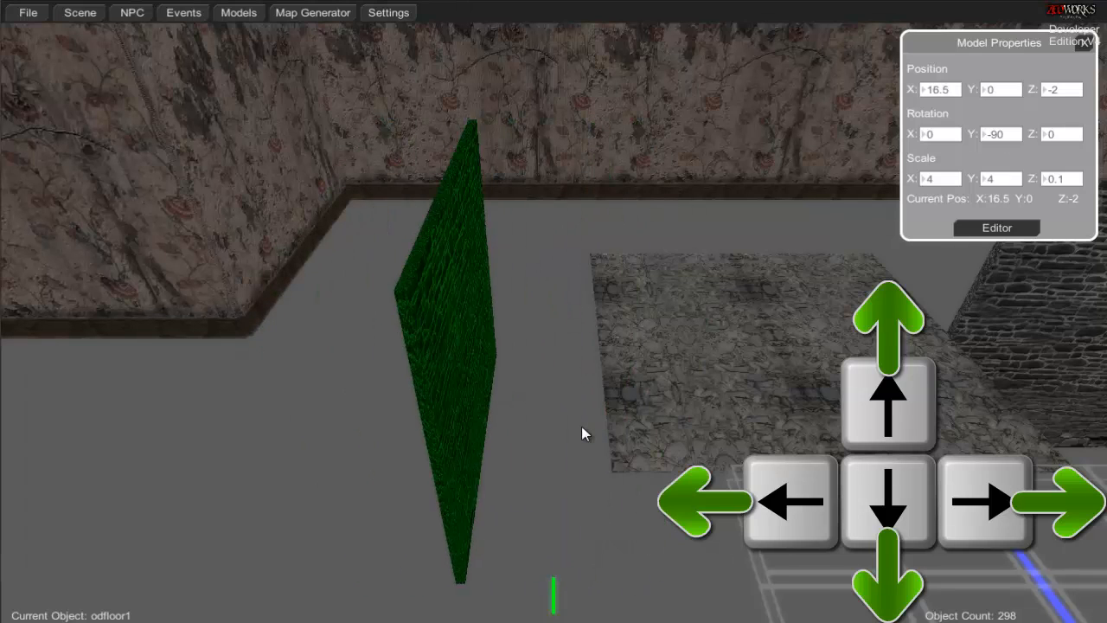
{"action": "left_click", "coordinate": [986, 502]}
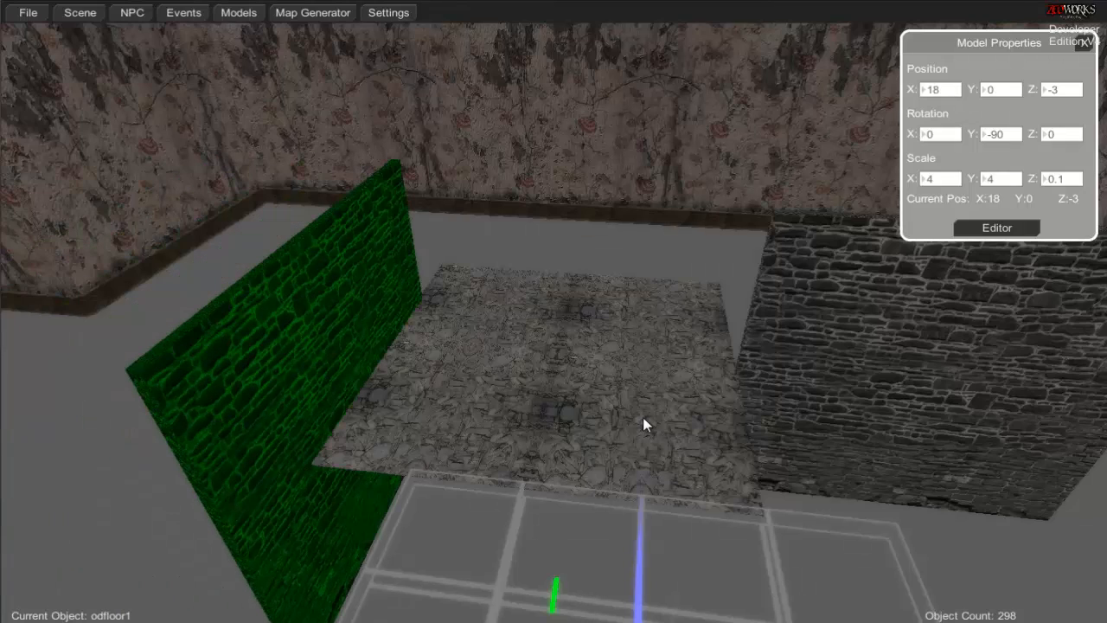
Step: Shift the left stone wall to Z -2 along the floor tile's left edge
{"action": "left_click", "coordinate": [1047, 90]}
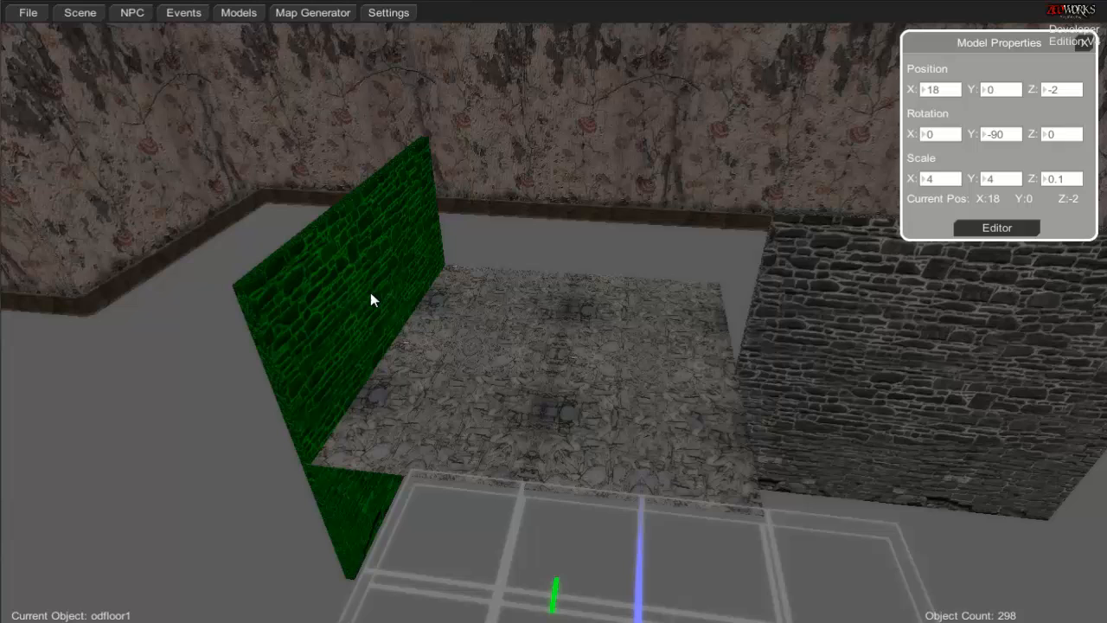
{"action": "mouse_move", "coordinate": [448, 284]}
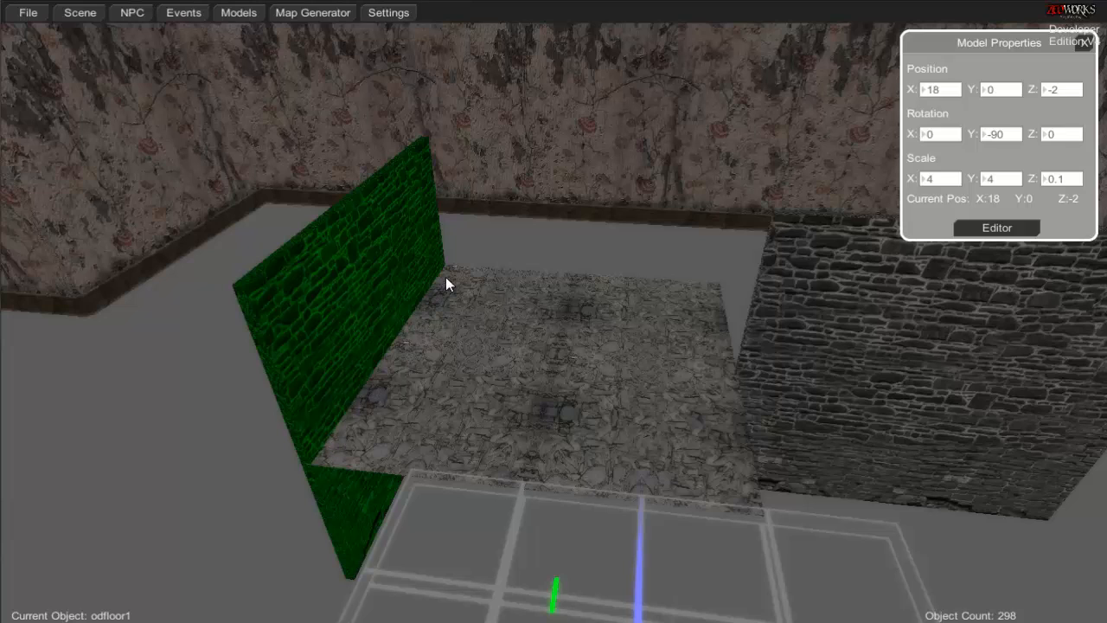
{"action": "mouse_move", "coordinate": [395, 537]}
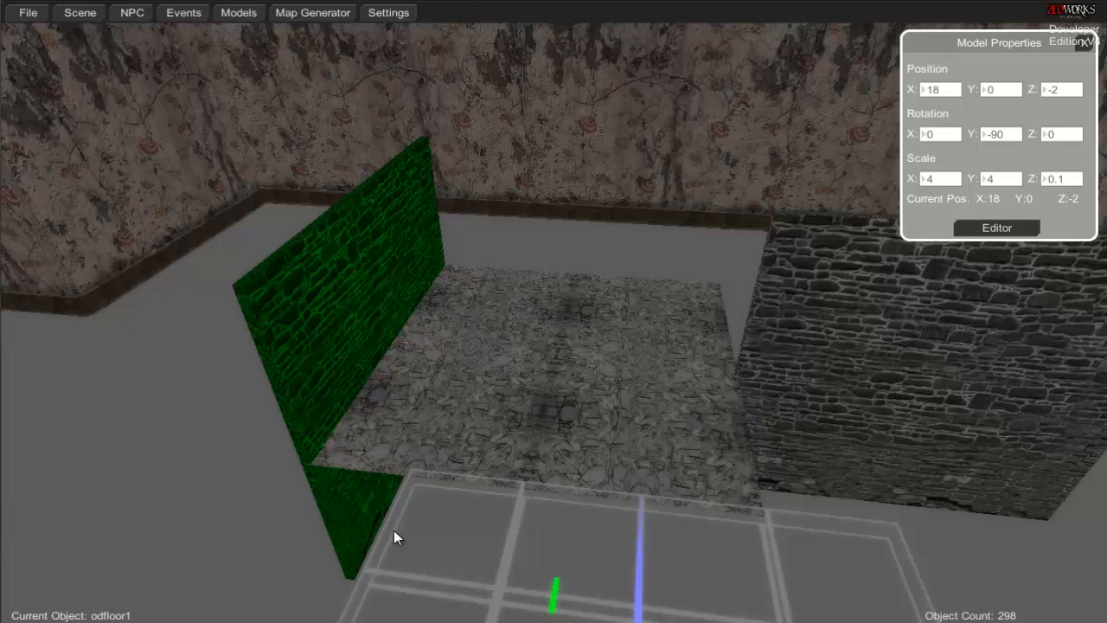
{"action": "mouse_move", "coordinate": [360, 579]}
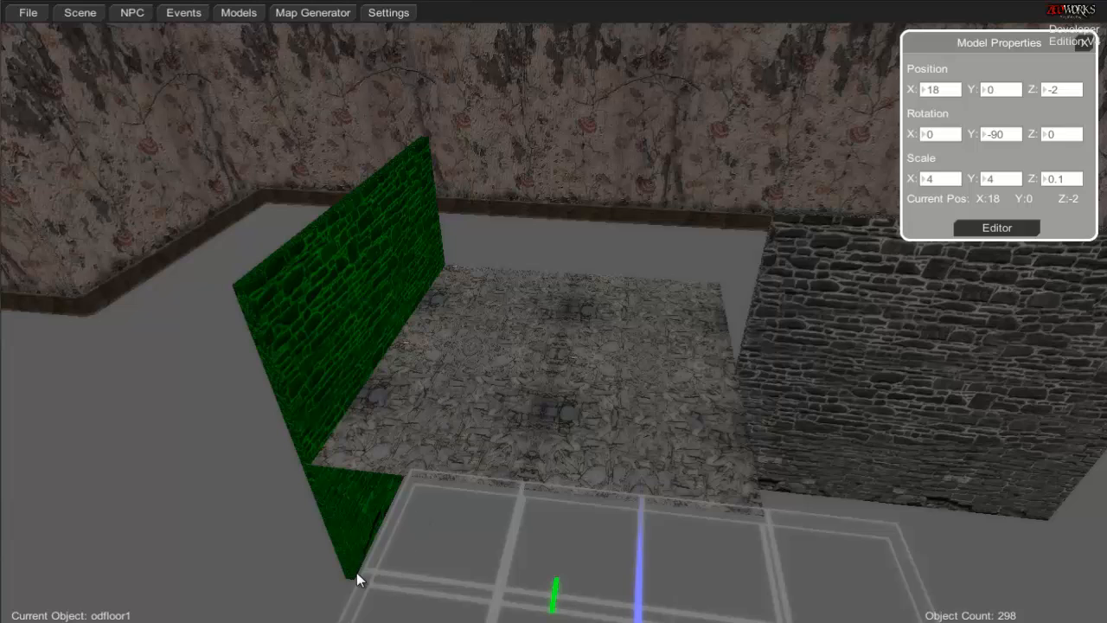
{"action": "mouse_move", "coordinate": [342, 439]}
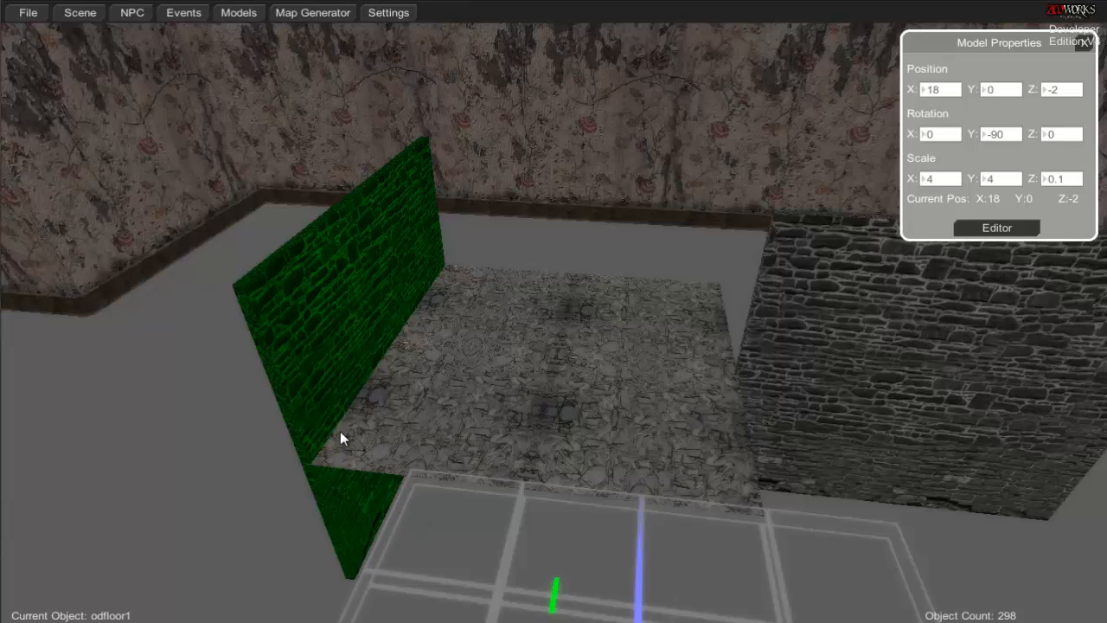
{"action": "mouse_move", "coordinate": [418, 379]}
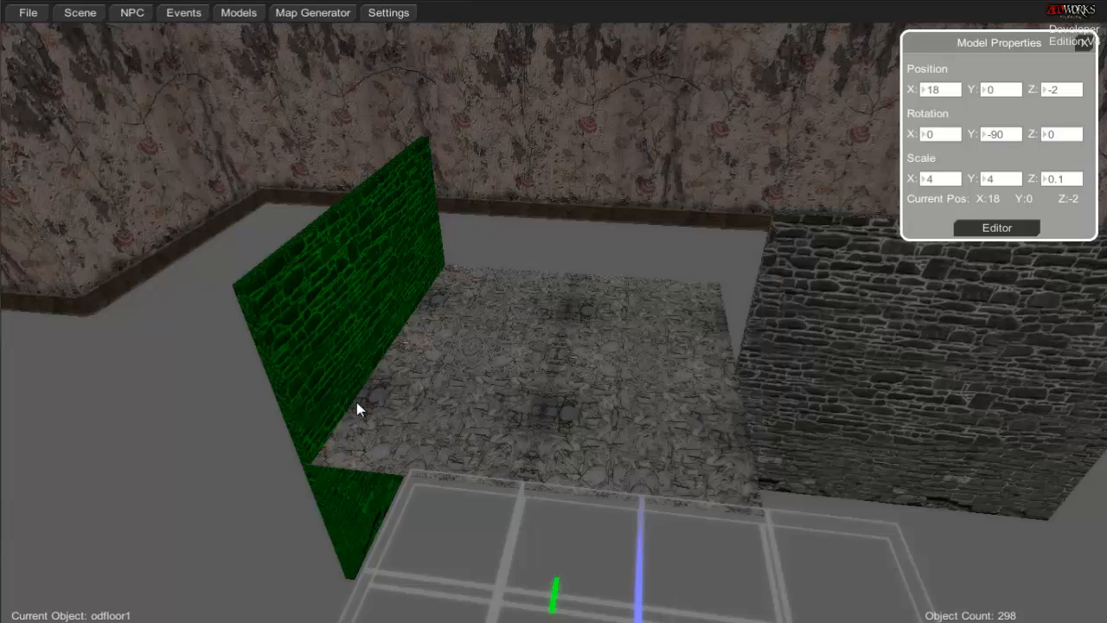
{"action": "mouse_move", "coordinate": [640, 370]}
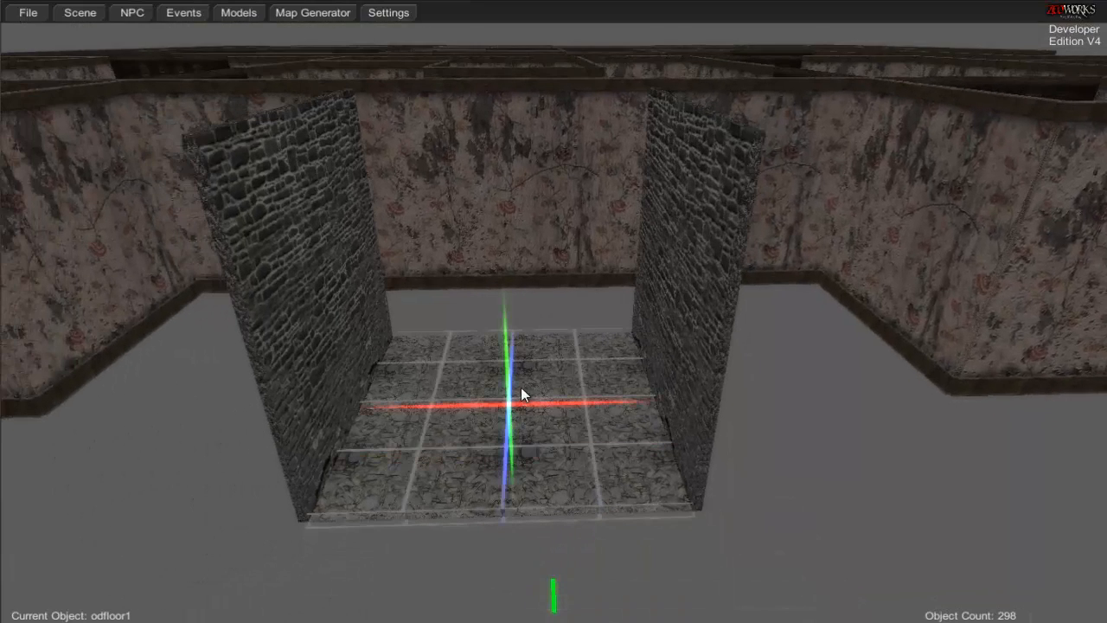
Step: Raise the stone wall beside the floor tile to Position Y 1.5
{"action": "left_click", "coordinate": [79, 12]}
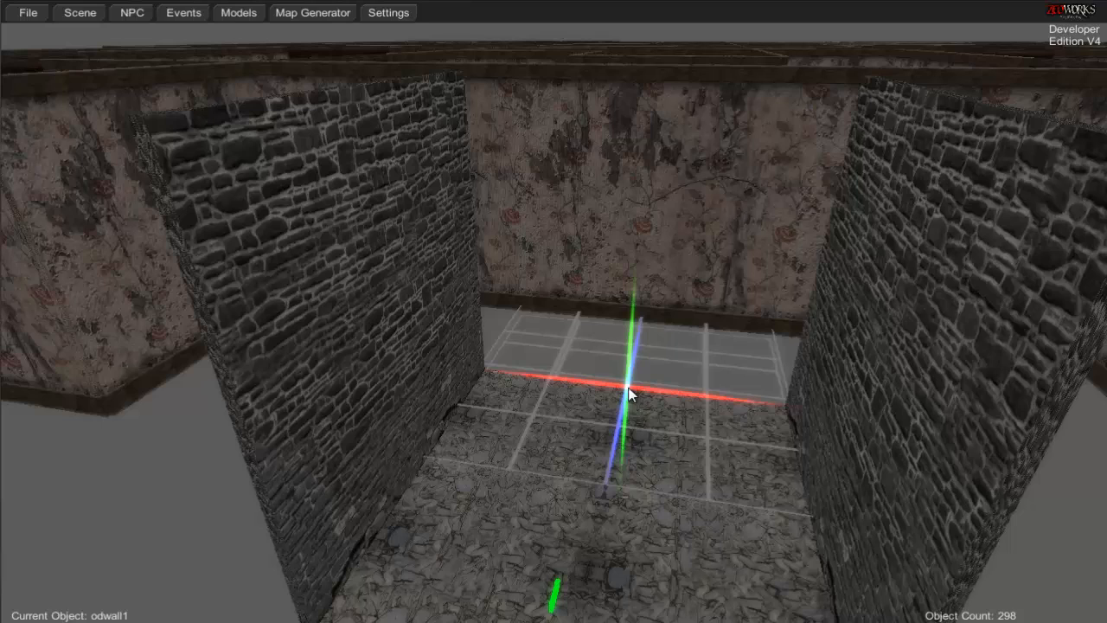
{"action": "mouse_move", "coordinate": [489, 279]}
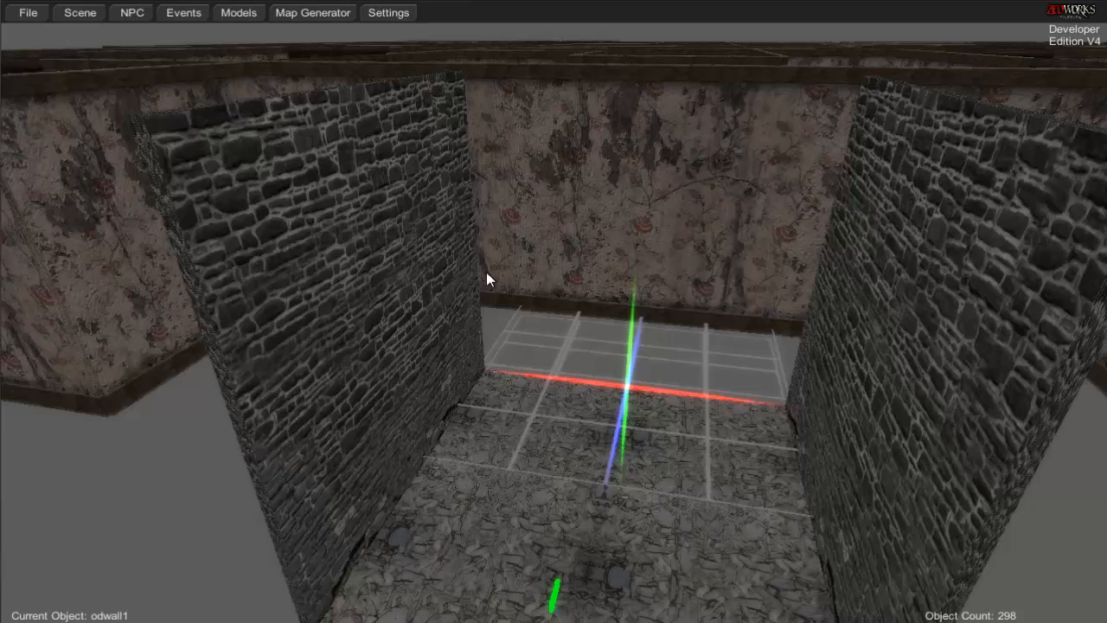
{"action": "mouse_move", "coordinate": [575, 313]}
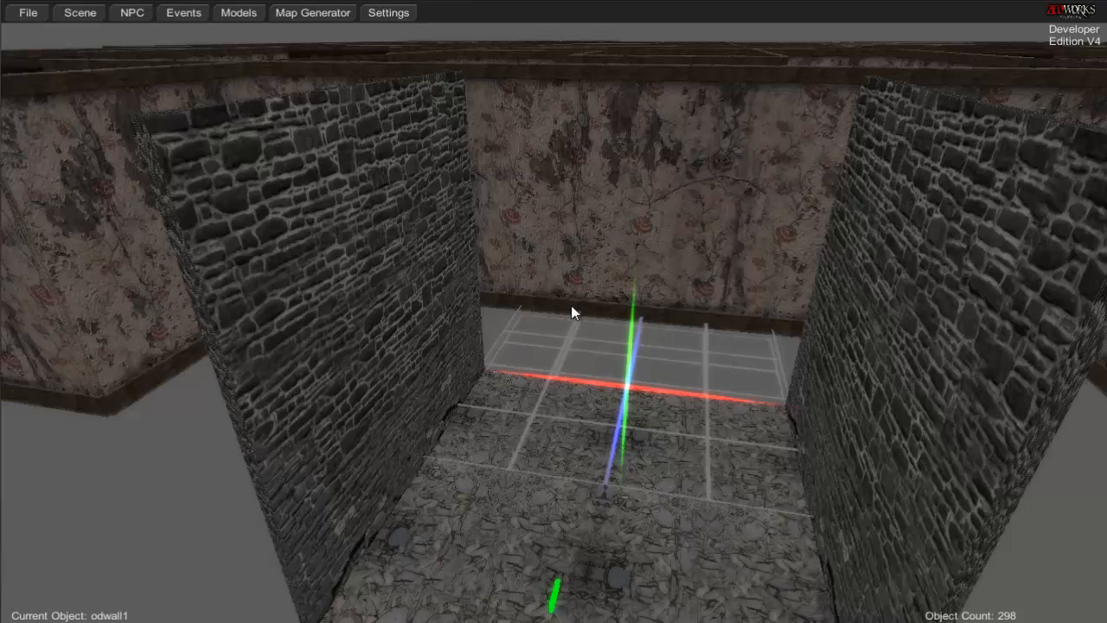
{"action": "mouse_move", "coordinate": [498, 389]}
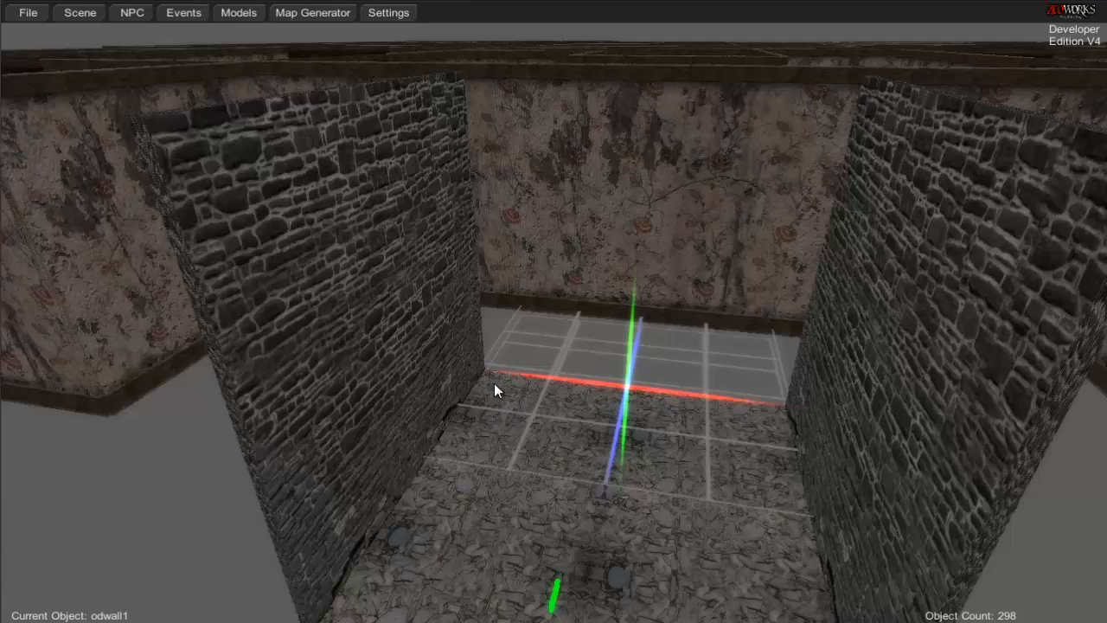
{"action": "mouse_move", "coordinate": [638, 396]}
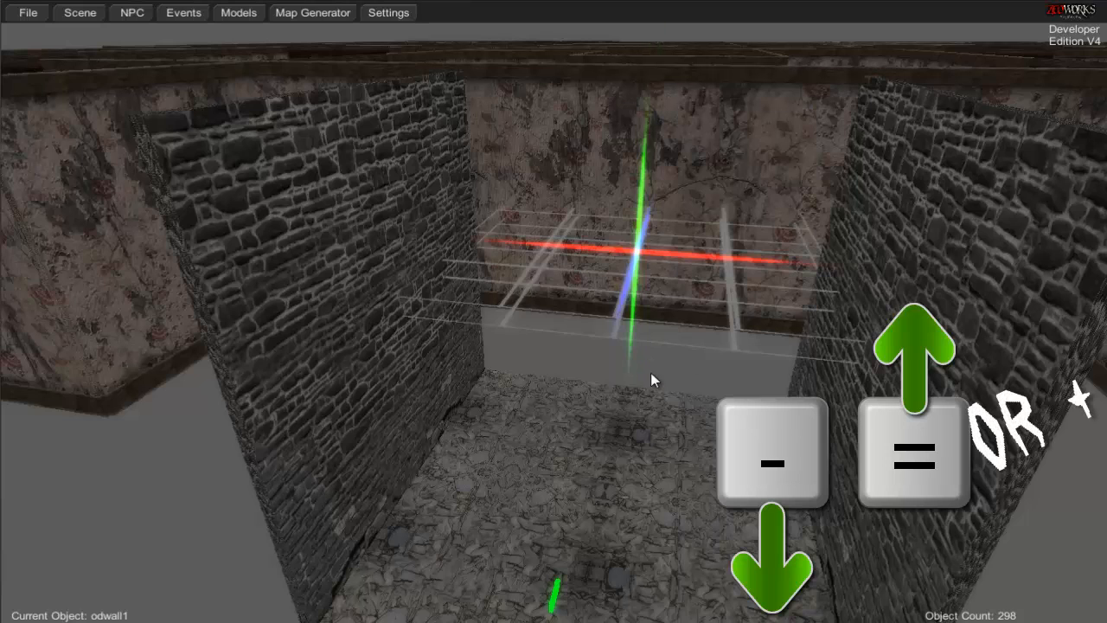
{"action": "mouse_move", "coordinate": [634, 418]}
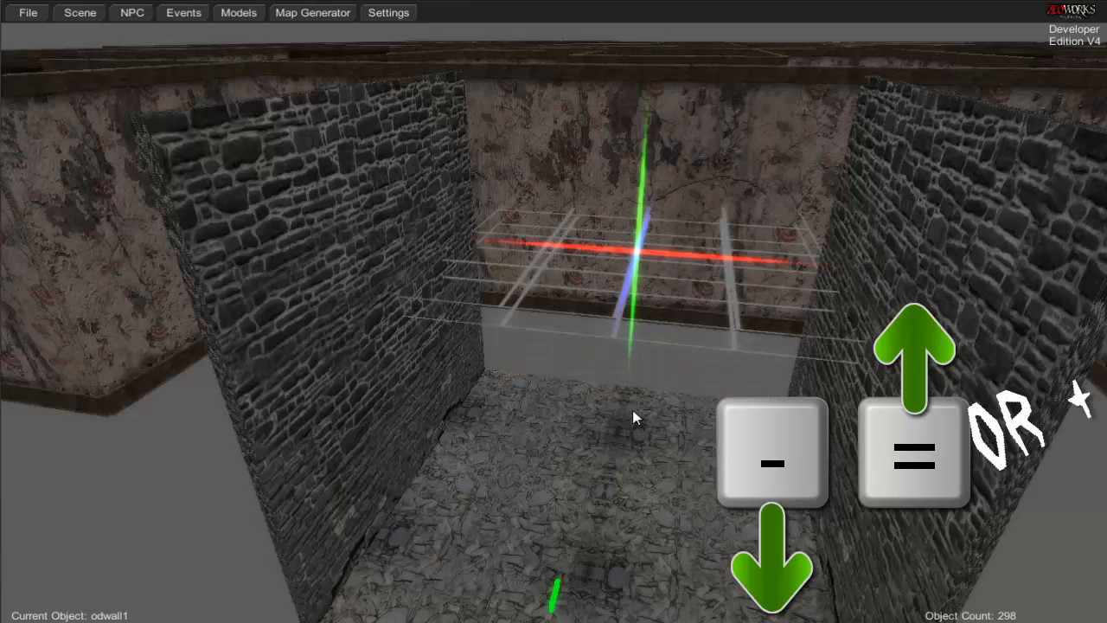
{"action": "mouse_move", "coordinate": [660, 232]}
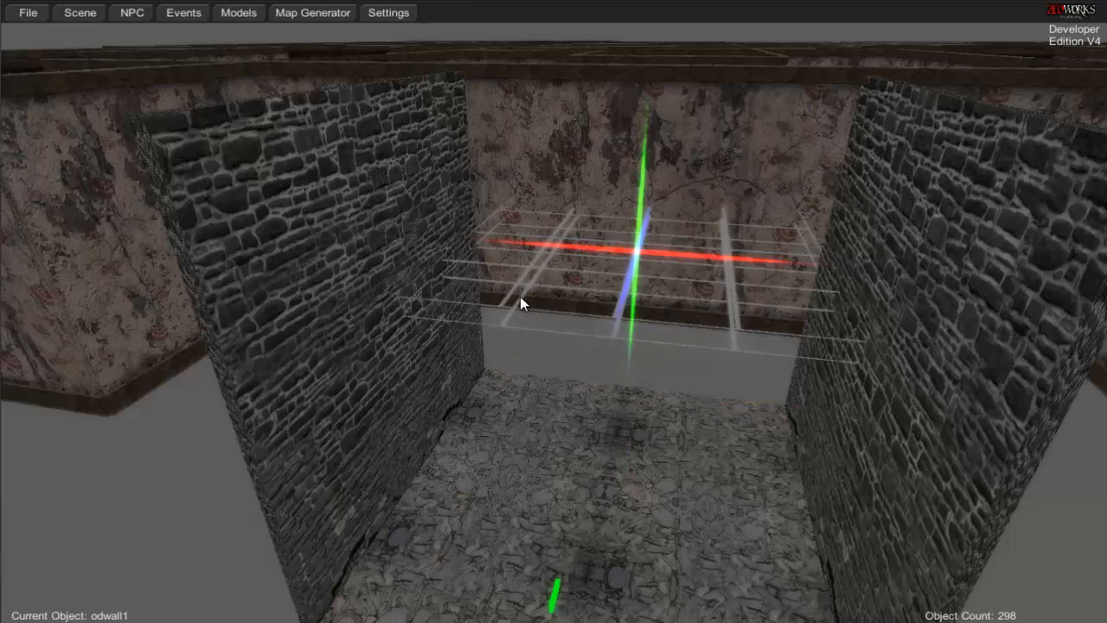
{"action": "mouse_move", "coordinate": [536, 348]}
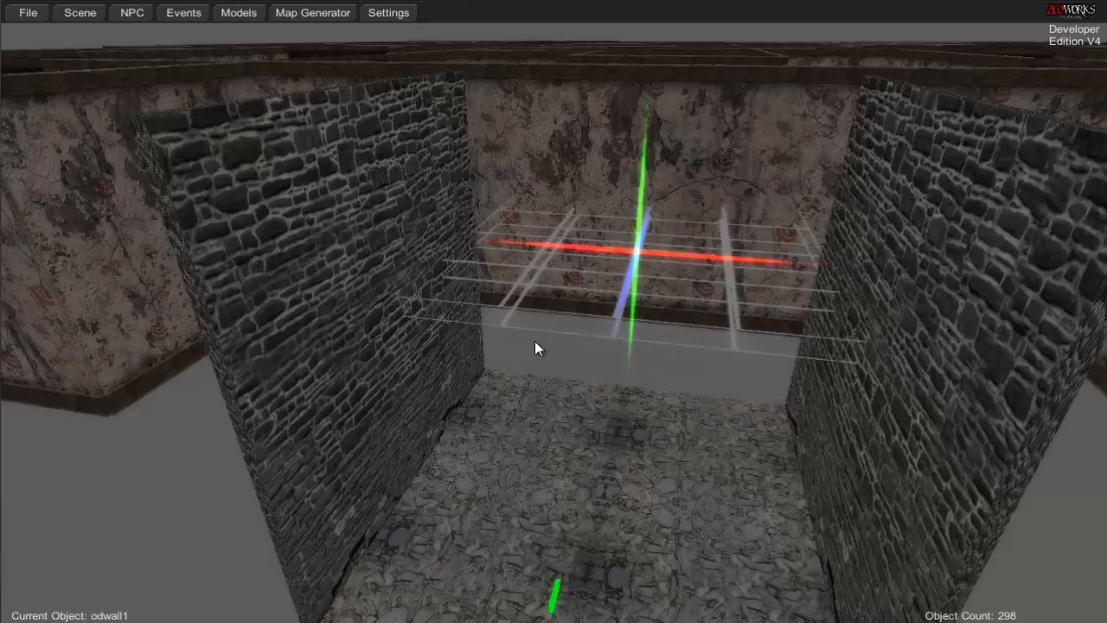
{"action": "mouse_move", "coordinate": [948, 338]}
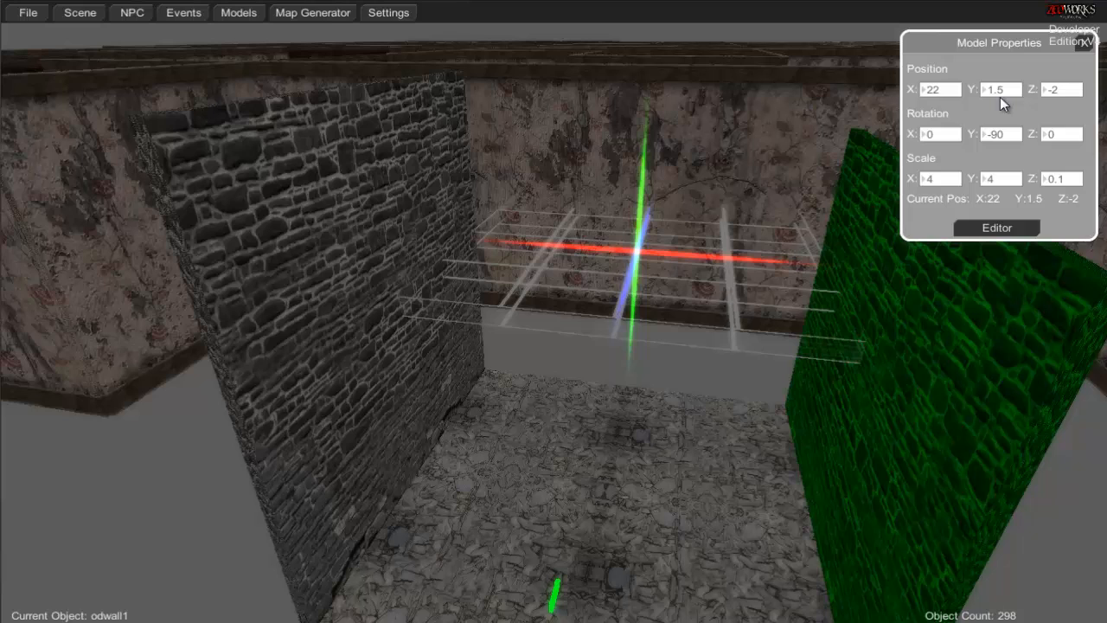
Step: Close the Model Properties panel for the raised wall
{"action": "left_click", "coordinate": [976, 89]}
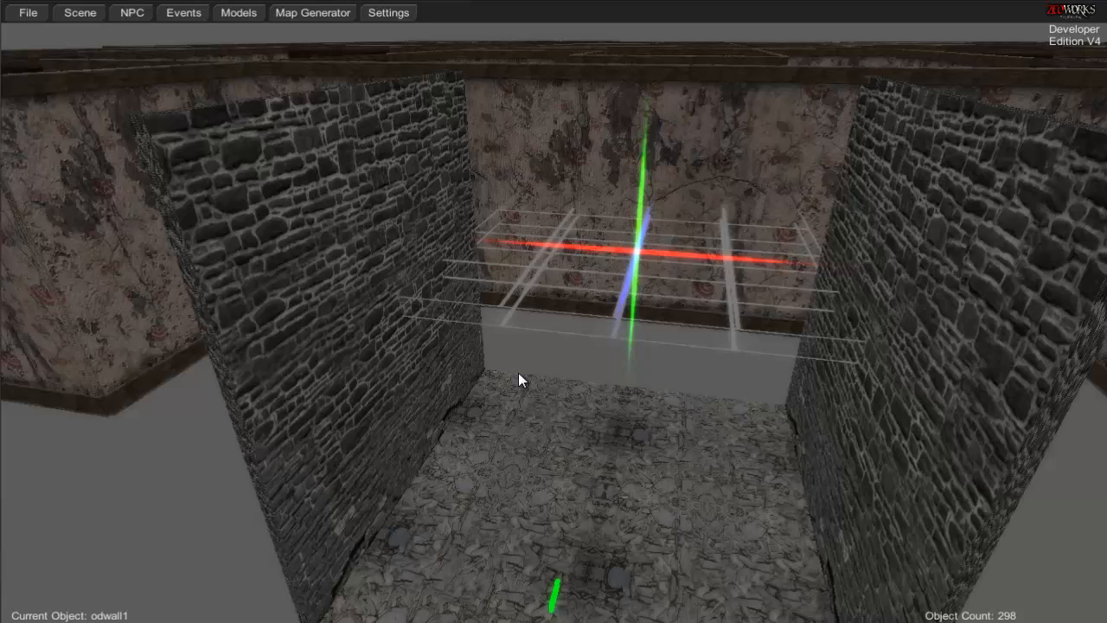
{"action": "mouse_move", "coordinate": [643, 258]}
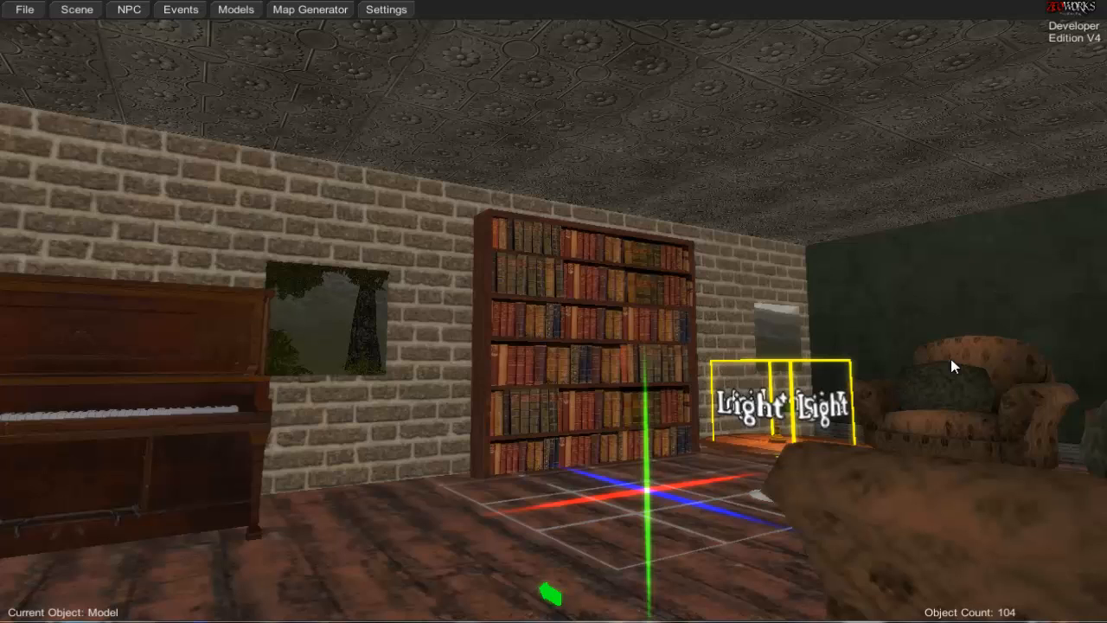
{"action": "mouse_move", "coordinate": [482, 202]}
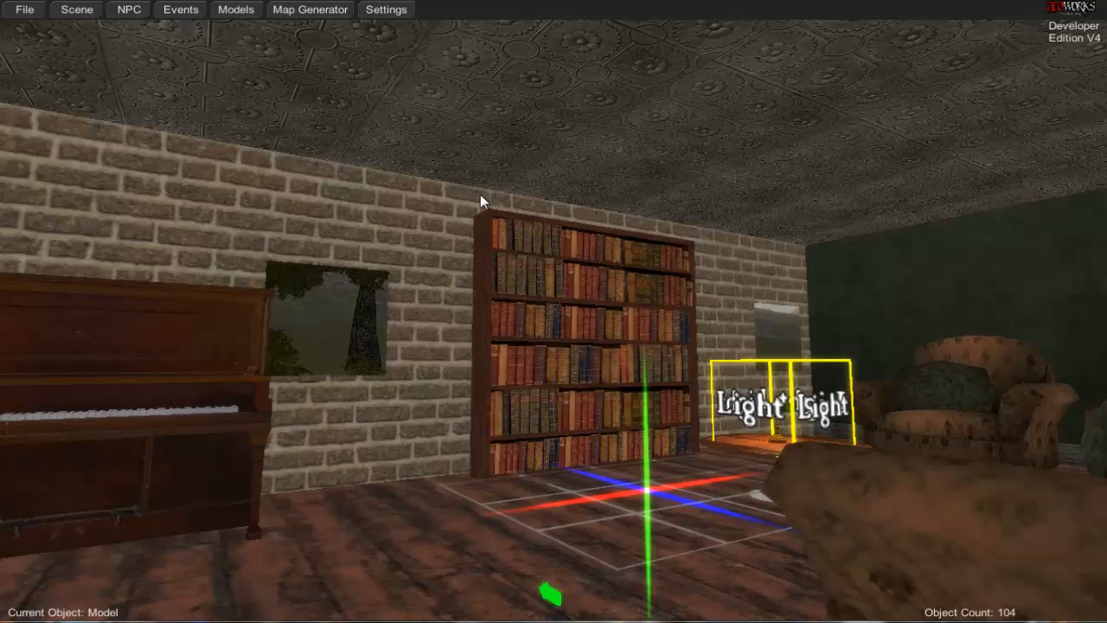
{"action": "mouse_move", "coordinate": [621, 310]}
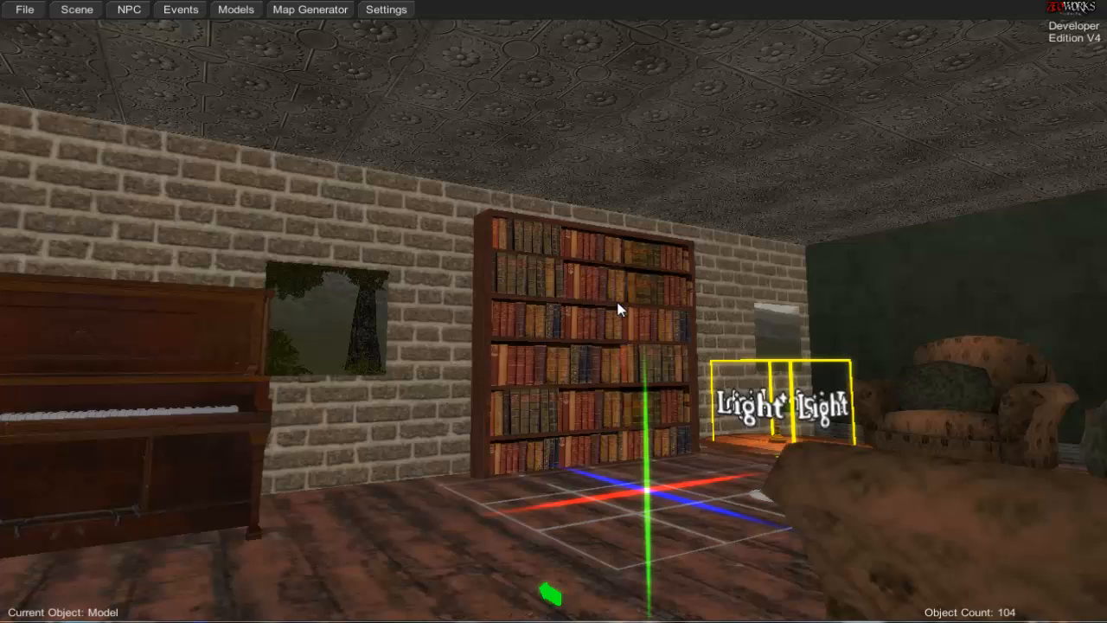
{"action": "mouse_move", "coordinate": [632, 320]}
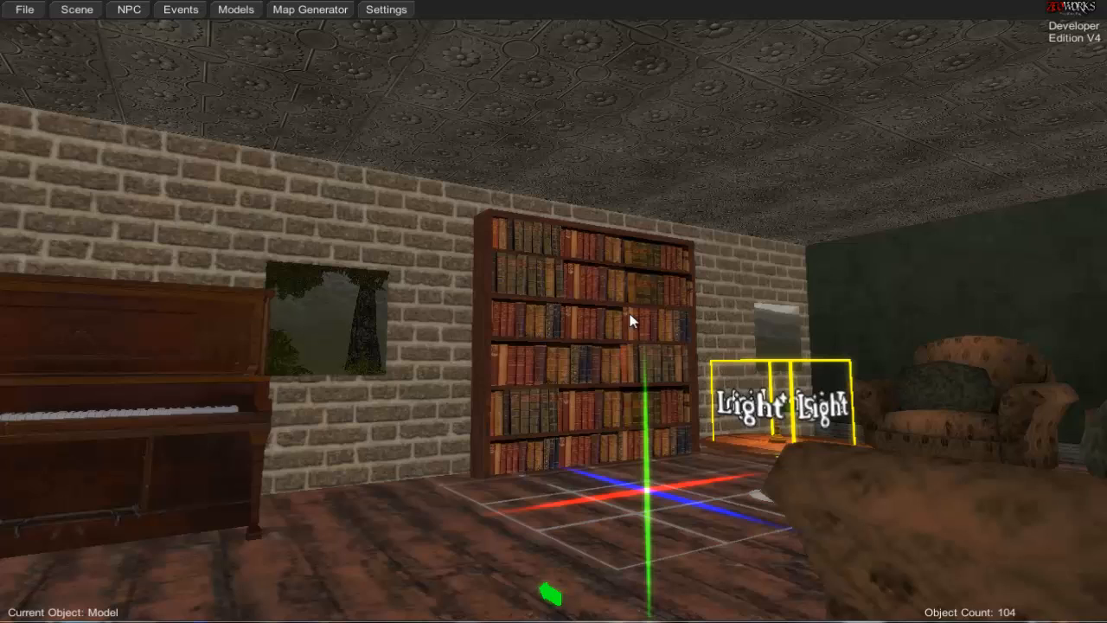
{"action": "mouse_move", "coordinate": [553, 315]}
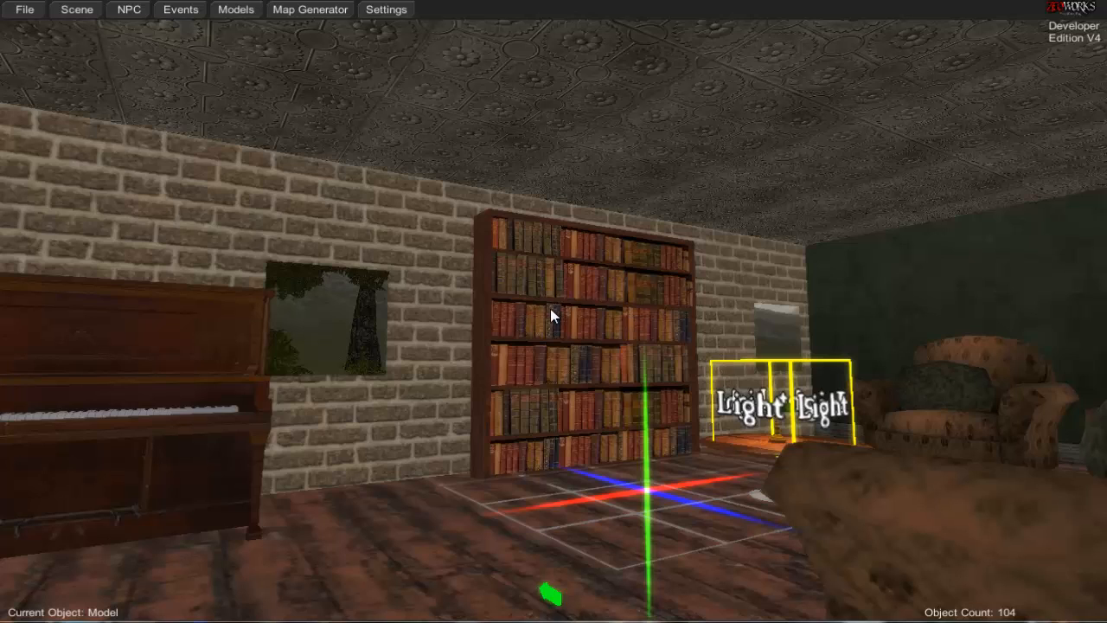
{"action": "mouse_move", "coordinate": [616, 329]}
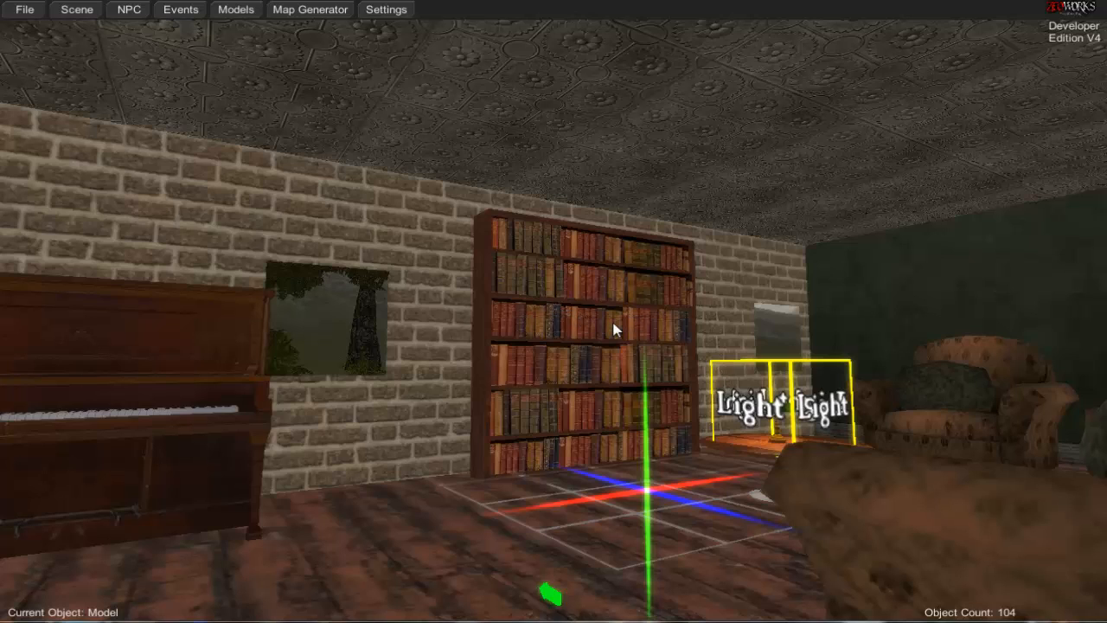
{"action": "mouse_move", "coordinate": [751, 313]}
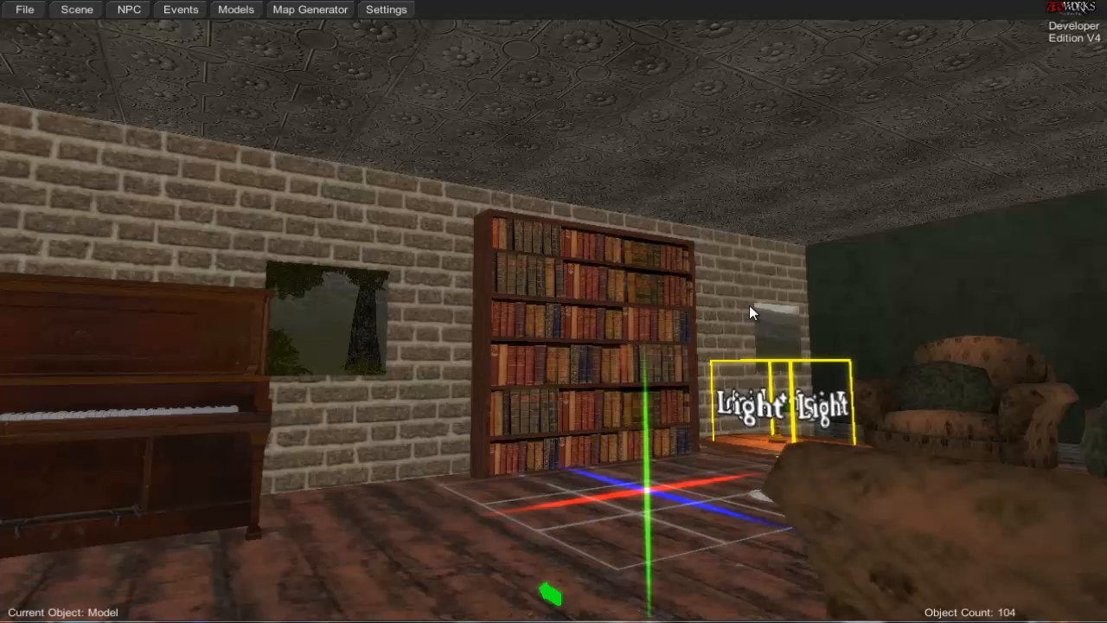
{"action": "mouse_move", "coordinate": [636, 320]}
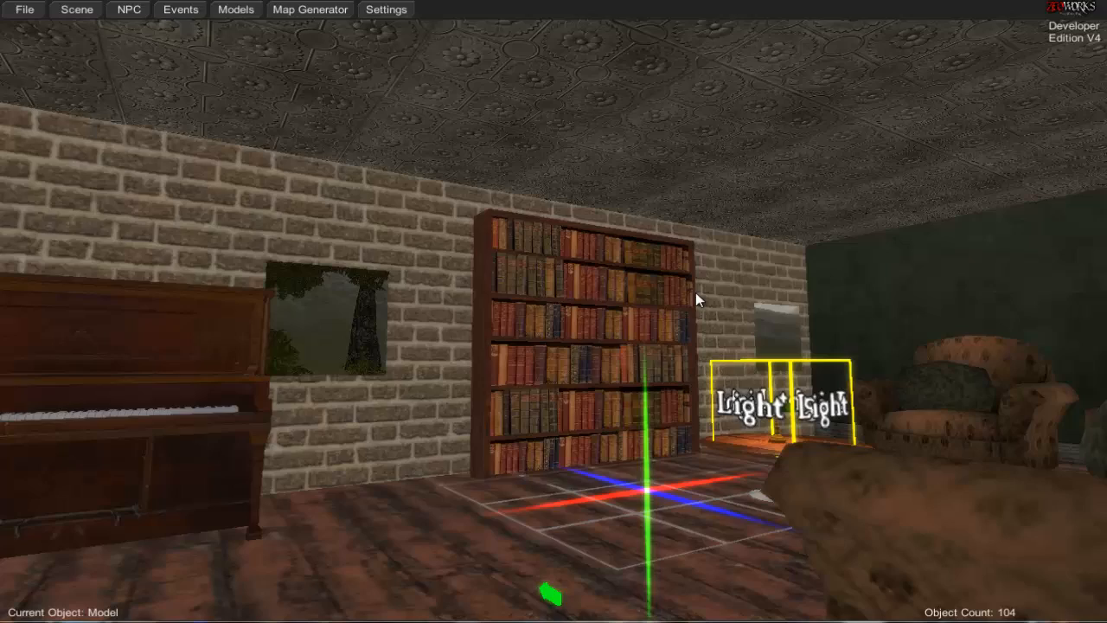
{"action": "mouse_move", "coordinate": [506, 178]}
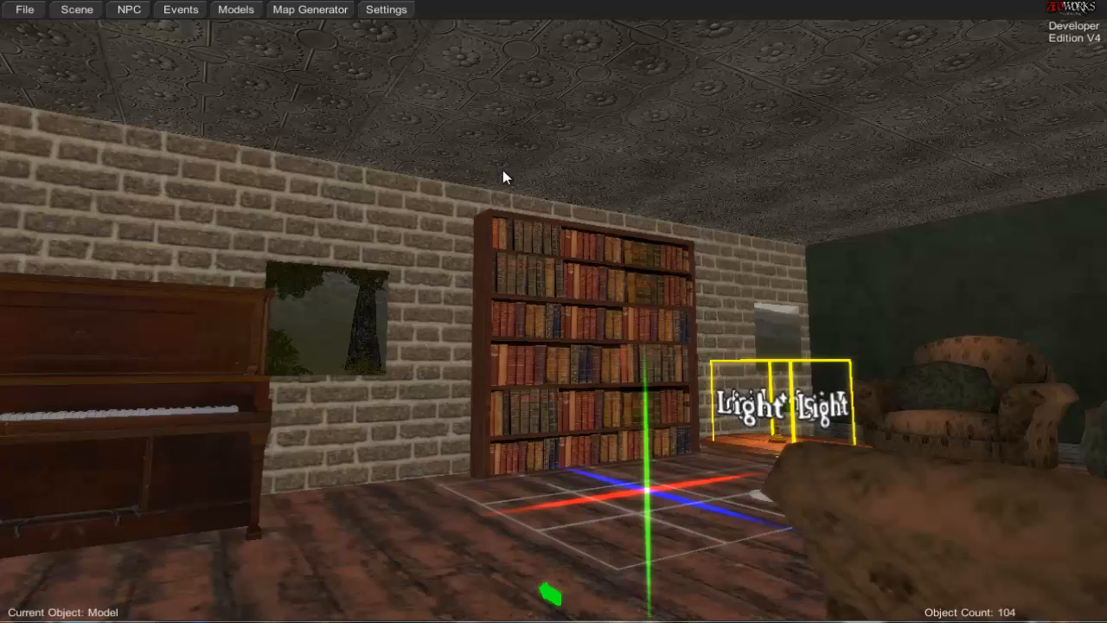